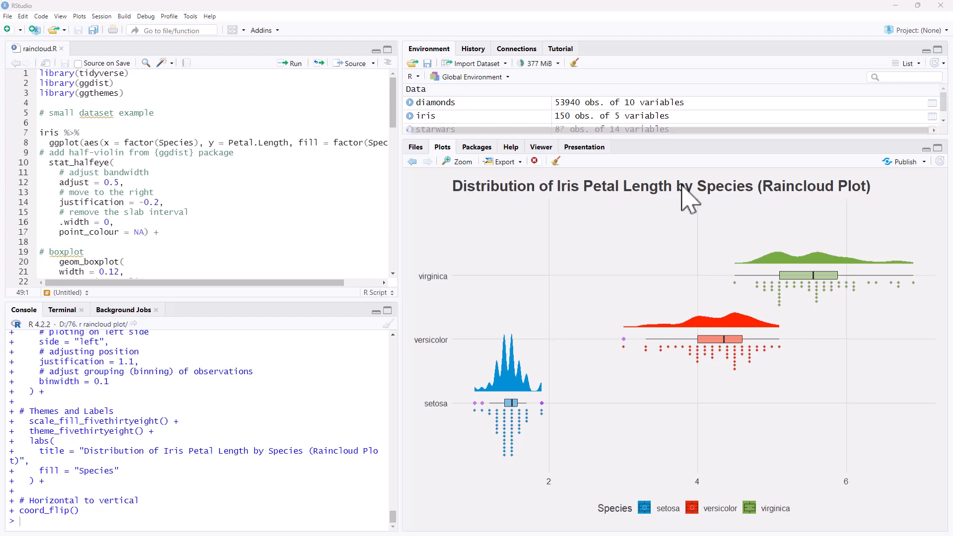
mouse_move(755, 286)
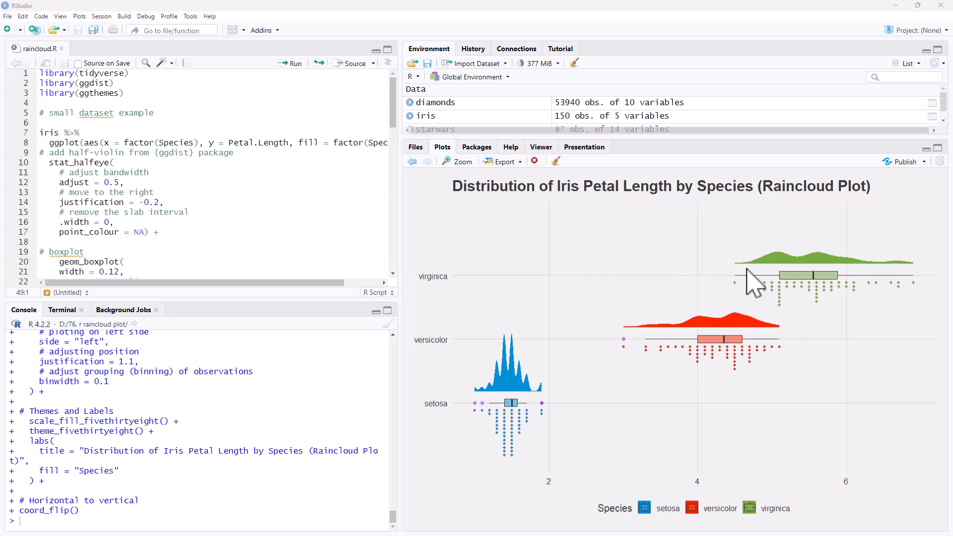
mouse_move(778, 286)
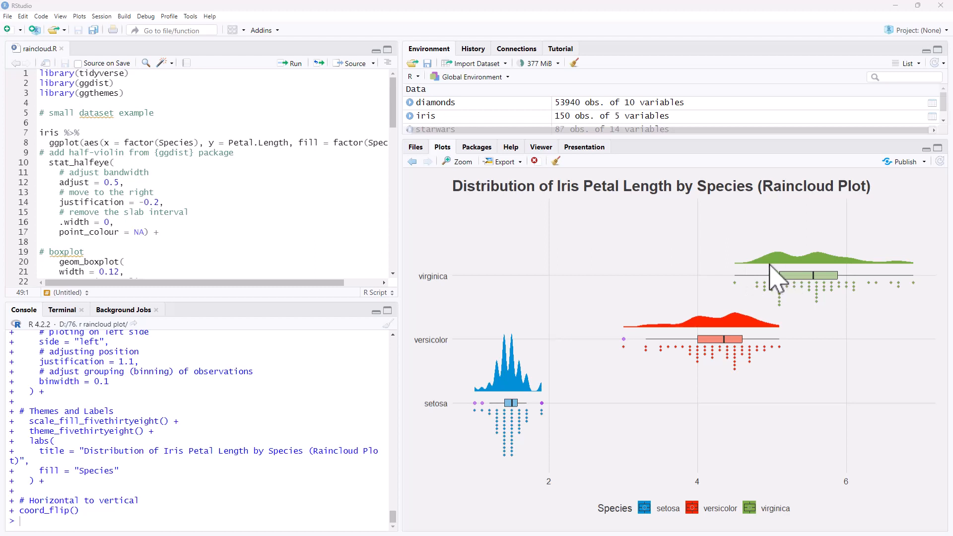
mouse_move(817, 276)
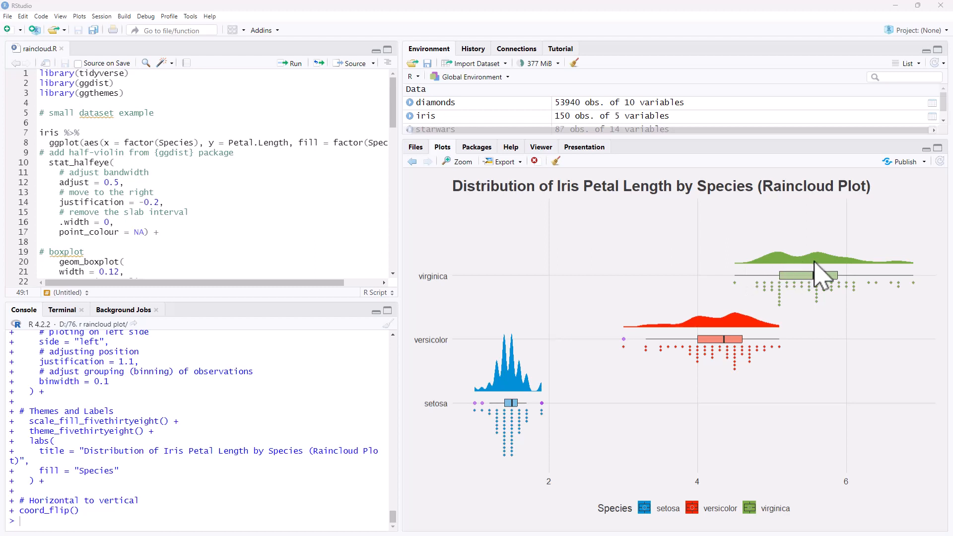
mouse_move(827, 286)
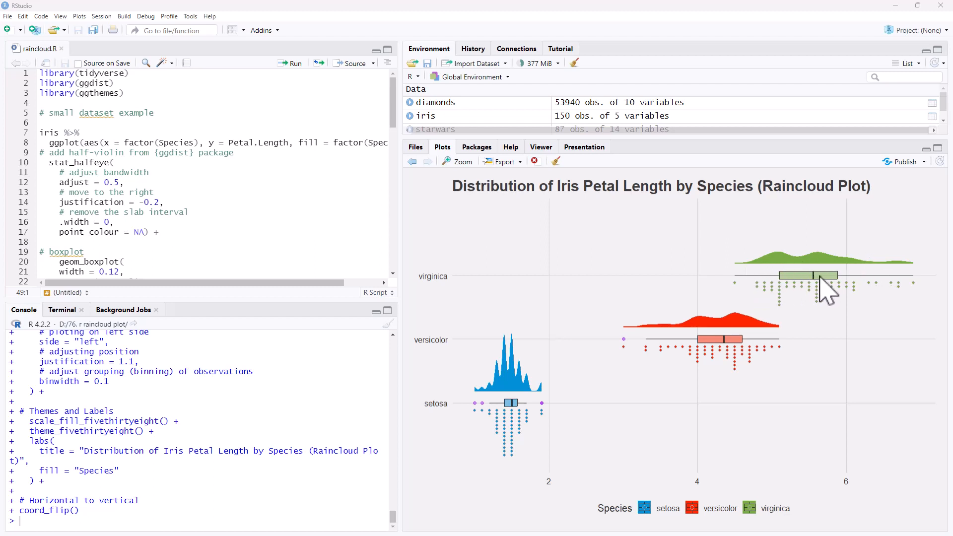
mouse_move(799, 303)
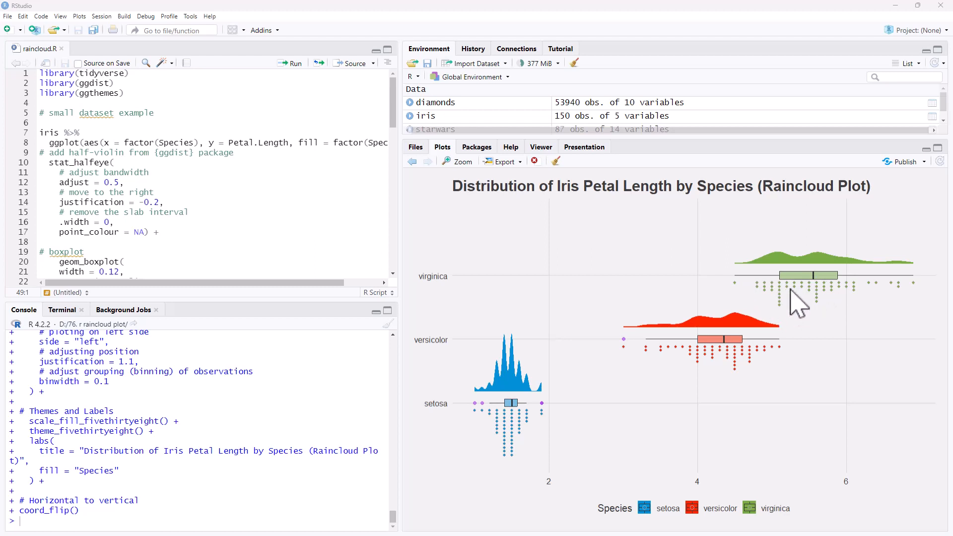
mouse_move(847, 306)
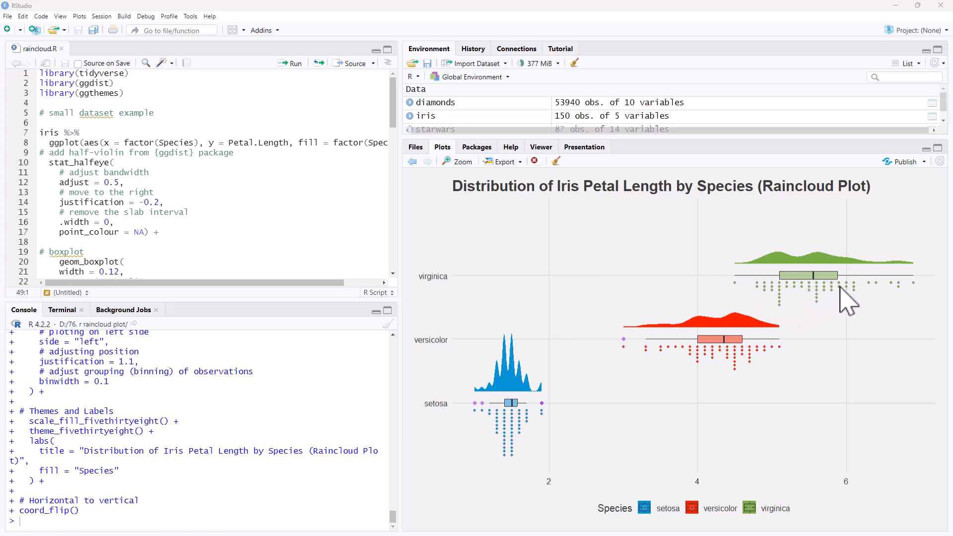
mouse_move(758, 298)
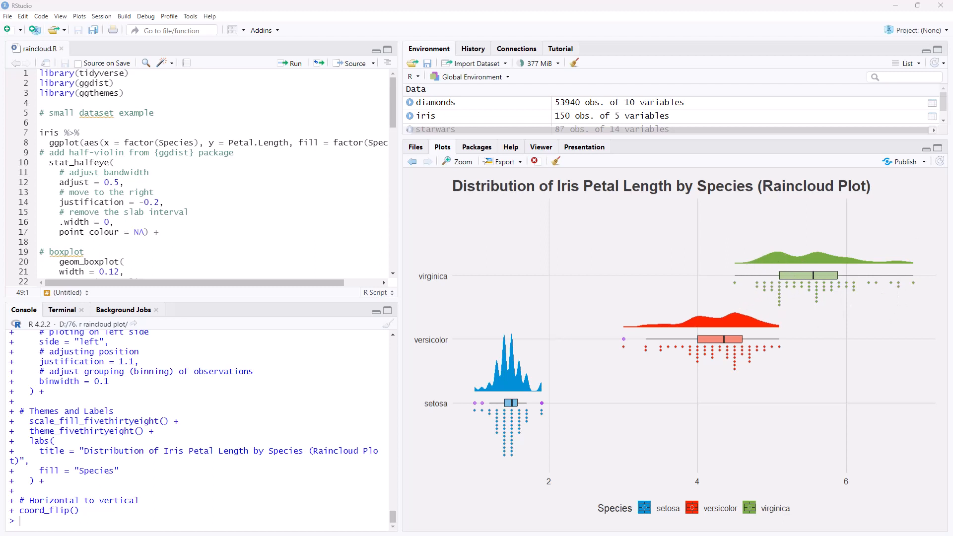
mouse_move(668, 289)
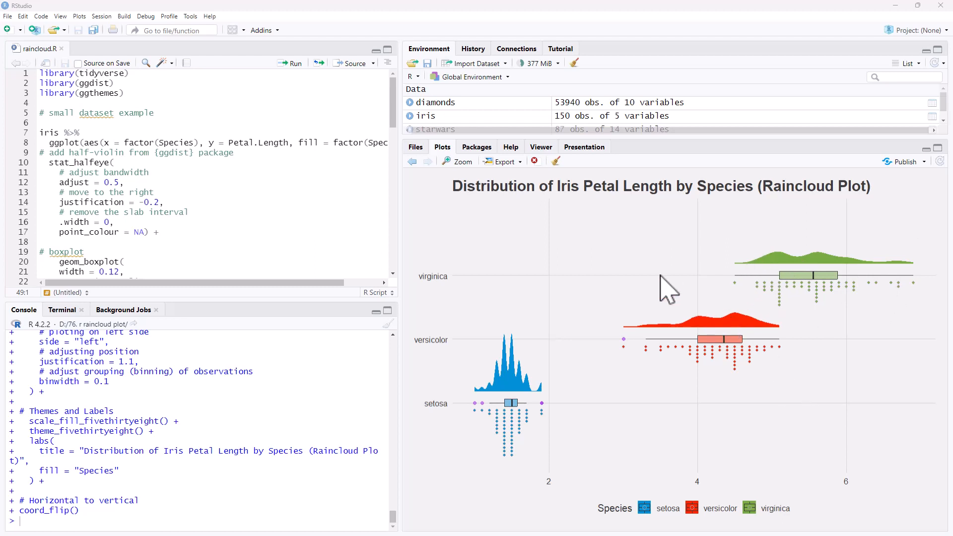
mouse_move(667, 277)
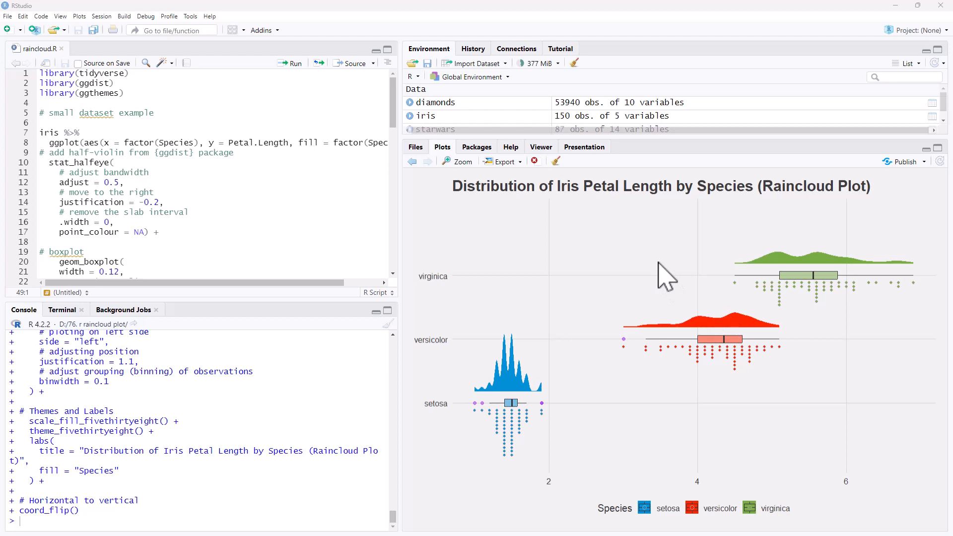
mouse_move(708, 267)
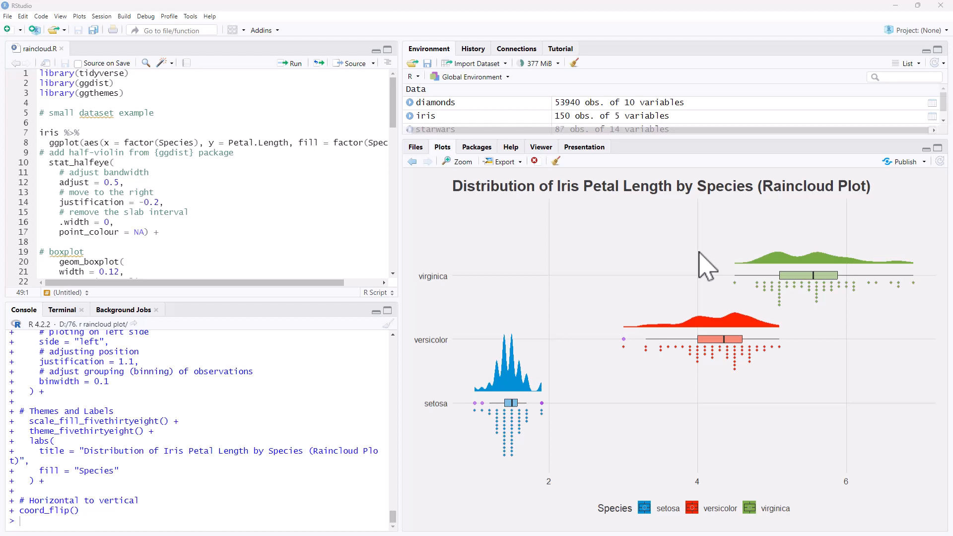
mouse_move(576, 249)
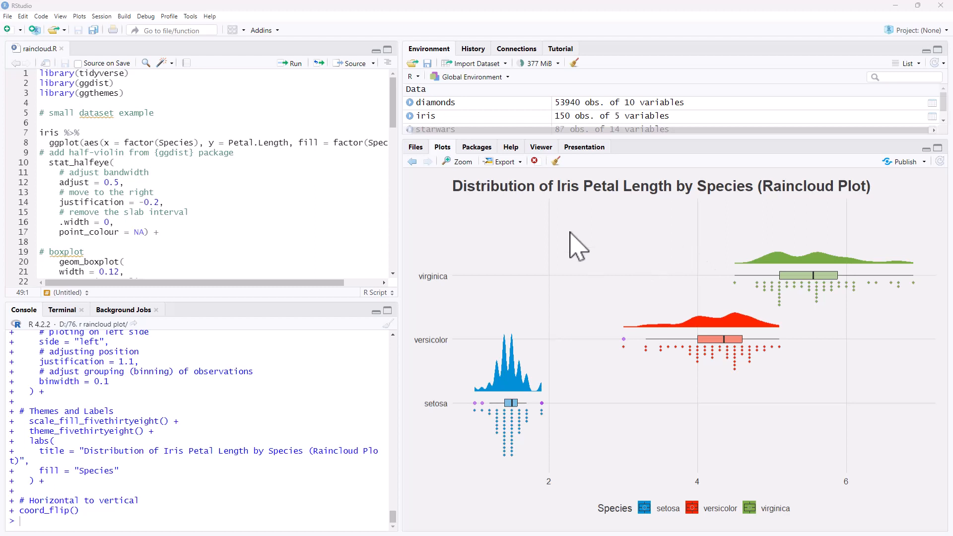
mouse_move(633, 267)
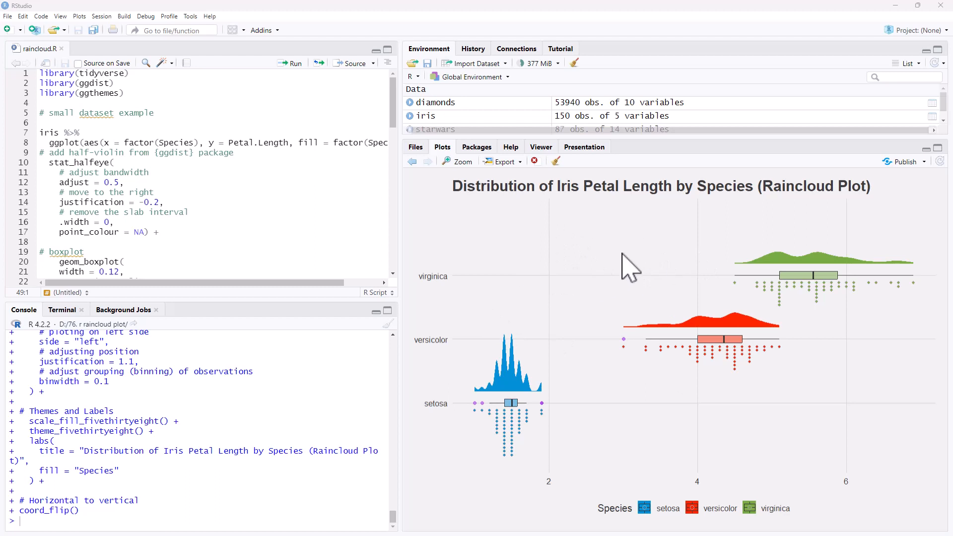
mouse_move(707, 266)
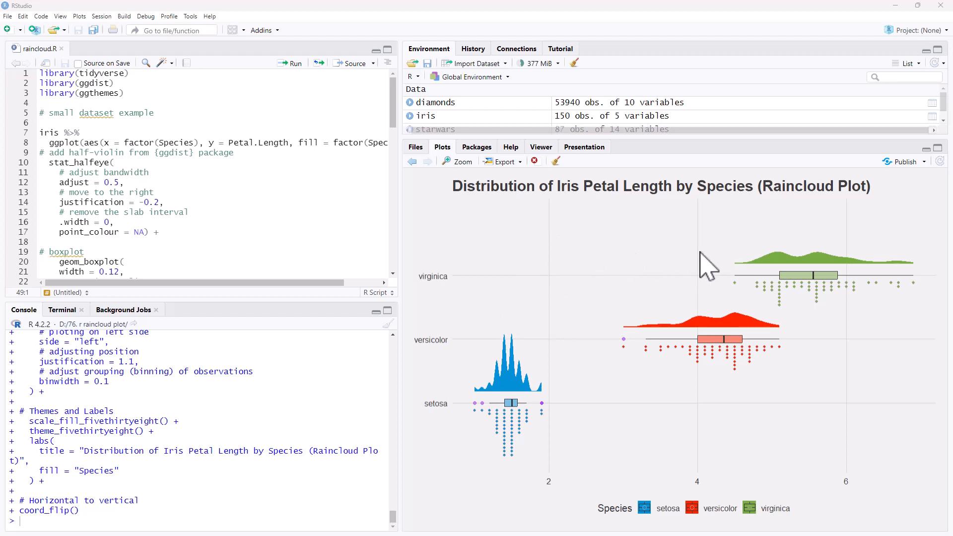
mouse_move(653, 267)
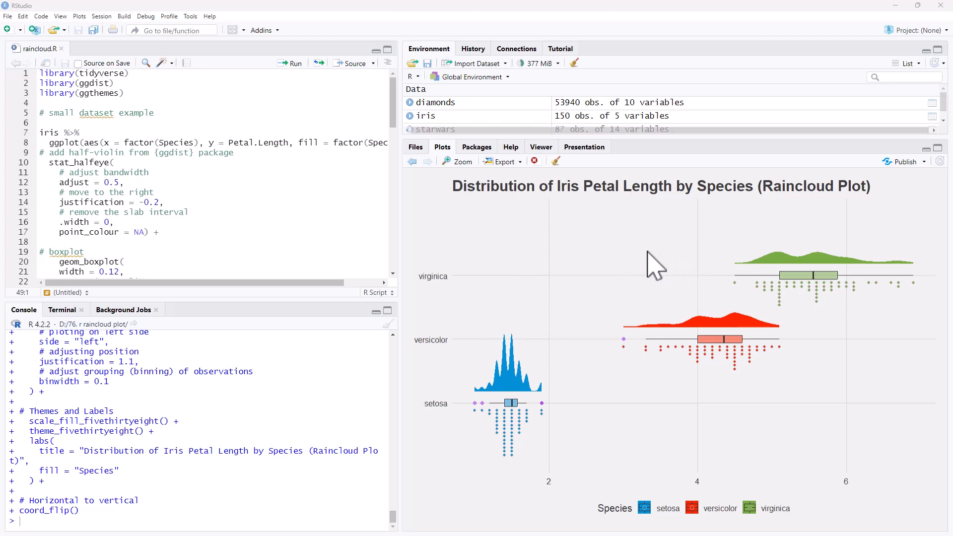
mouse_move(803, 304)
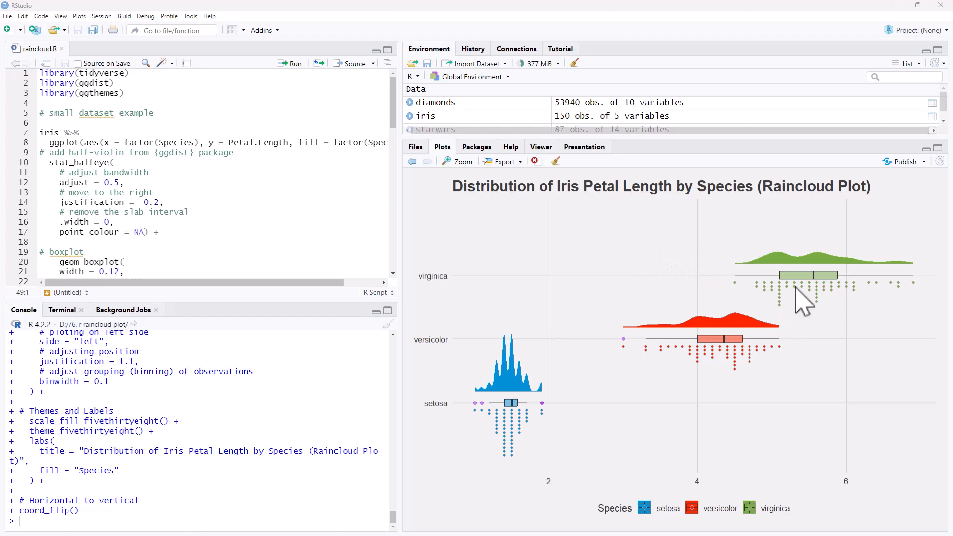
mouse_move(796, 318)
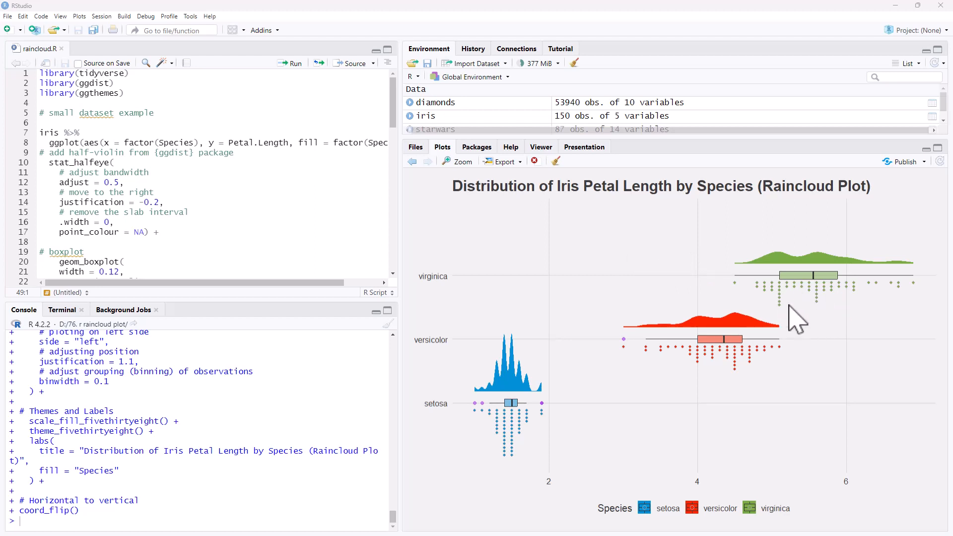
mouse_move(811, 304)
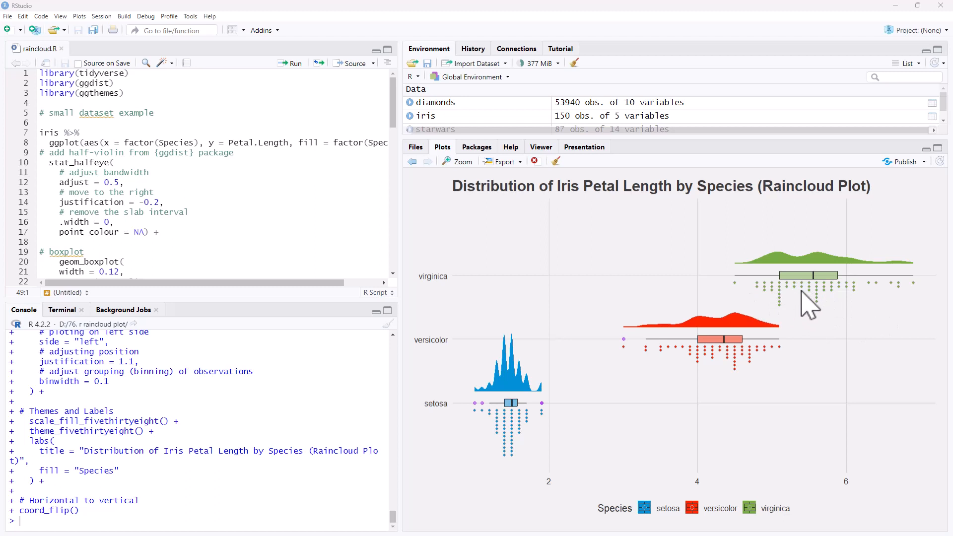
mouse_move(804, 307)
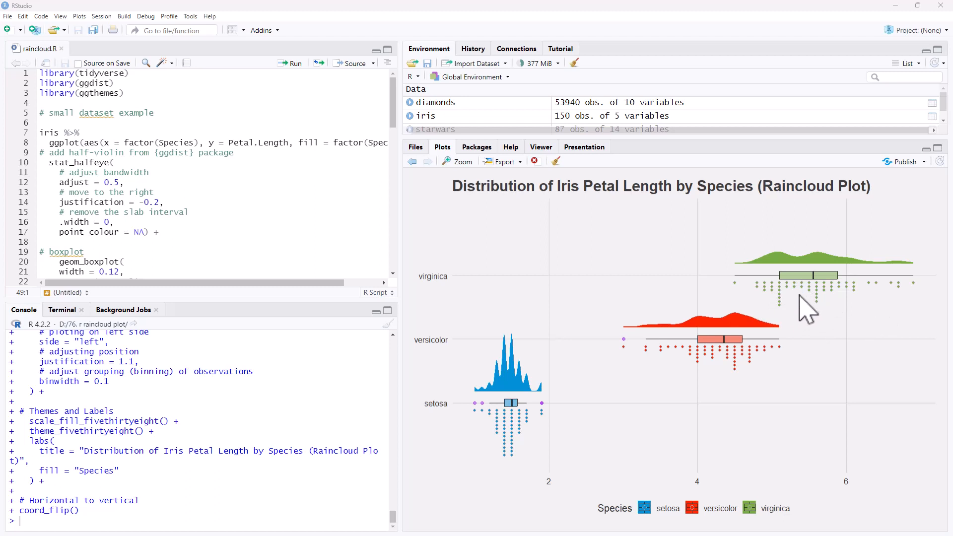
mouse_move(799, 298)
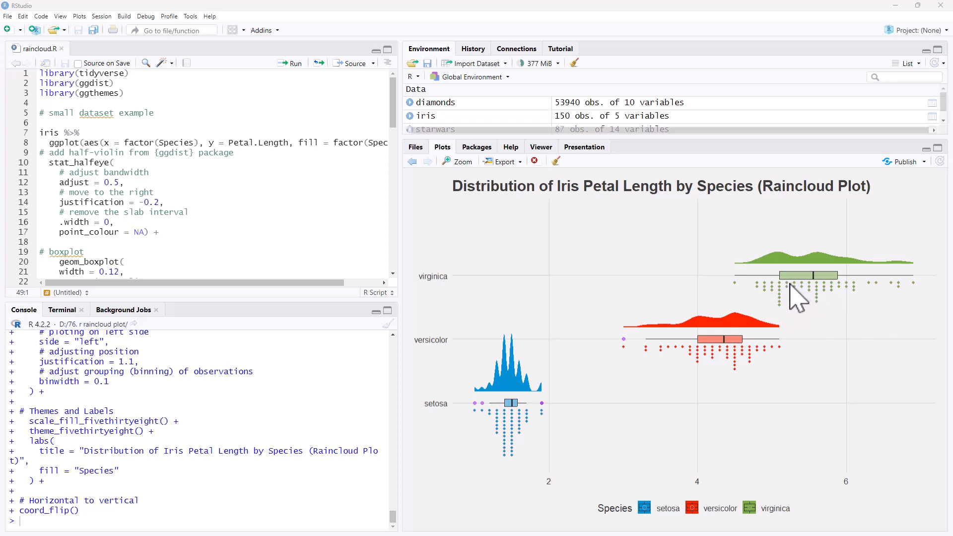
mouse_move(775, 304)
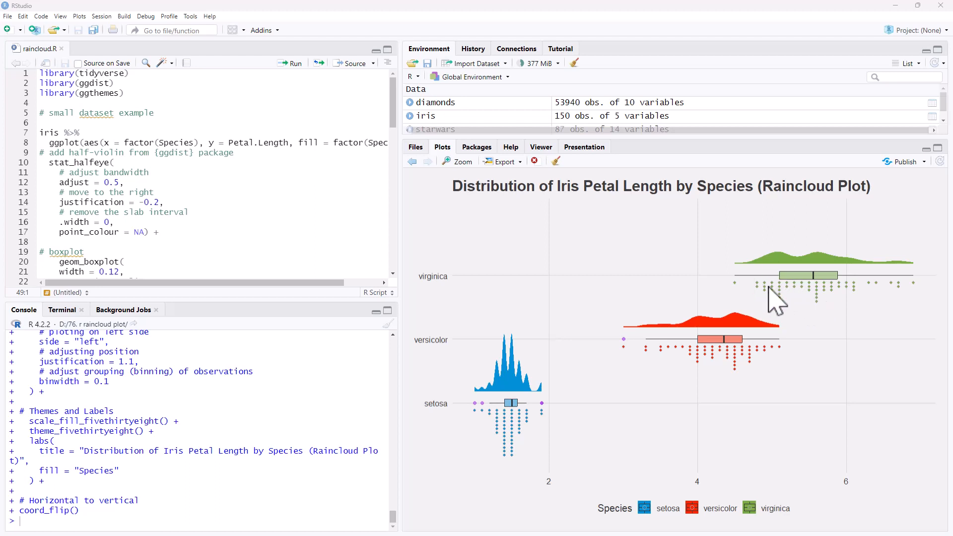
mouse_move(798, 313)
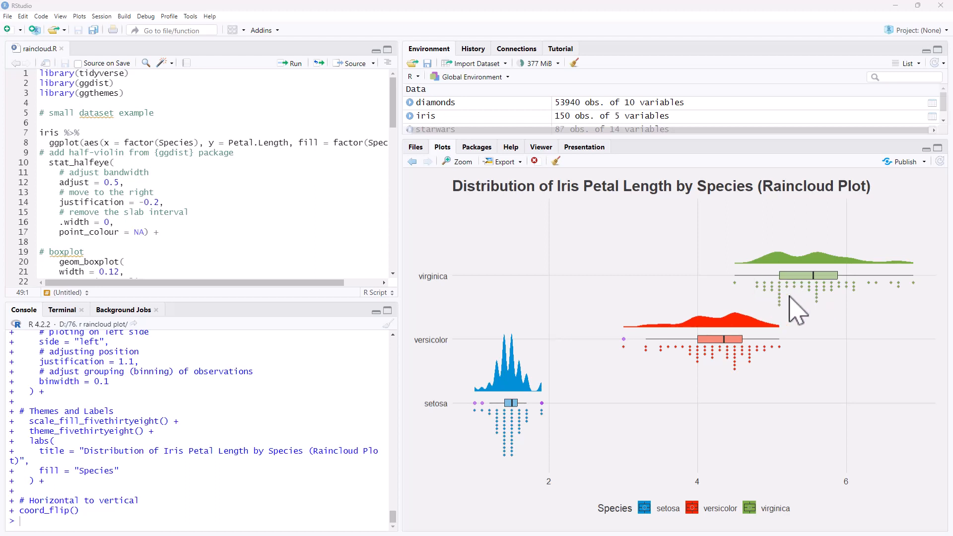
mouse_move(720, 304)
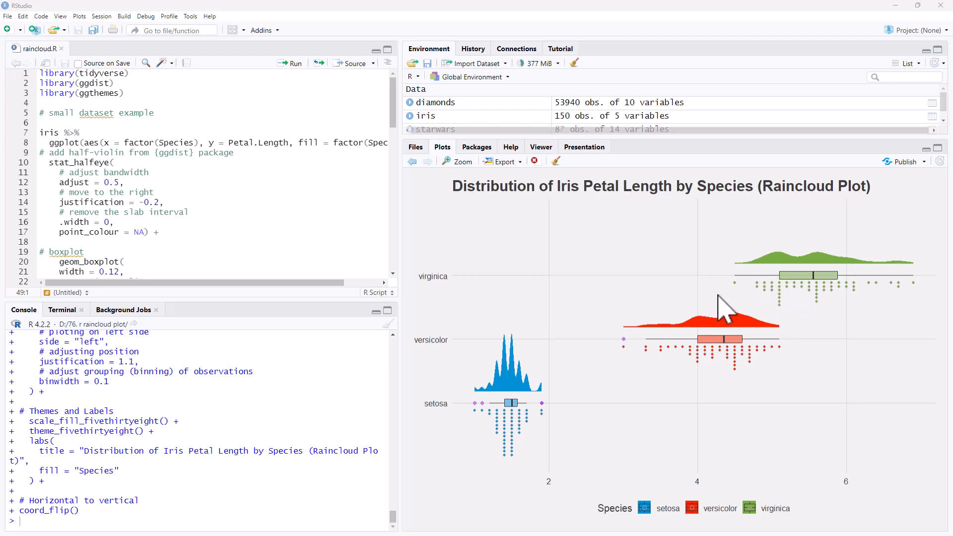
mouse_move(826, 283)
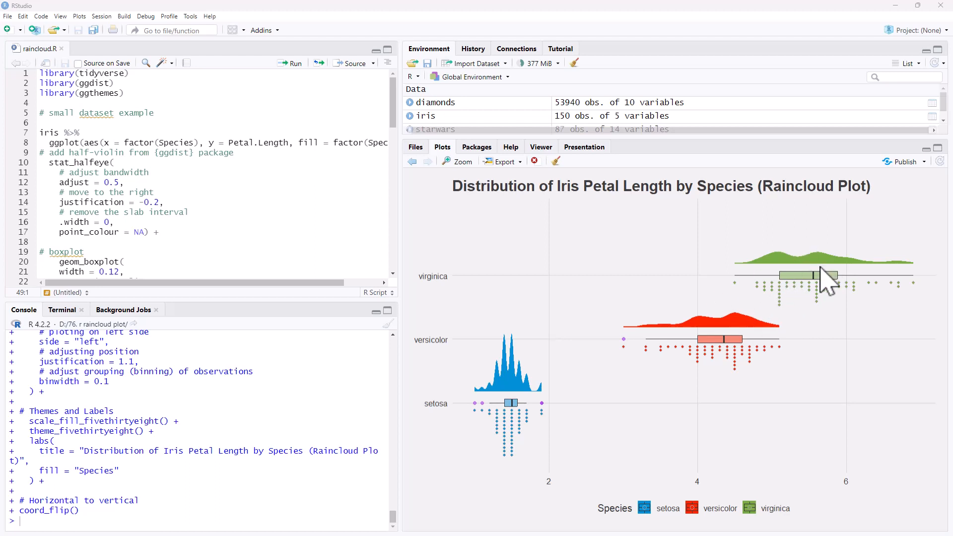
mouse_move(798, 289)
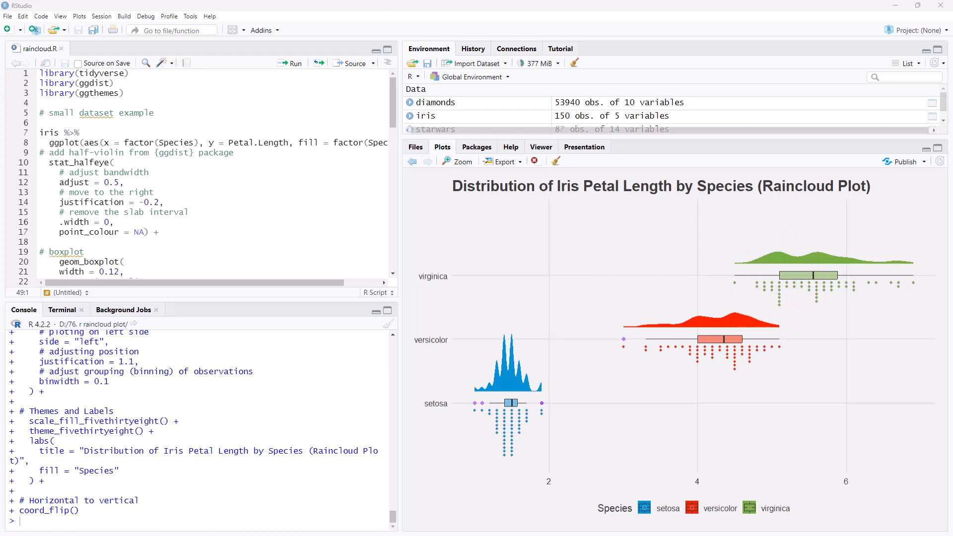
mouse_move(711, 302)
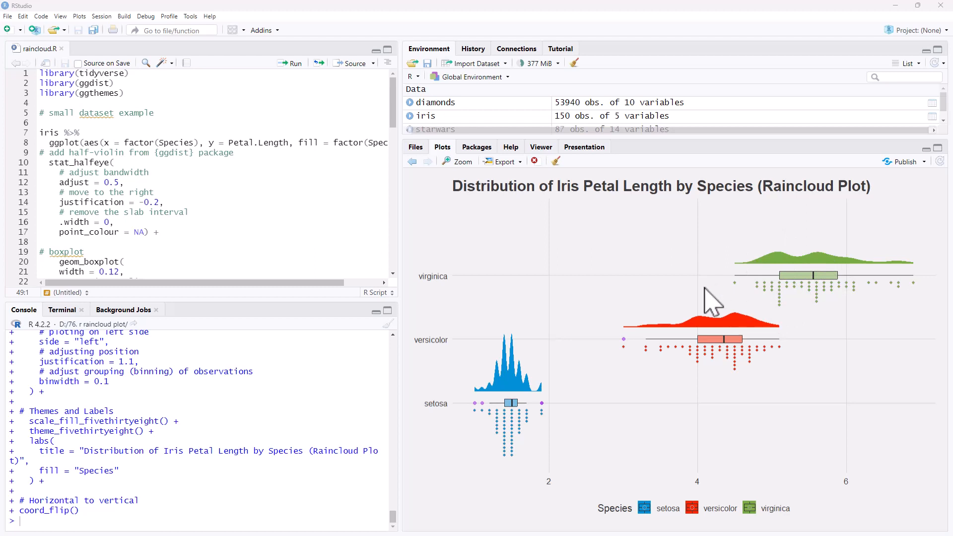
mouse_move(705, 304)
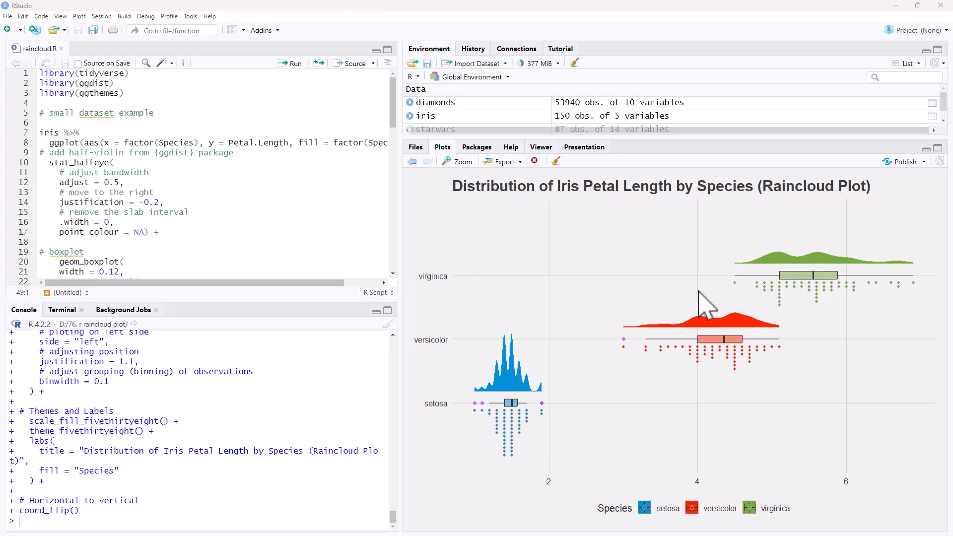
mouse_move(787, 328)
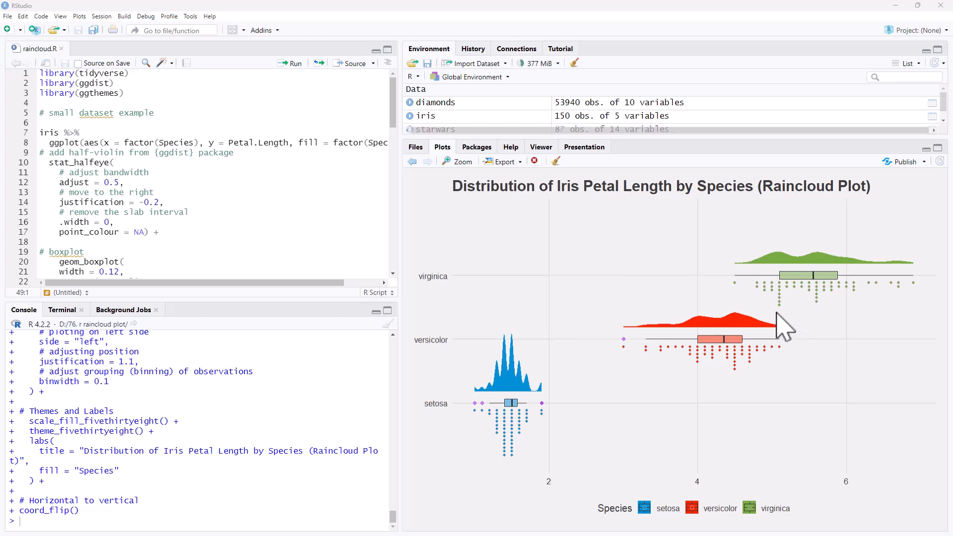
mouse_move(793, 325)
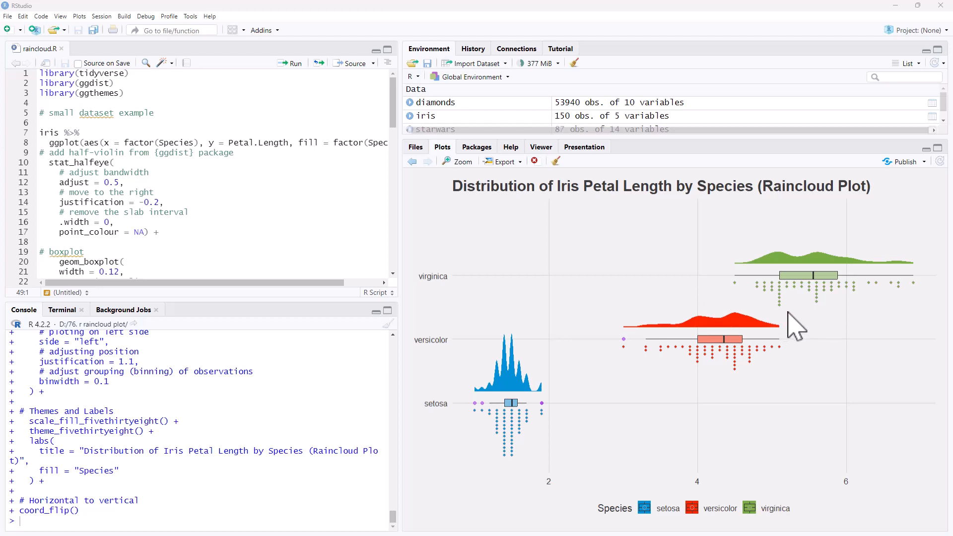
mouse_move(681, 346)
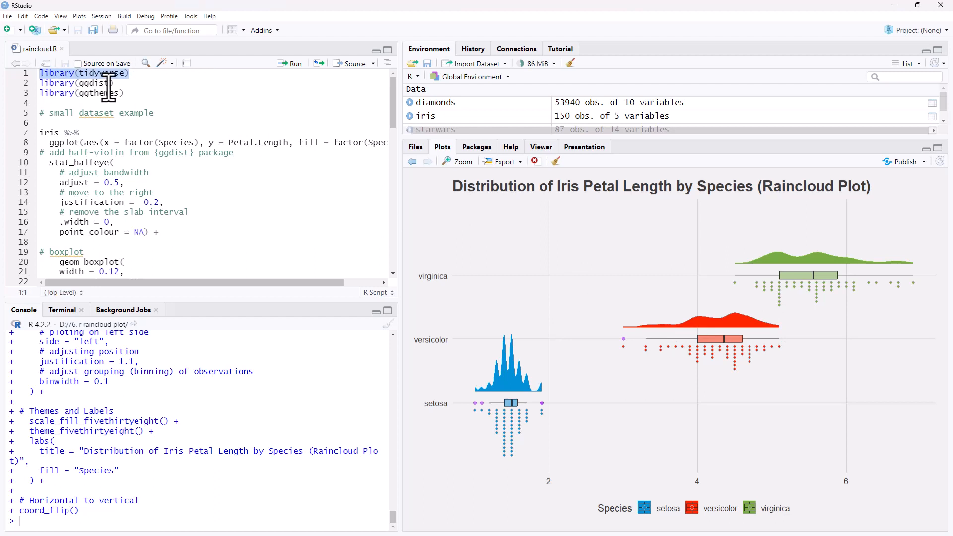
click(112, 83)
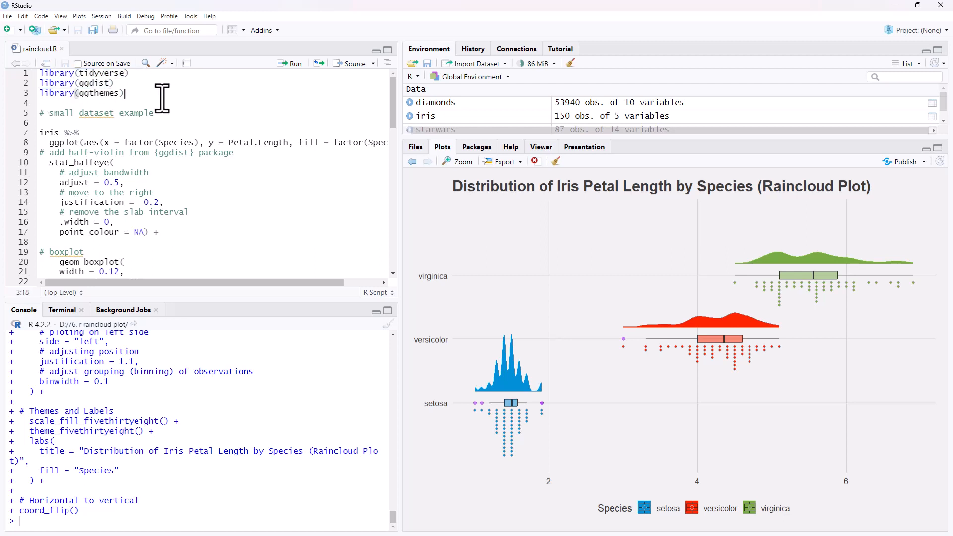
mouse_move(220, 101)
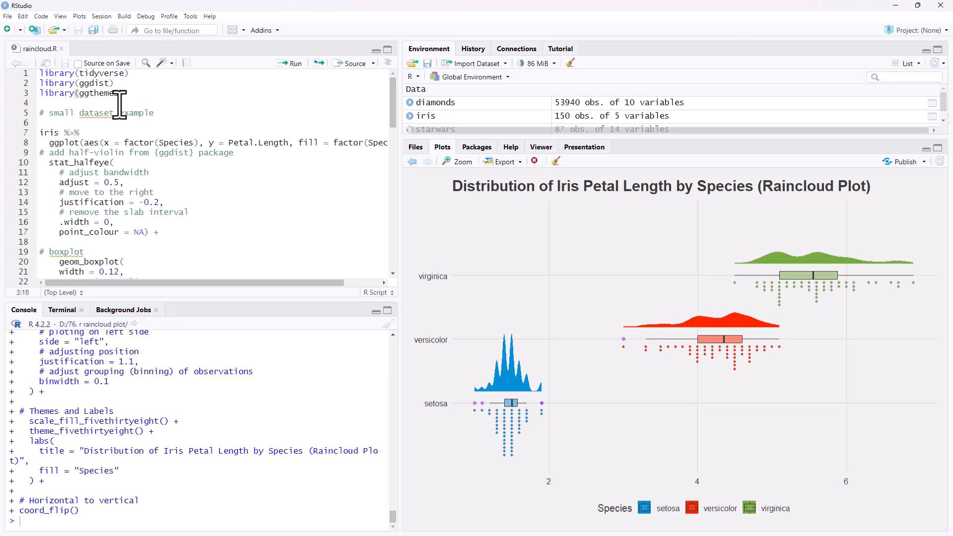
mouse_move(112, 99)
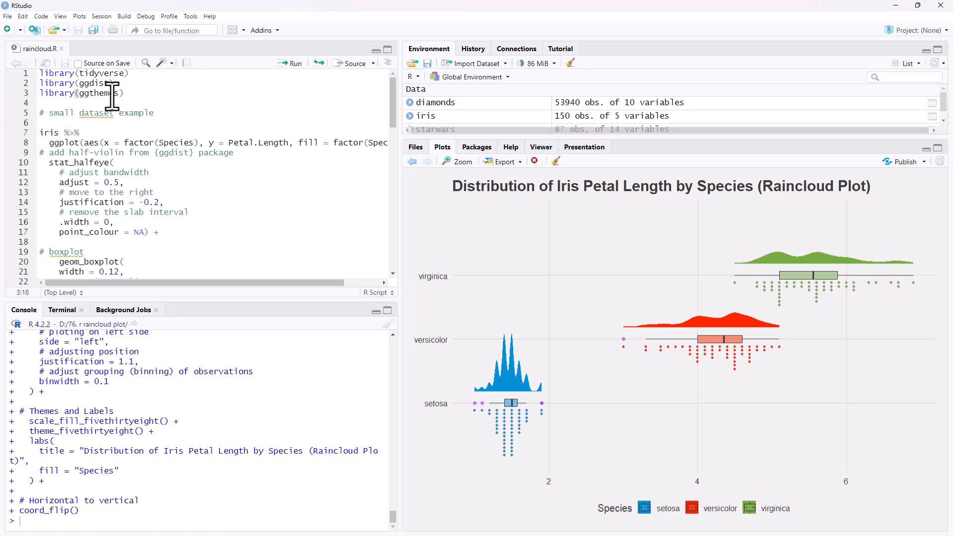
mouse_move(470, 167)
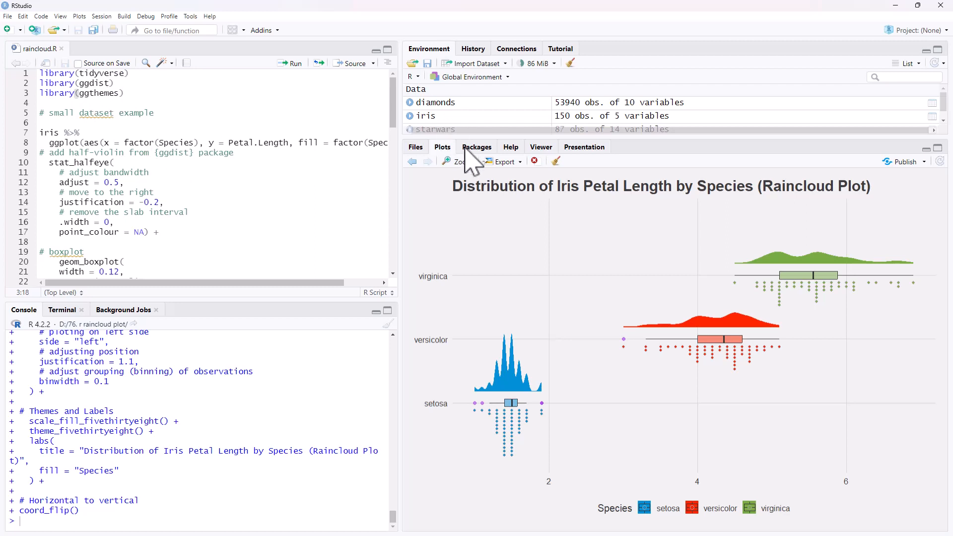
mouse_move(486, 173)
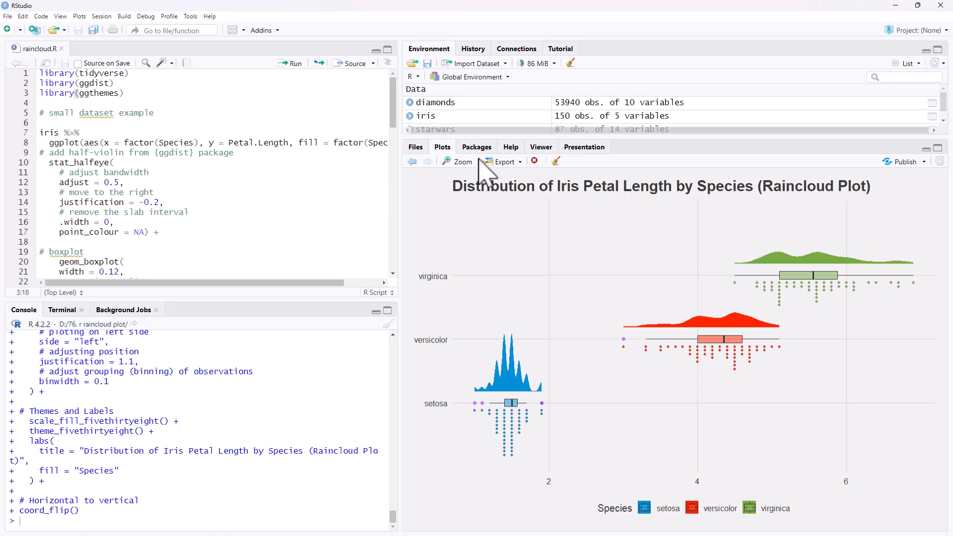
click(477, 147)
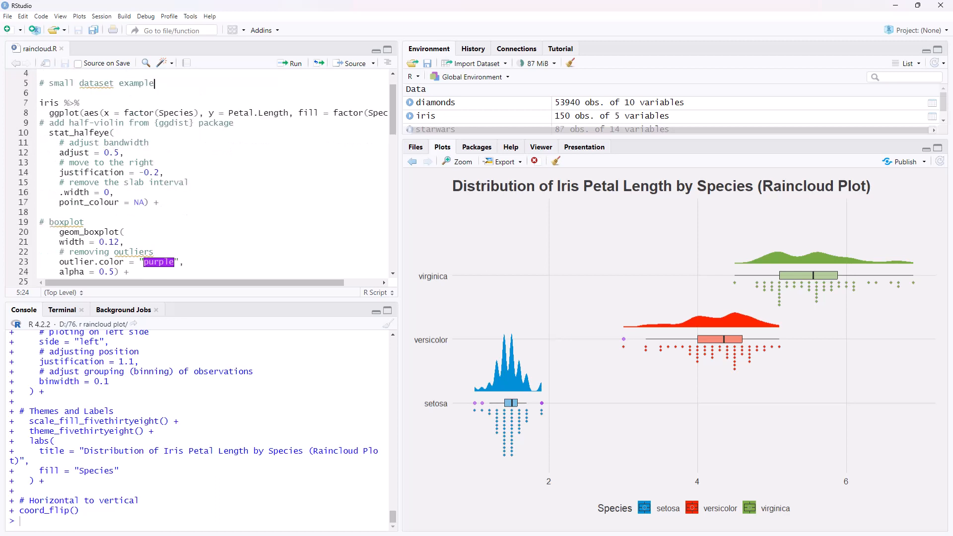
mouse_move(321, 196)
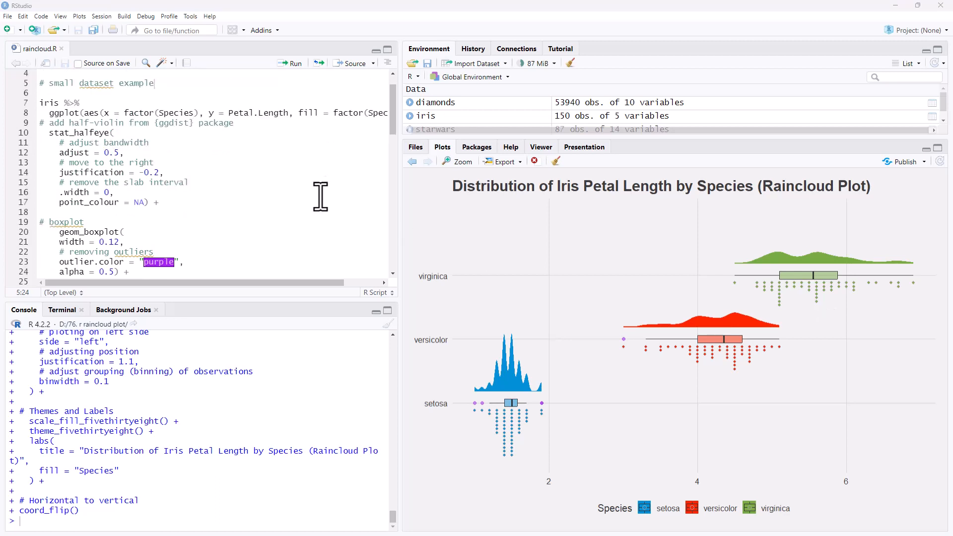
mouse_move(144, 136)
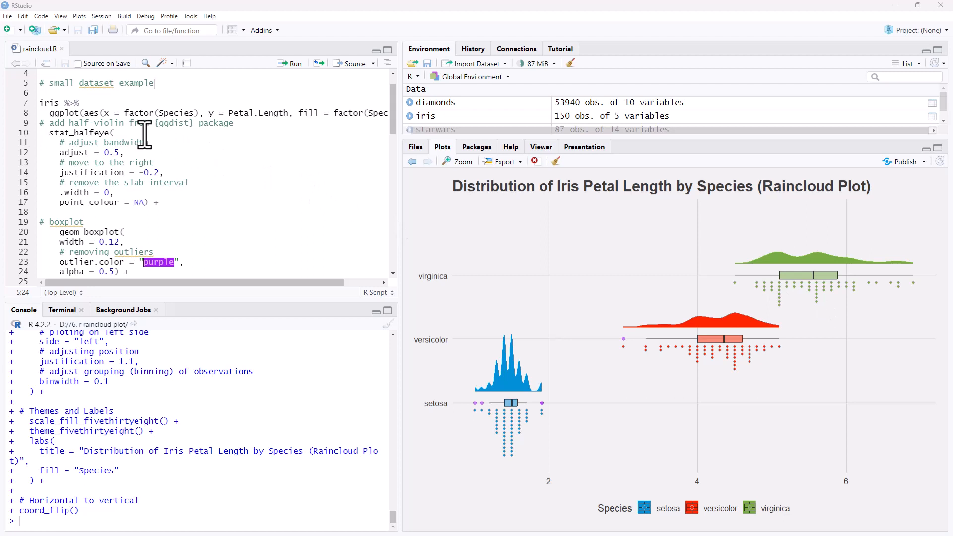
double_click(50, 103)
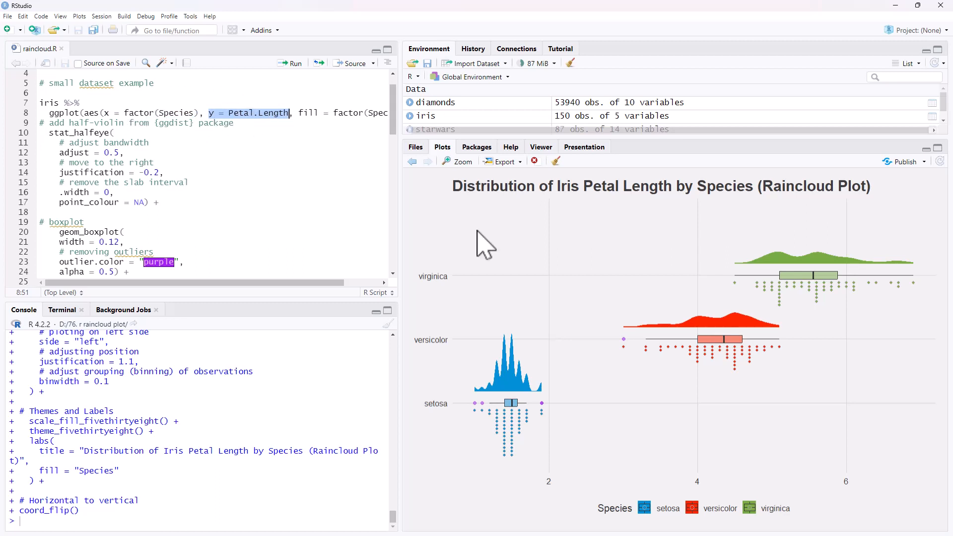
mouse_move(598, 322)
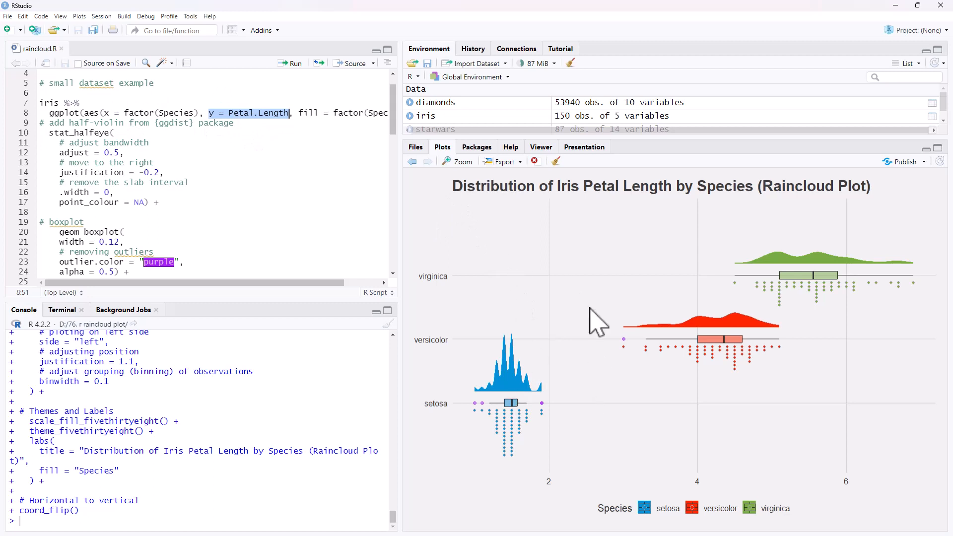
mouse_move(608, 255)
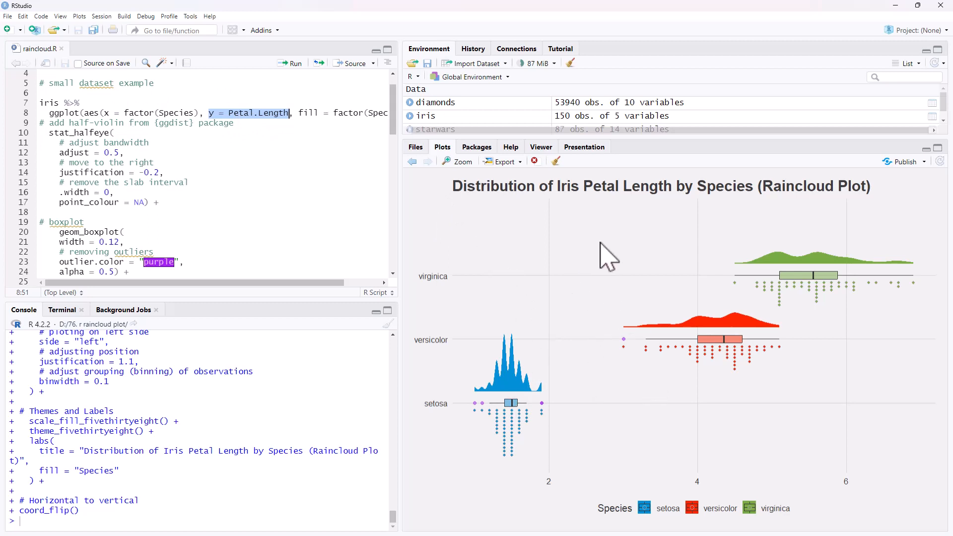
mouse_move(300, 120)
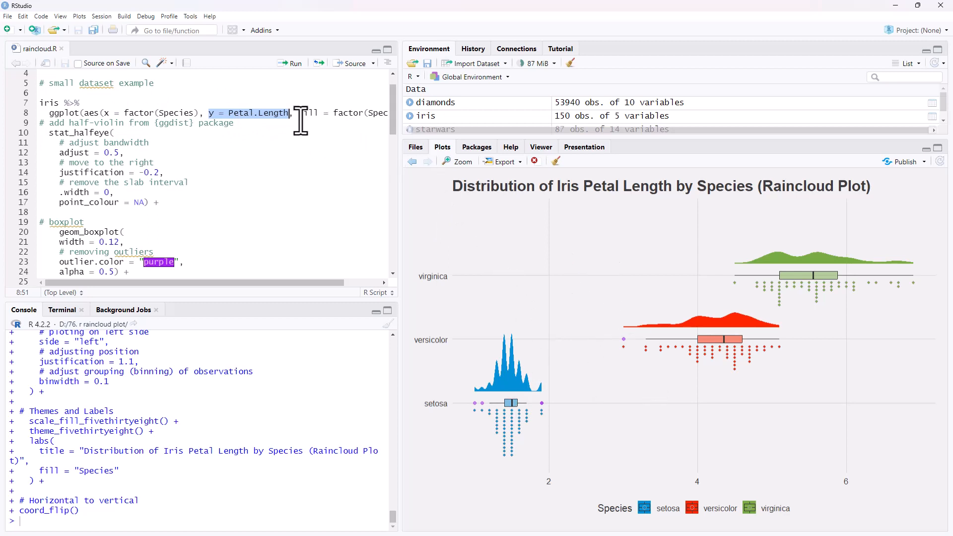
mouse_move(331, 301)
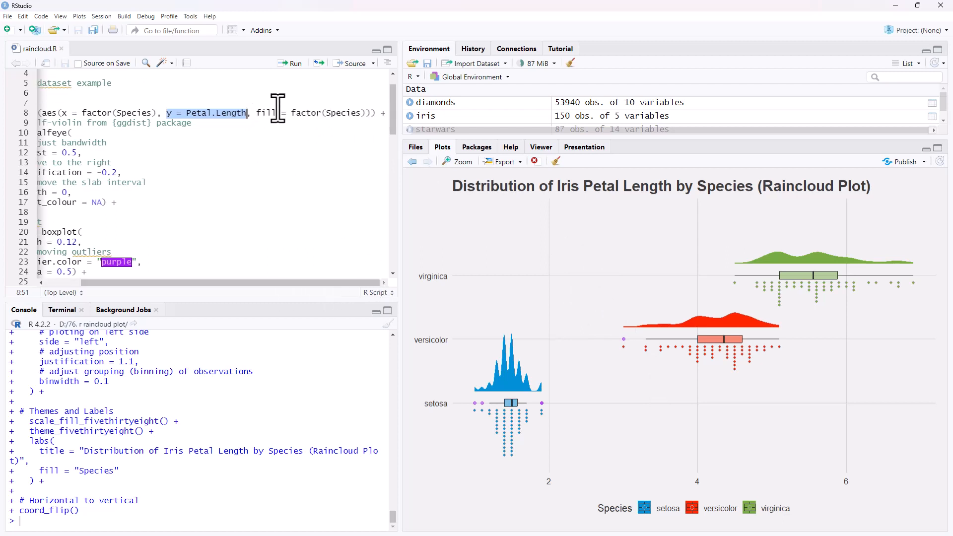
mouse_move(856, 264)
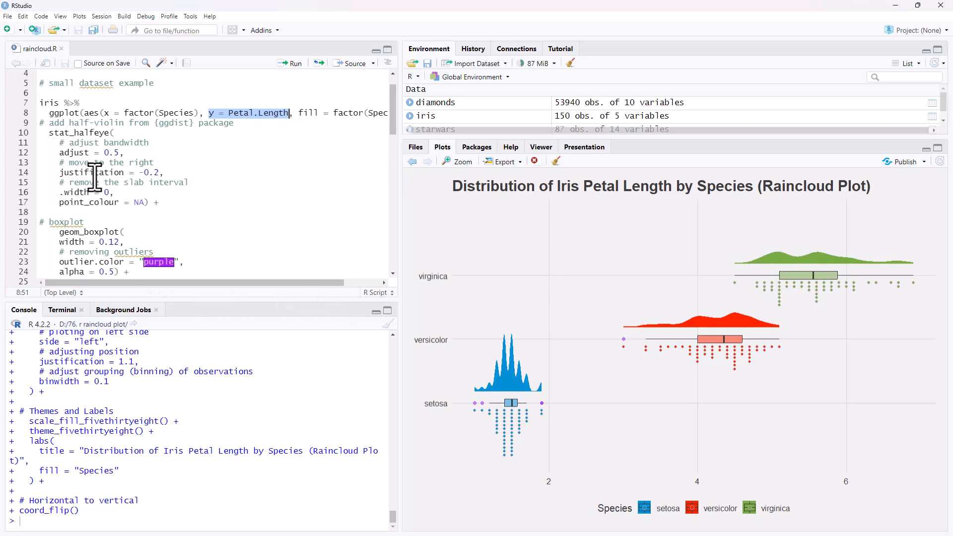
mouse_move(161, 141)
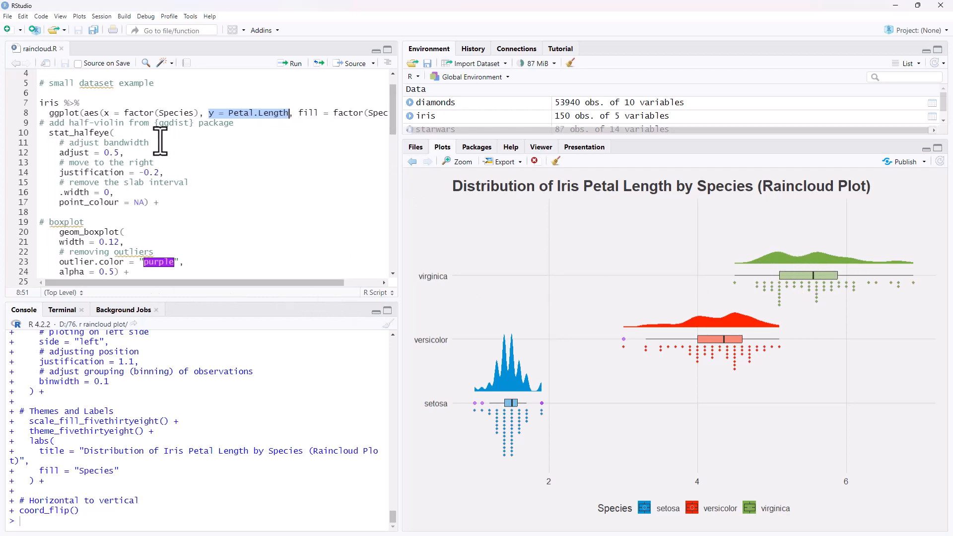
mouse_move(94, 164)
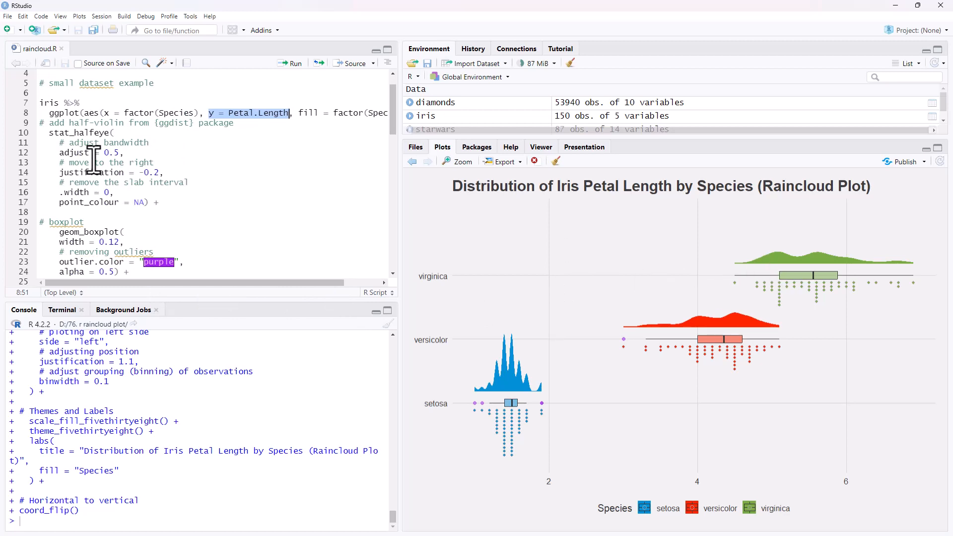
mouse_move(205, 185)
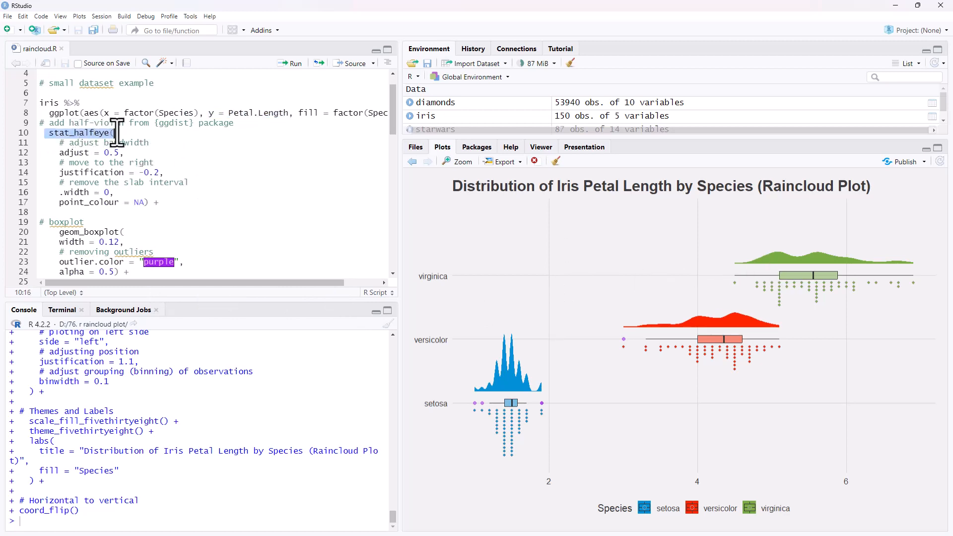
mouse_move(330, 189)
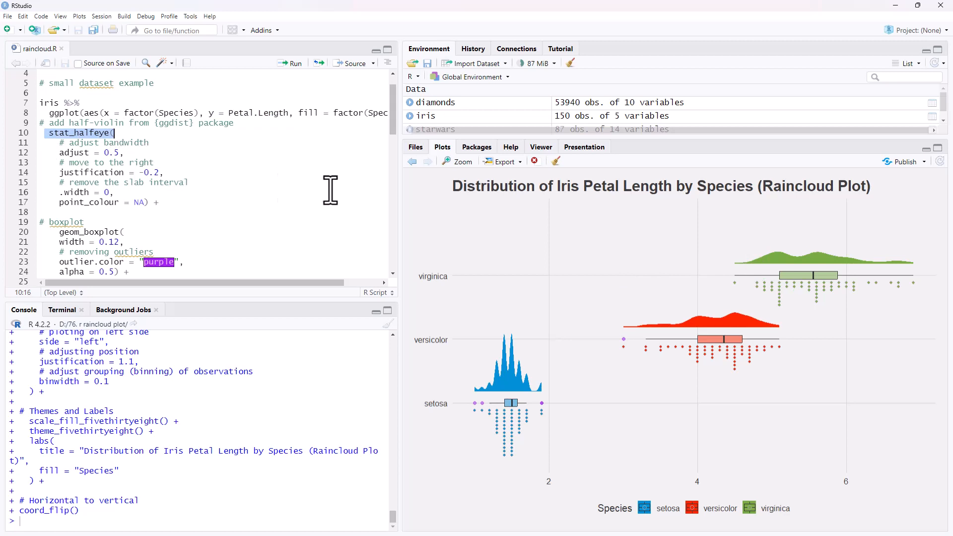
mouse_move(315, 185)
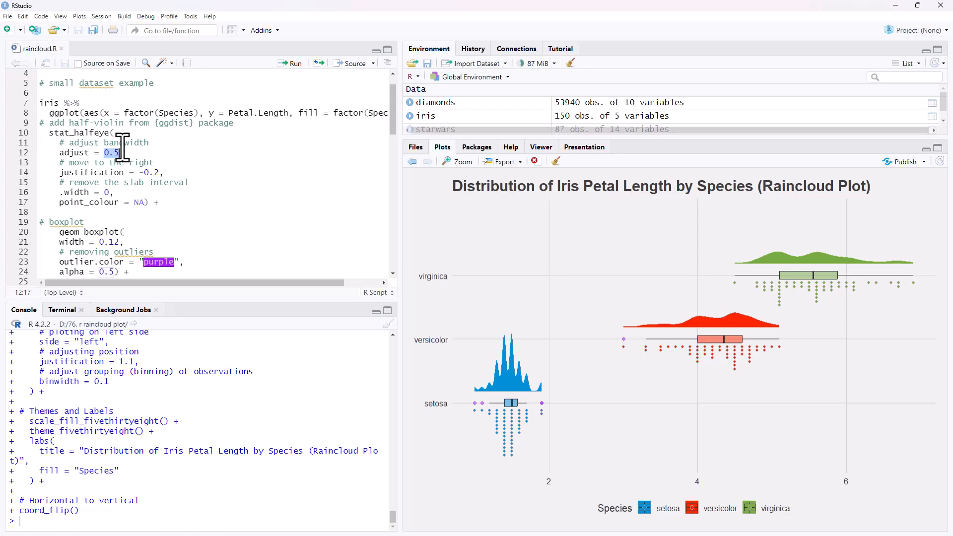
mouse_move(226, 132)
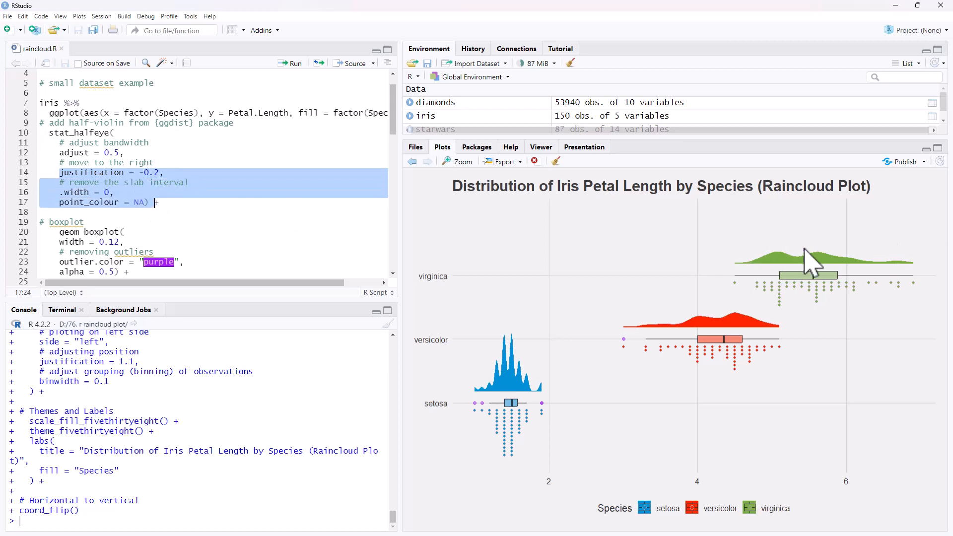
mouse_move(816, 264)
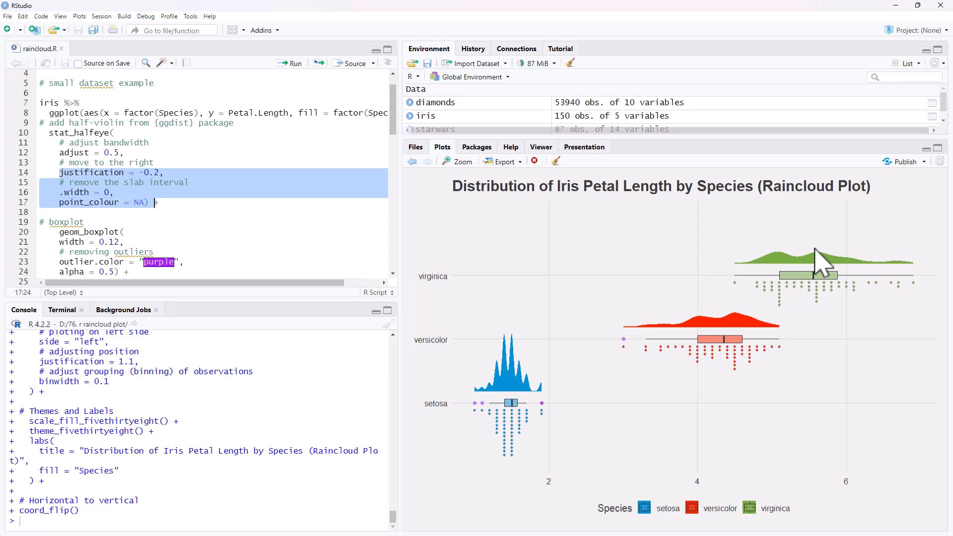
mouse_move(846, 298)
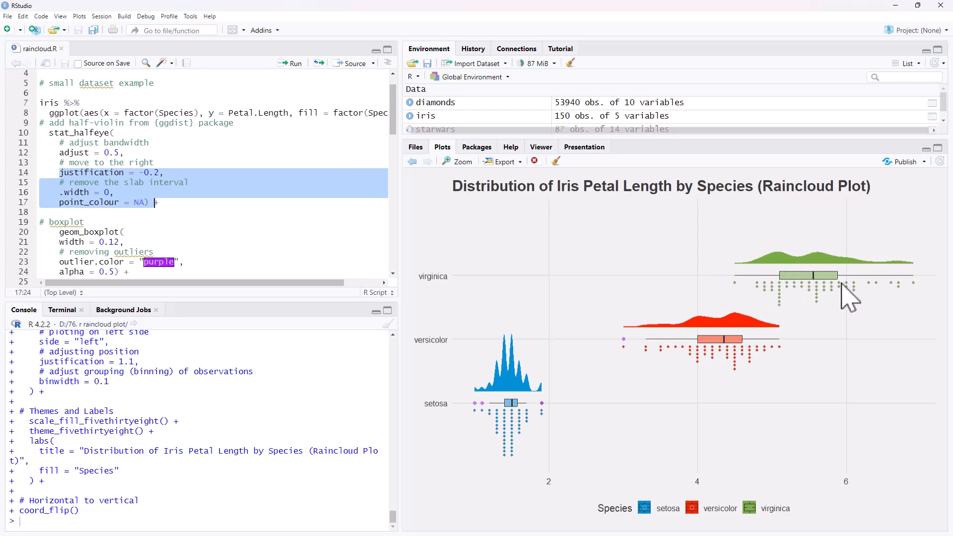
mouse_move(807, 292)
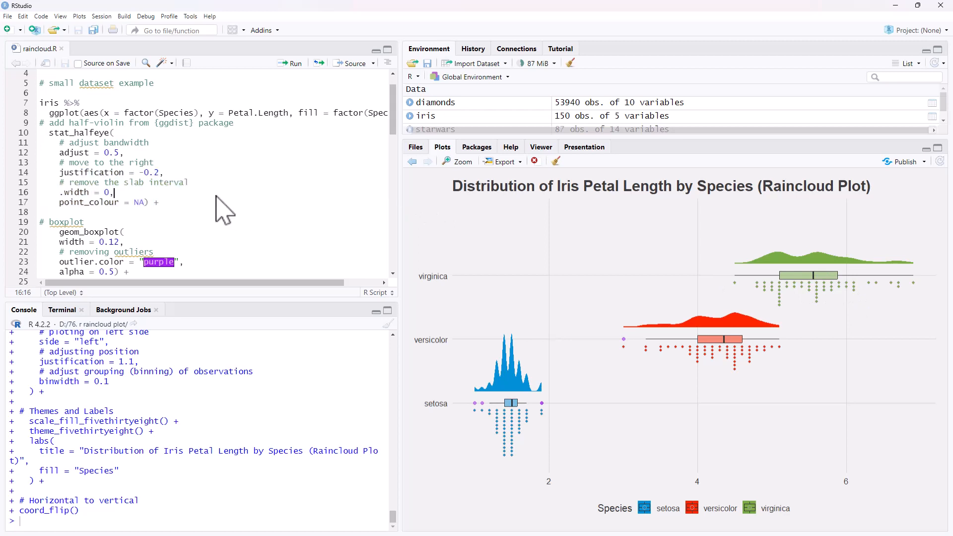
mouse_move(158, 204)
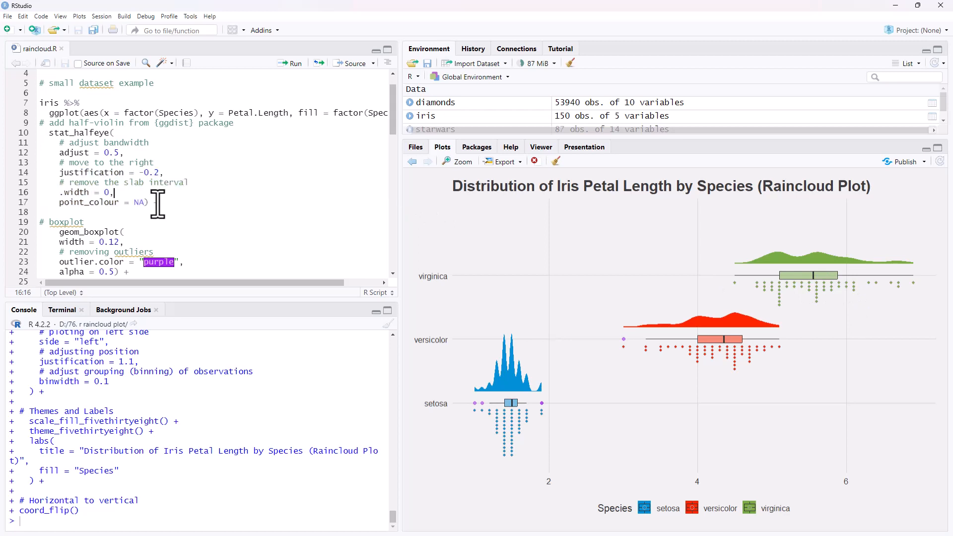
scroll(down, 3)
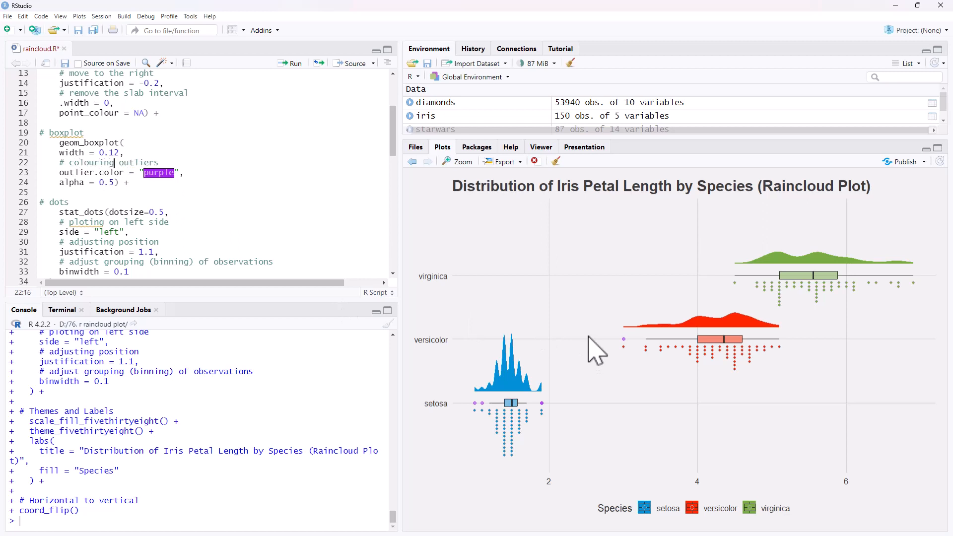
mouse_move(94, 172)
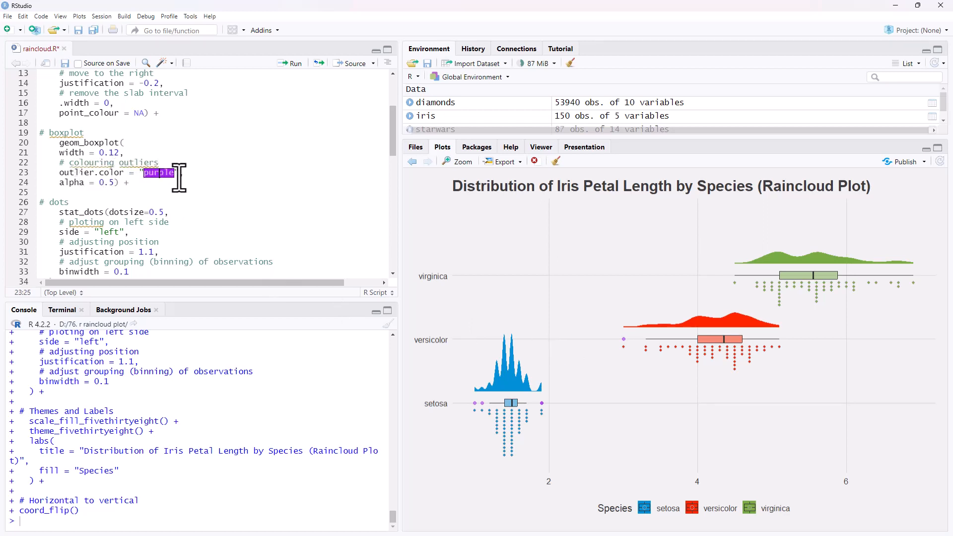
mouse_move(490, 410)
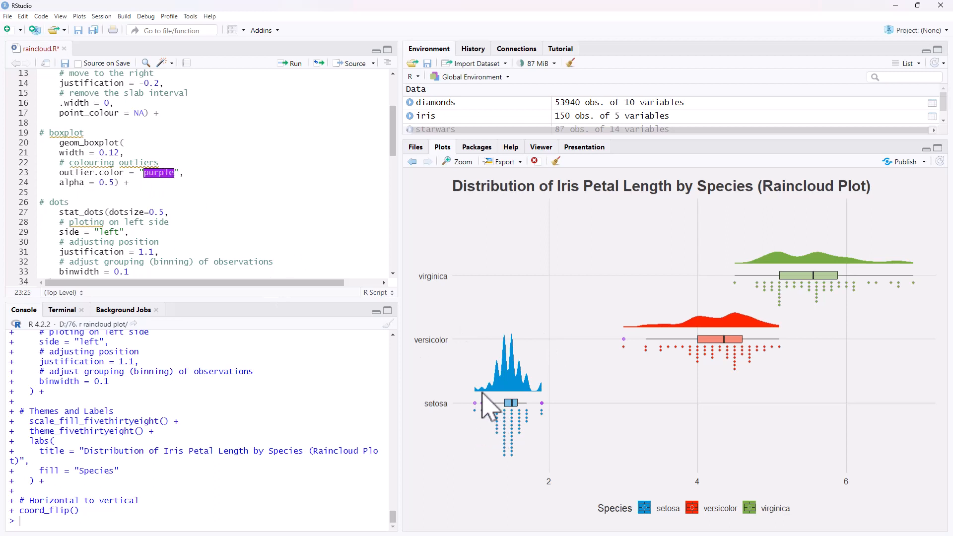
mouse_move(493, 418)
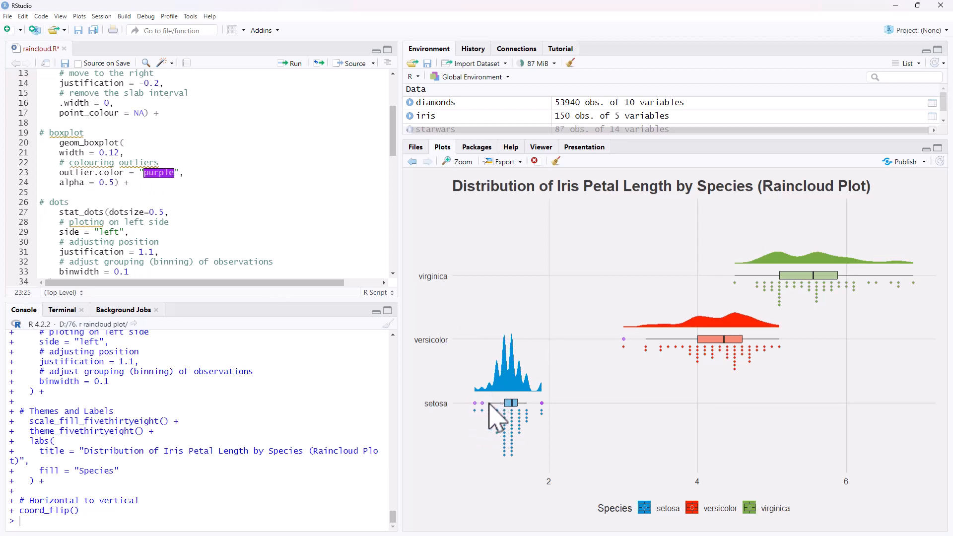
mouse_move(480, 422)
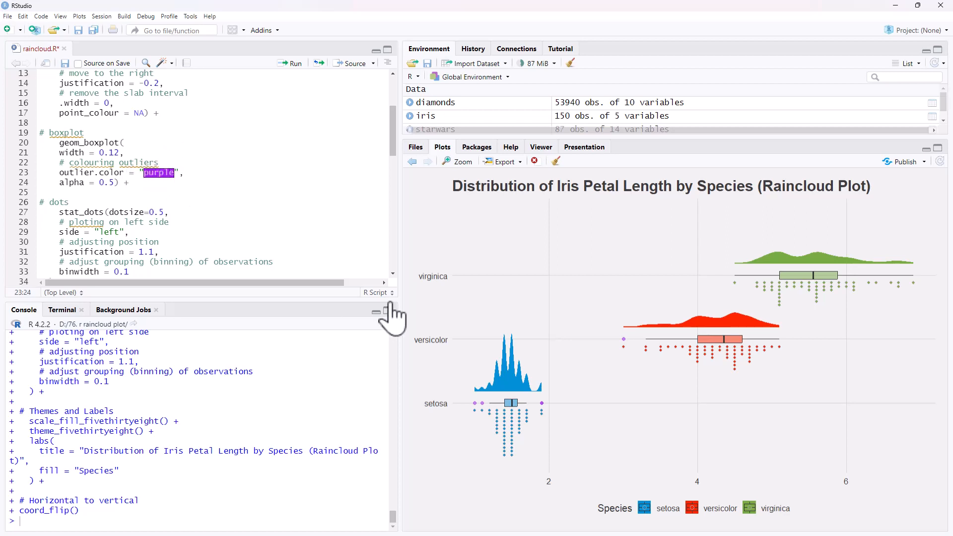
mouse_move(412, 334)
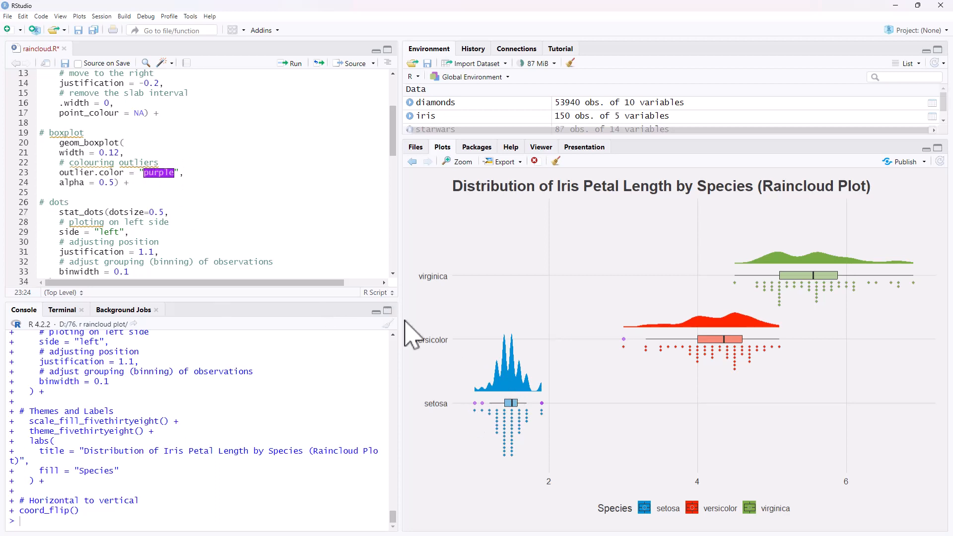
mouse_move(556, 422)
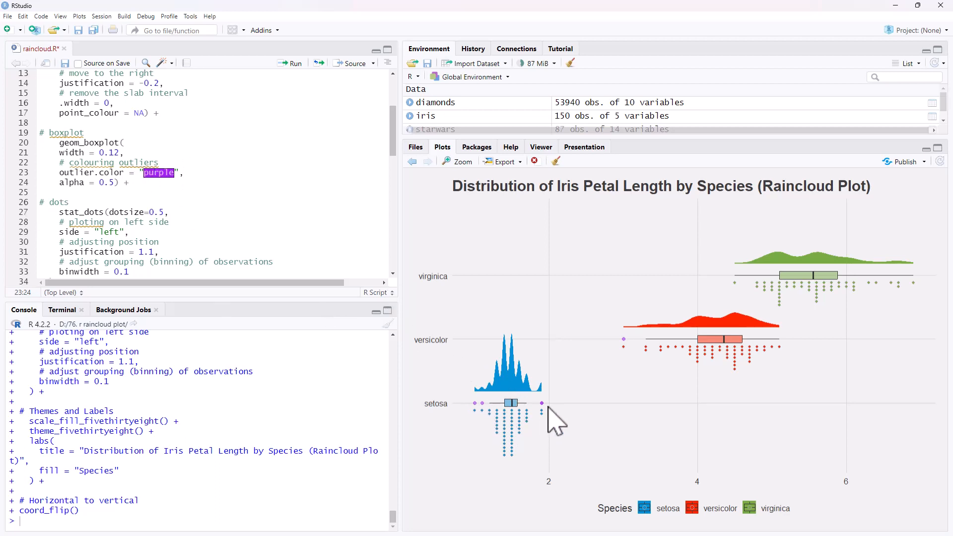
mouse_move(413, 277)
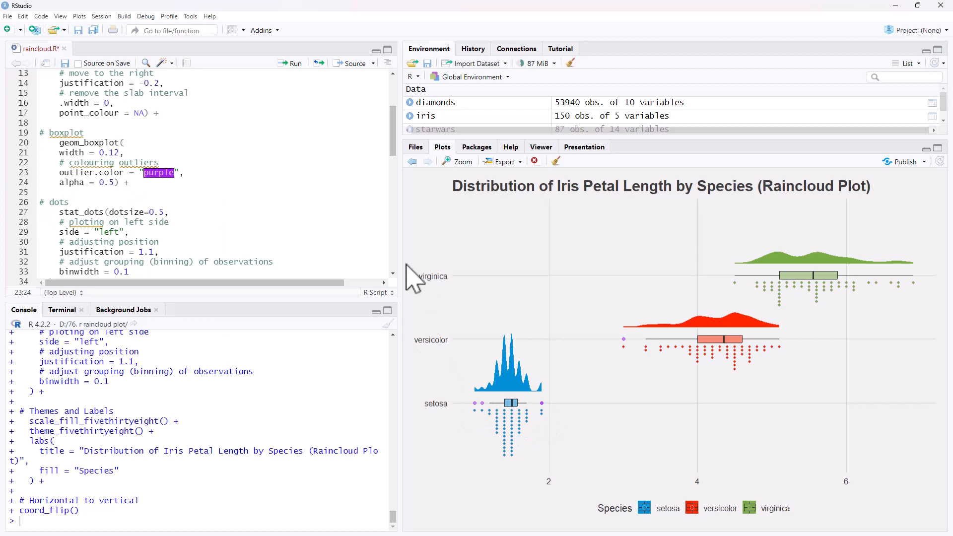
scroll(down, 3)
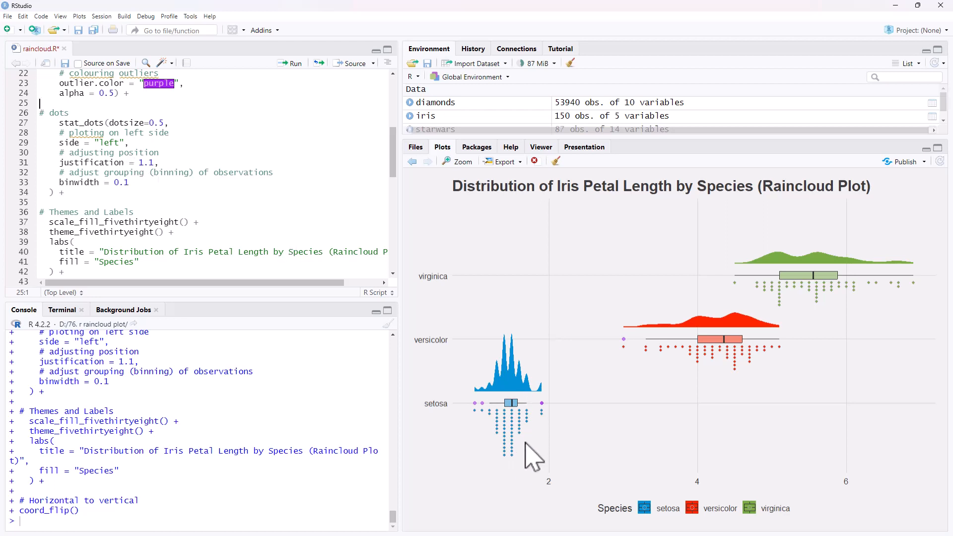
mouse_move(534, 418)
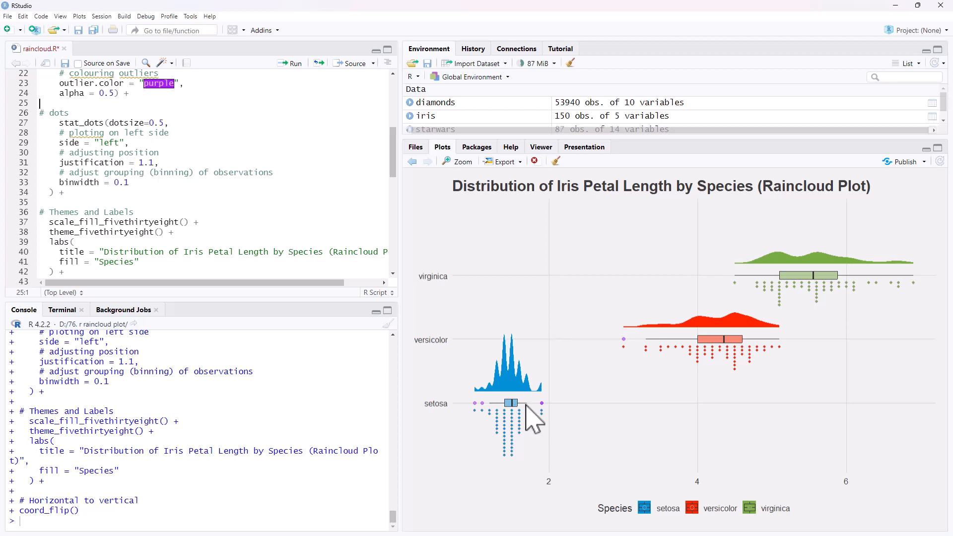
mouse_move(144, 194)
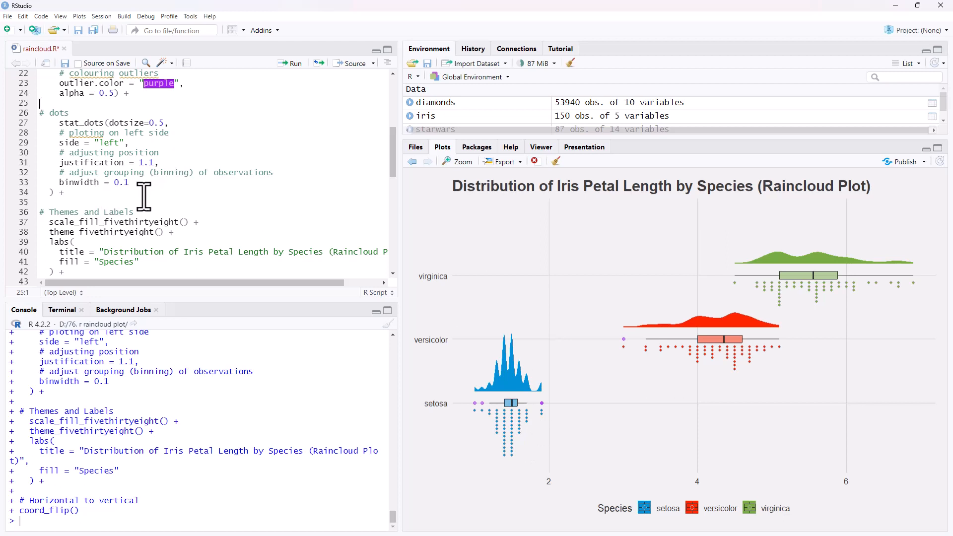
mouse_move(145, 204)
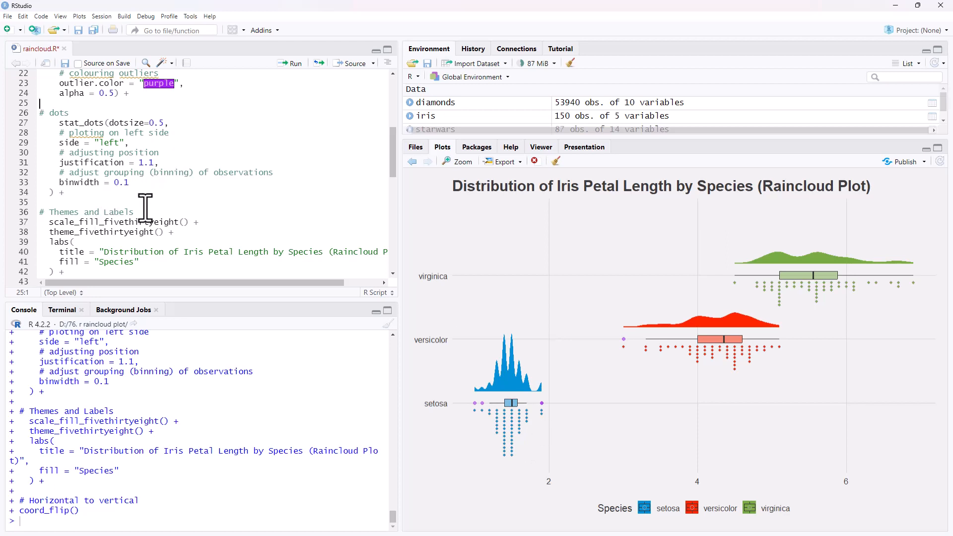
mouse_move(549, 423)
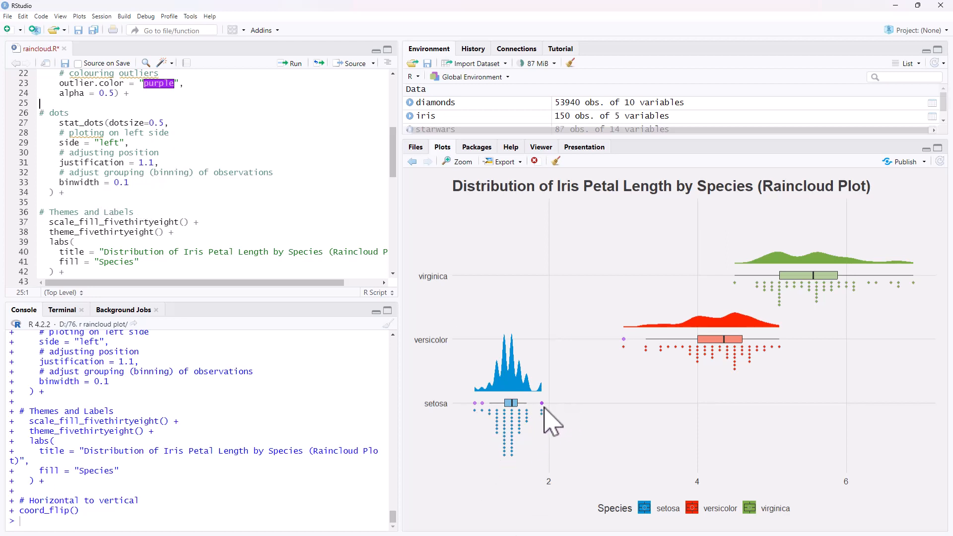
mouse_move(550, 453)
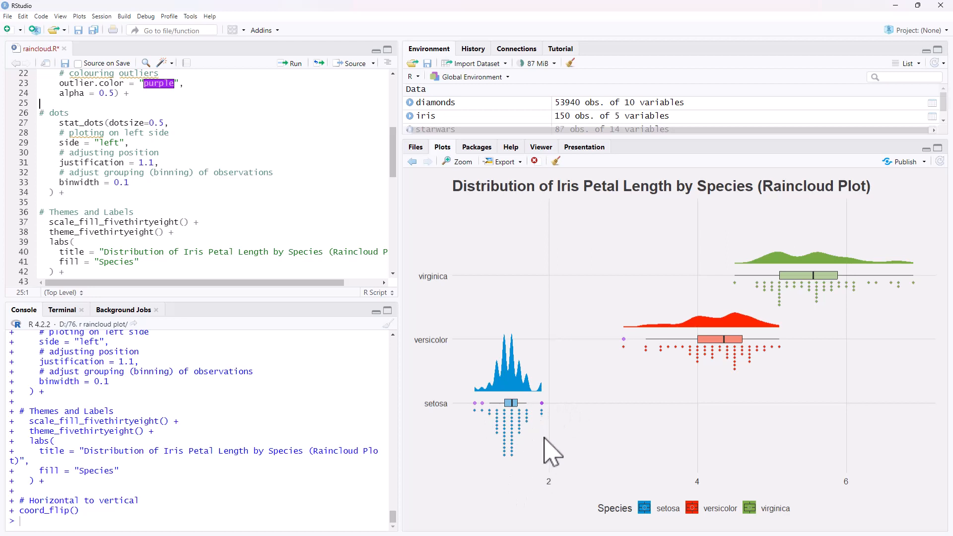
mouse_move(562, 426)
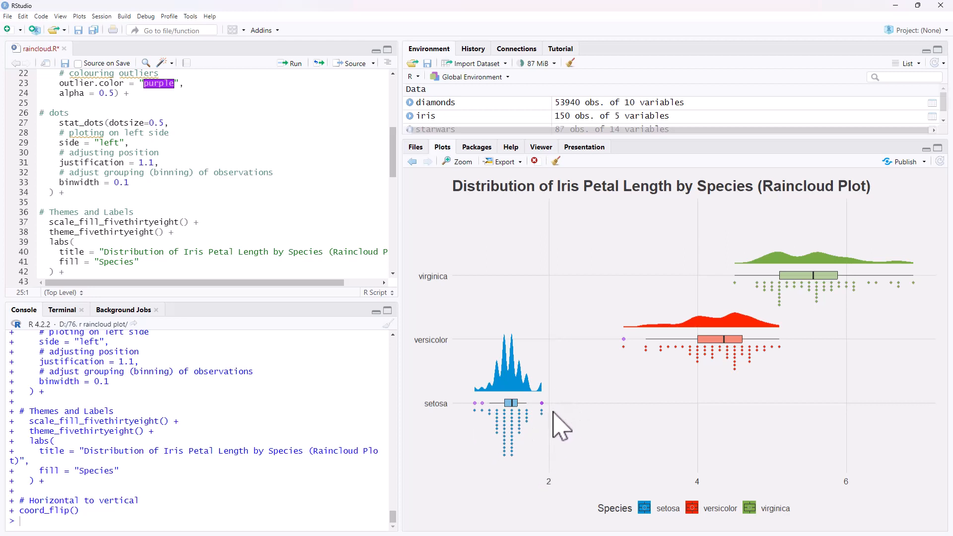
mouse_move(518, 398)
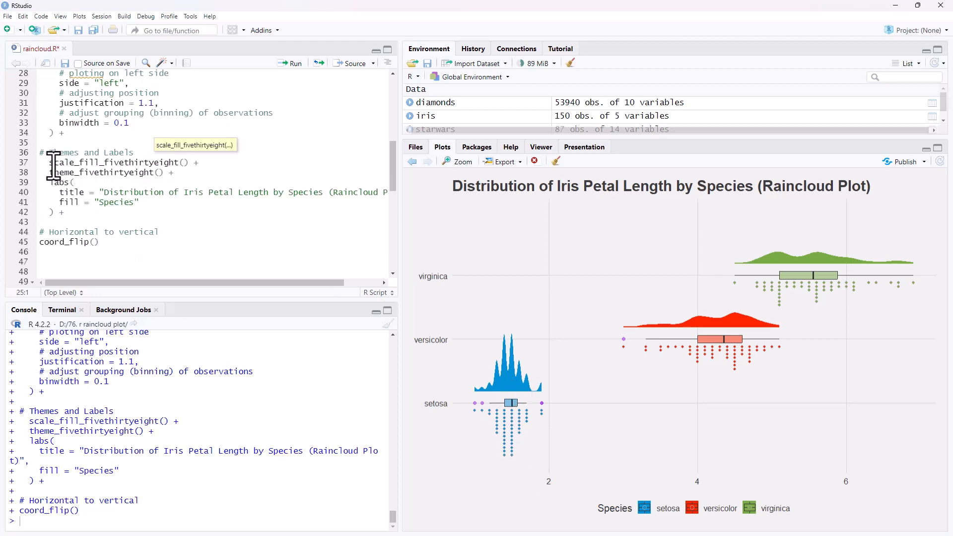
drag(50, 162, 163, 172)
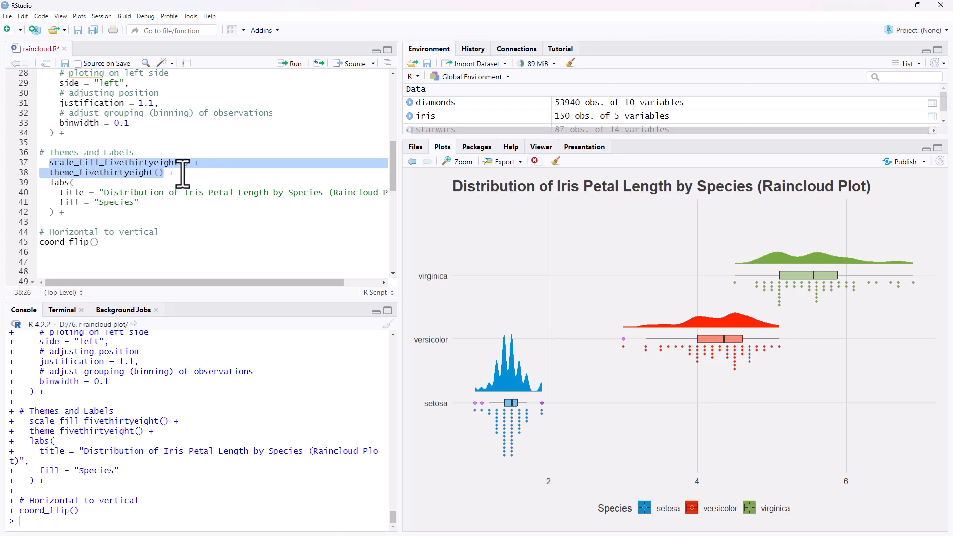
mouse_move(173, 151)
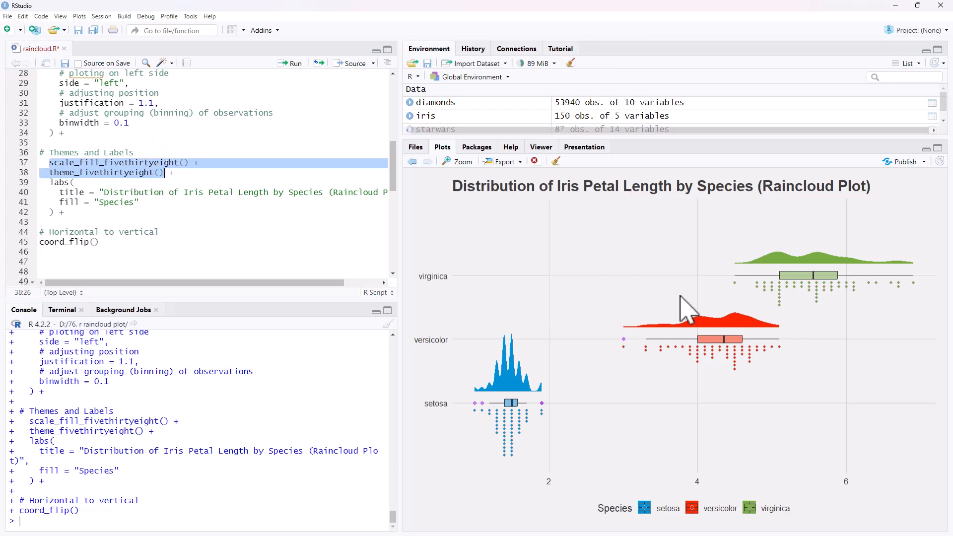
mouse_move(500, 266)
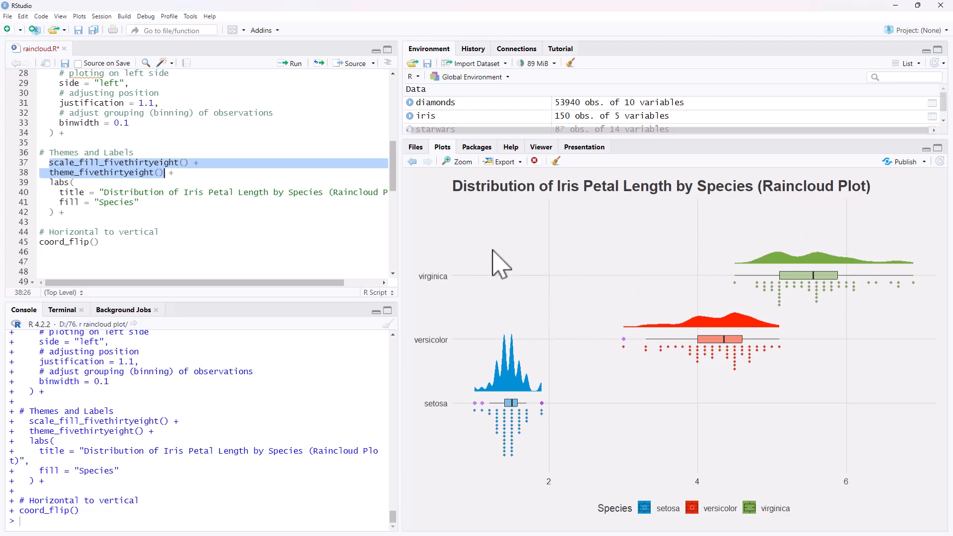
mouse_move(871, 448)
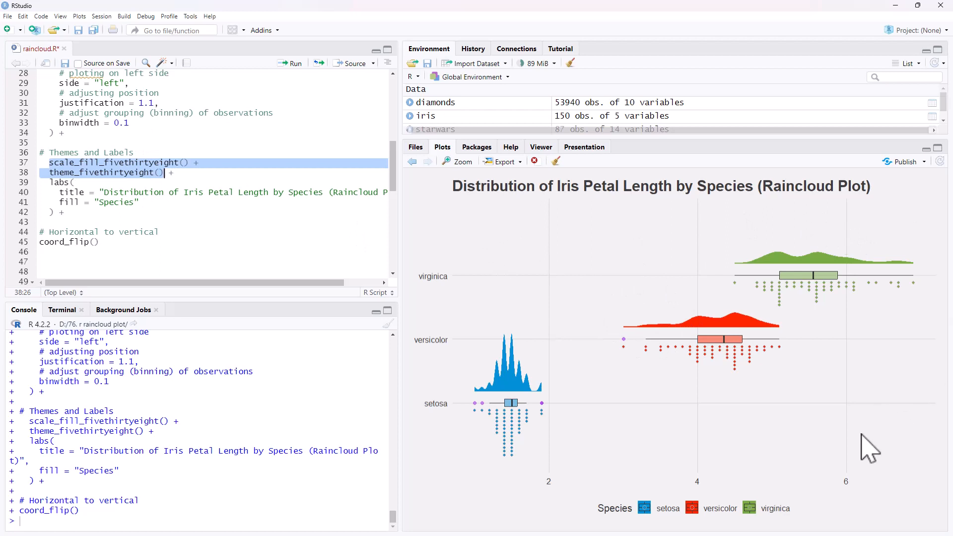
click(71, 181)
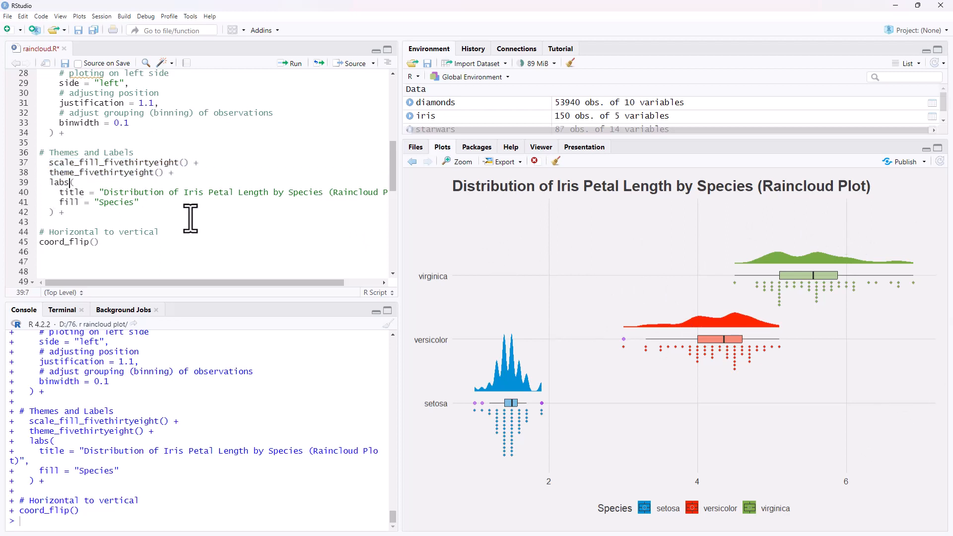
mouse_move(501, 444)
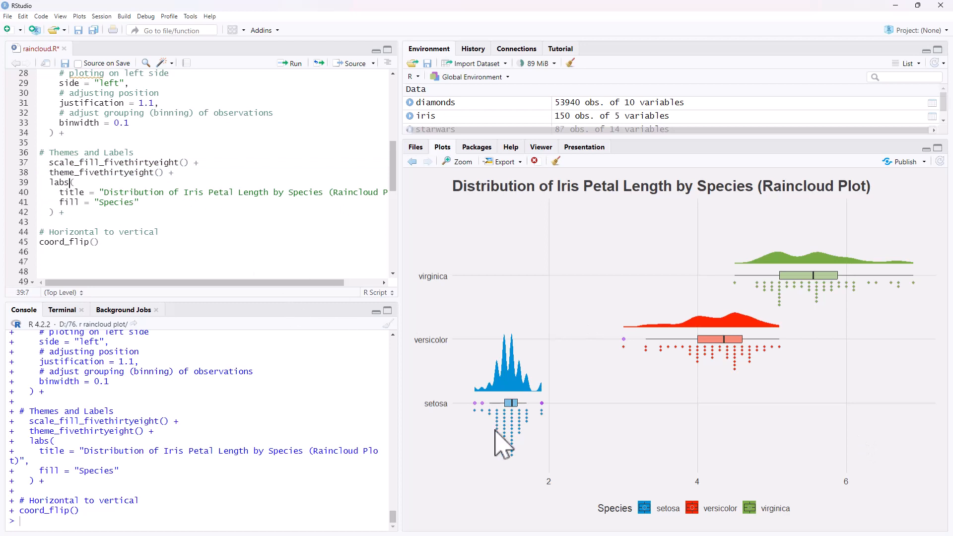
mouse_move(772, 526)
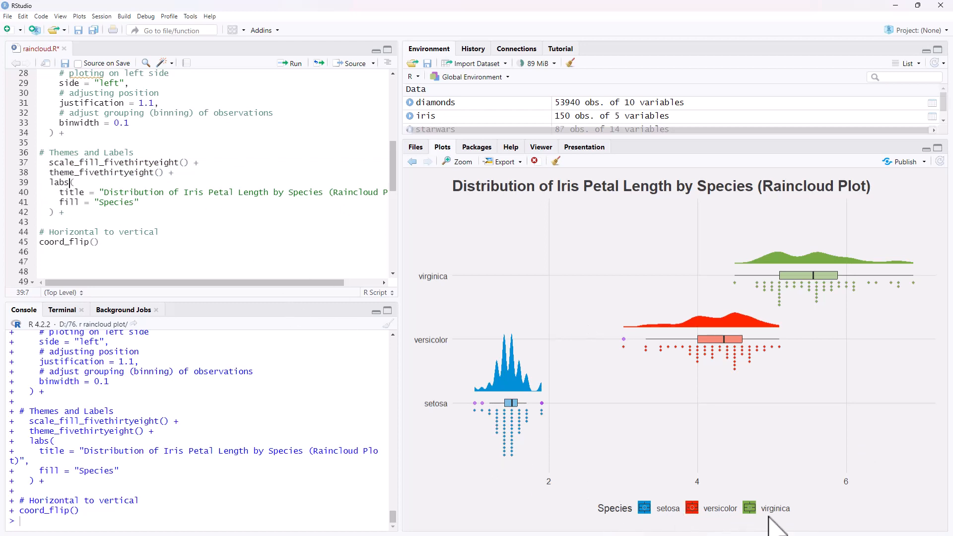
mouse_move(154, 195)
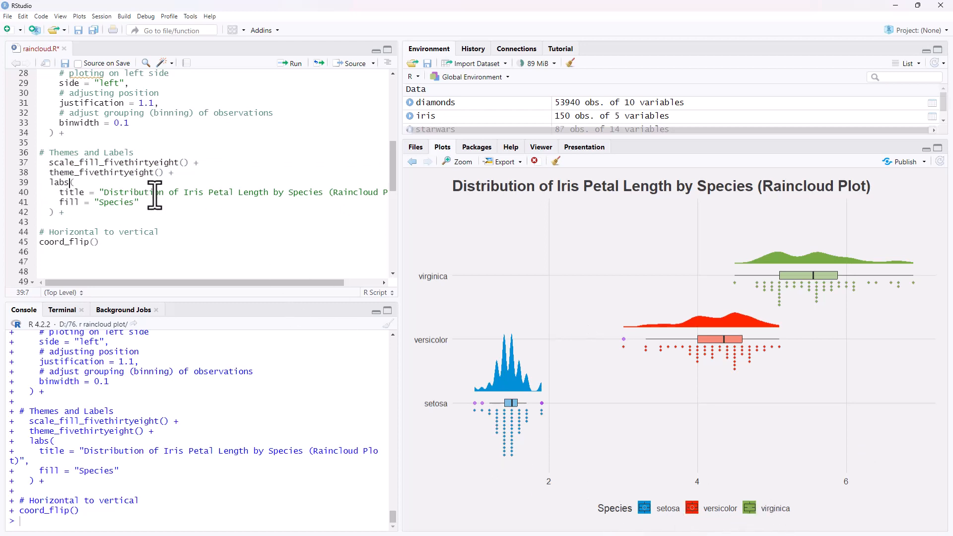
click(48, 242)
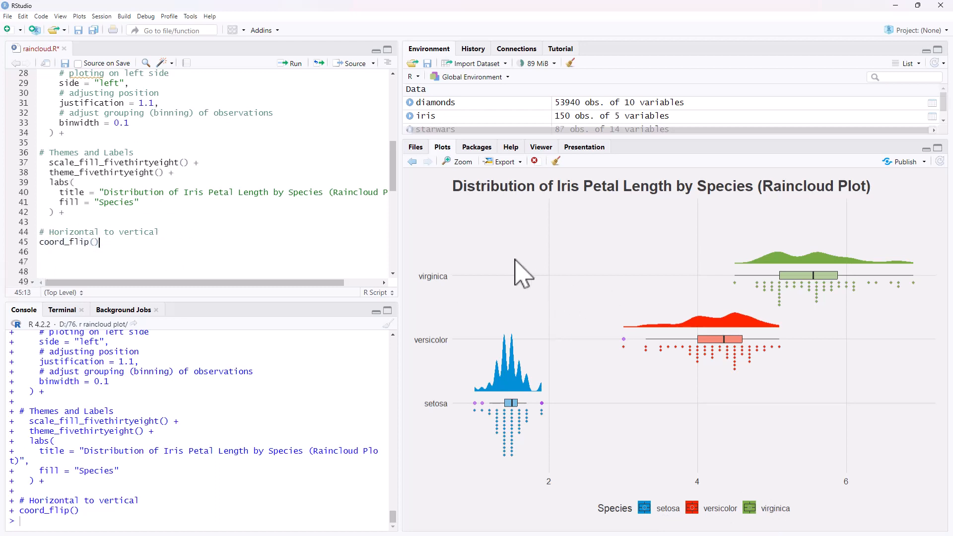
mouse_move(614, 297)
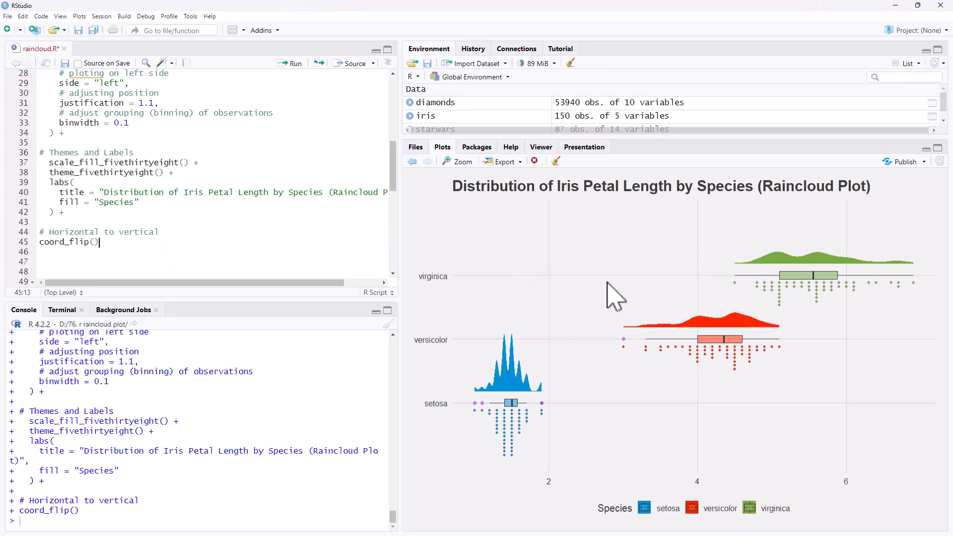
mouse_move(805, 255)
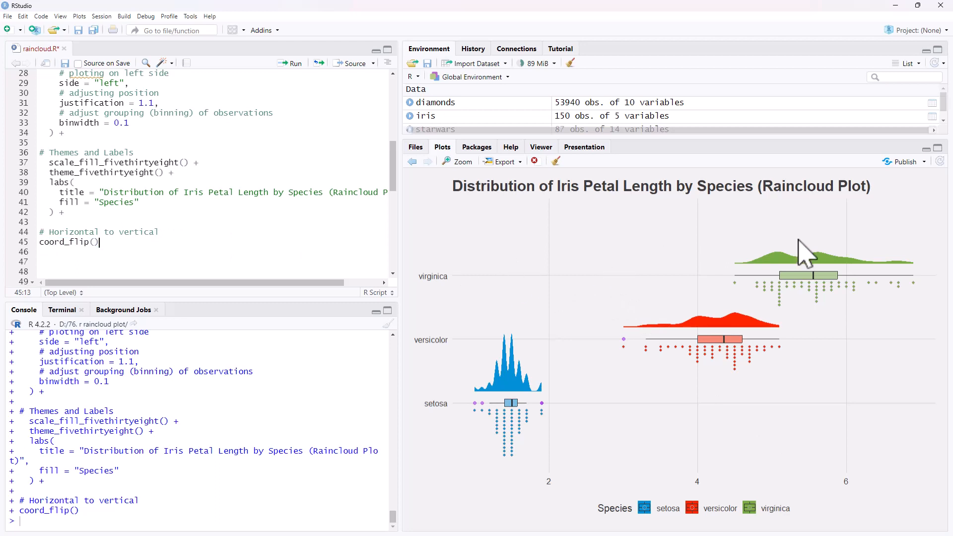
mouse_move(821, 274)
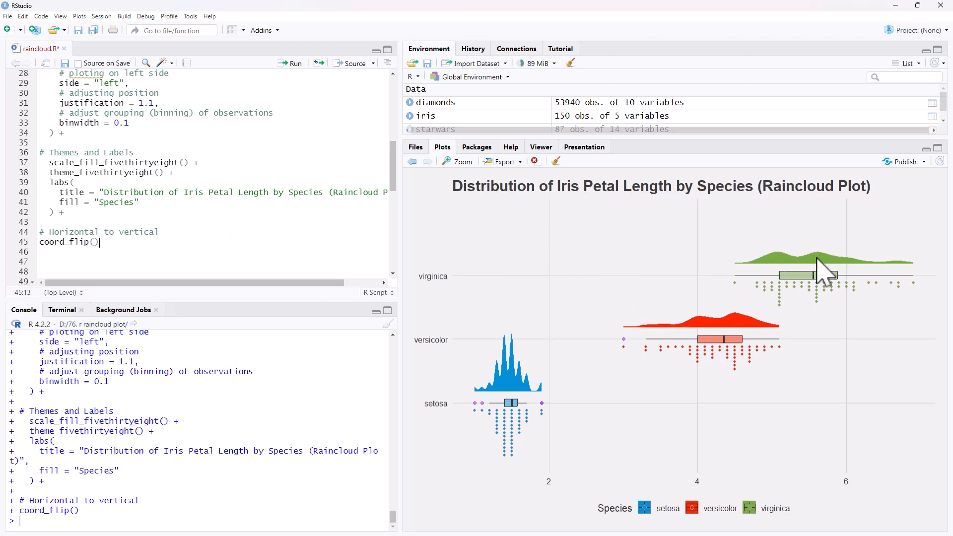
mouse_move(882, 267)
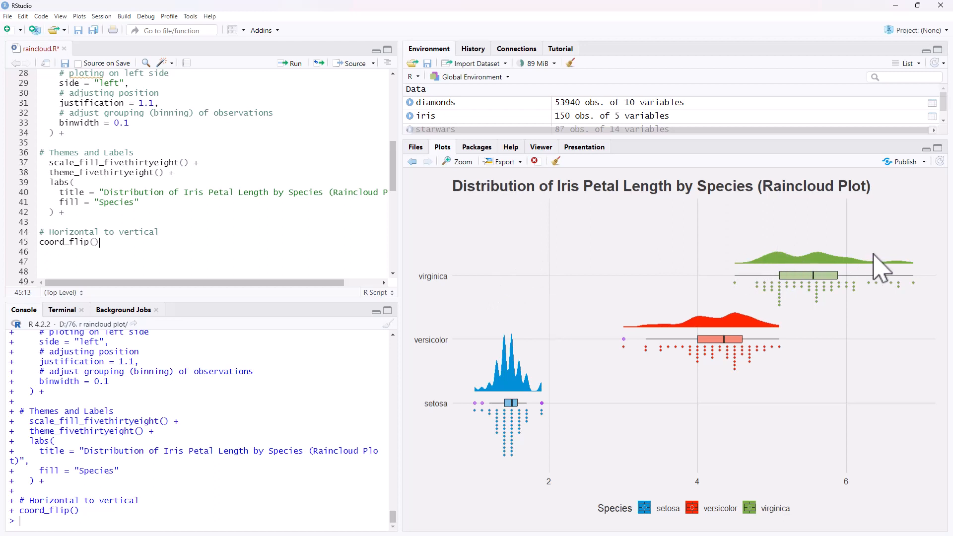
mouse_move(170, 241)
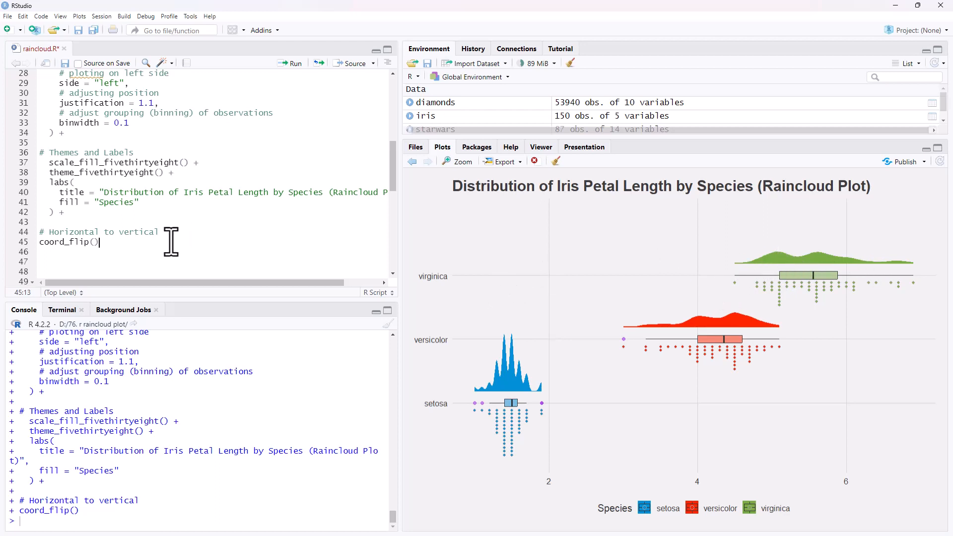
double_click(69, 241)
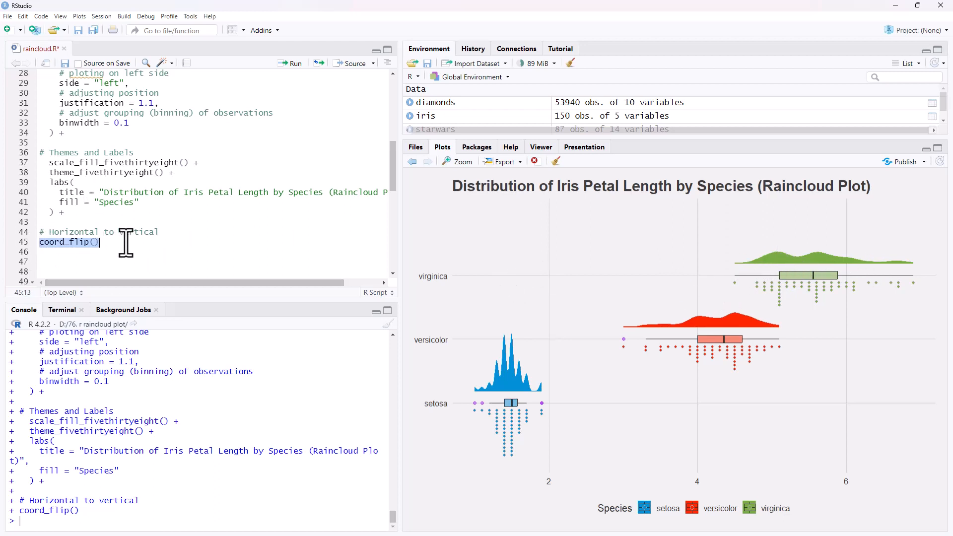
mouse_move(647, 310)
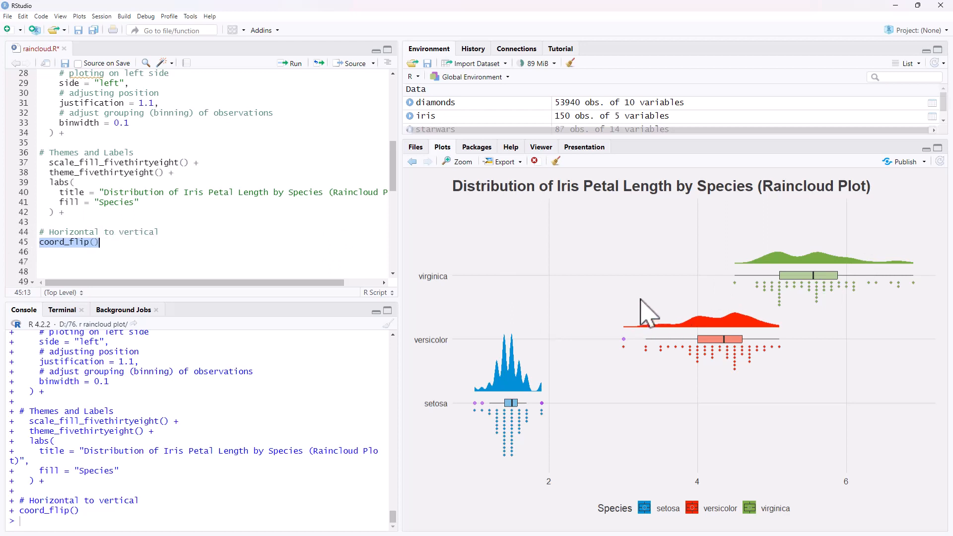
mouse_move(653, 312)
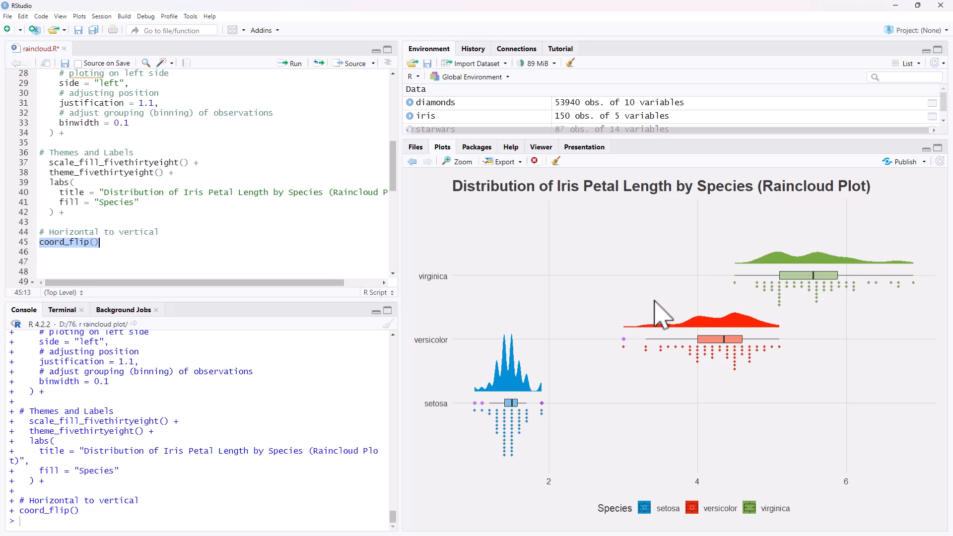
mouse_move(586, 332)
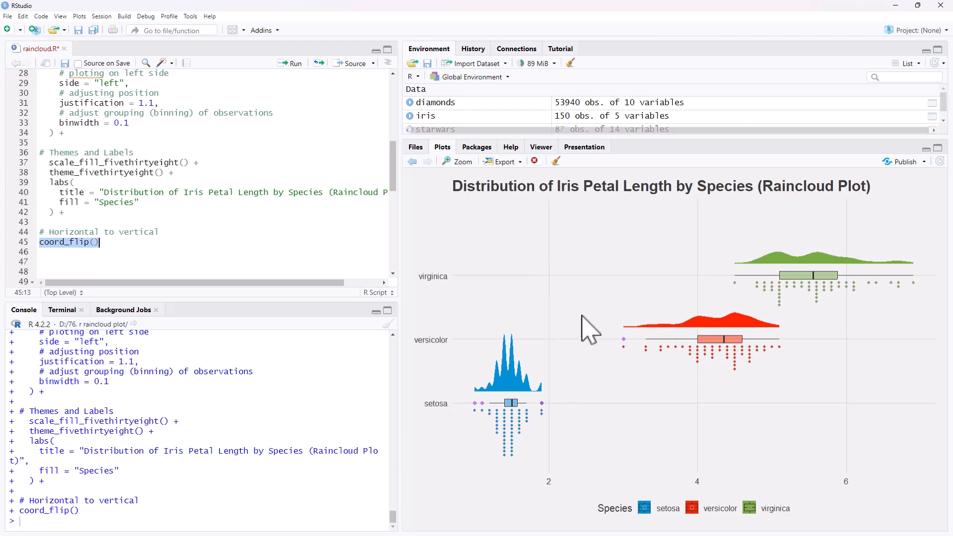
mouse_move(304, 181)
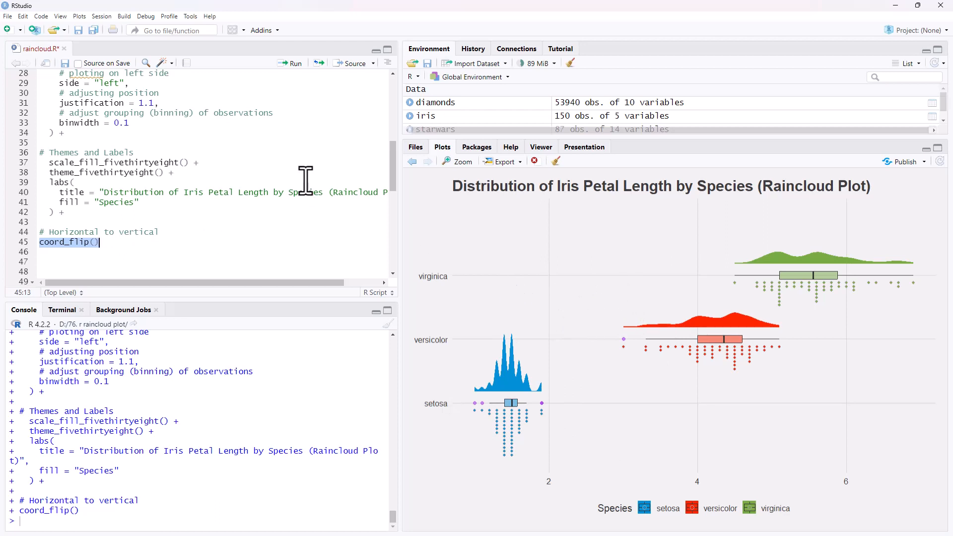
mouse_move(502, 437)
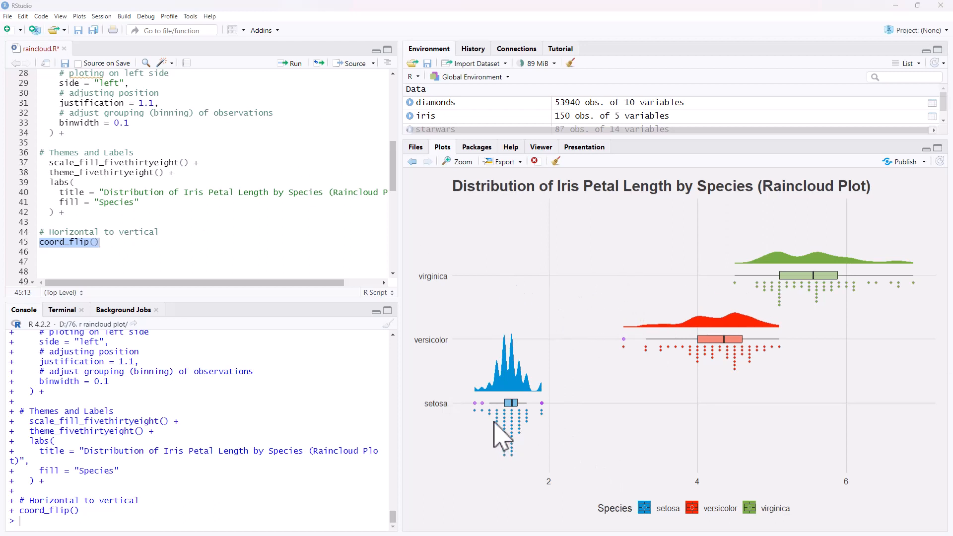
mouse_move(532, 439)
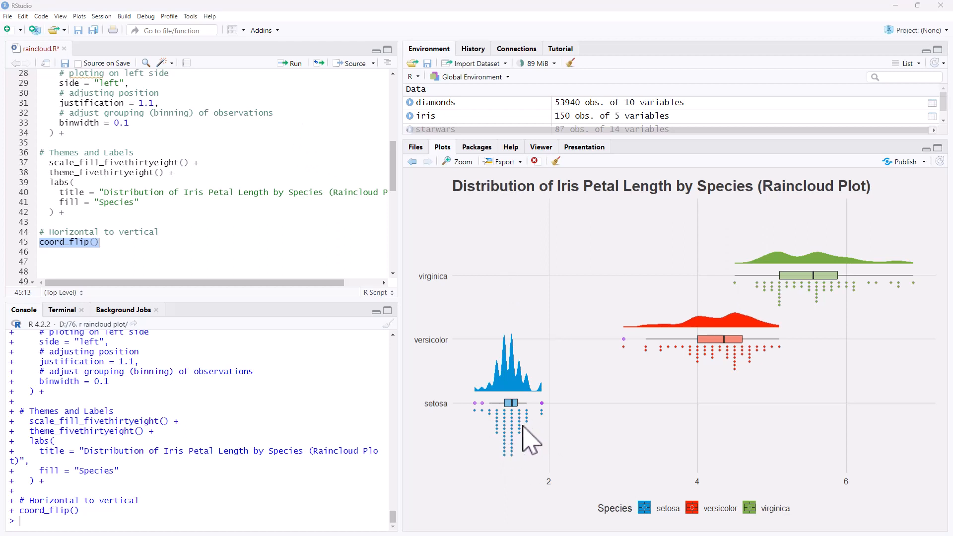
mouse_move(500, 447)
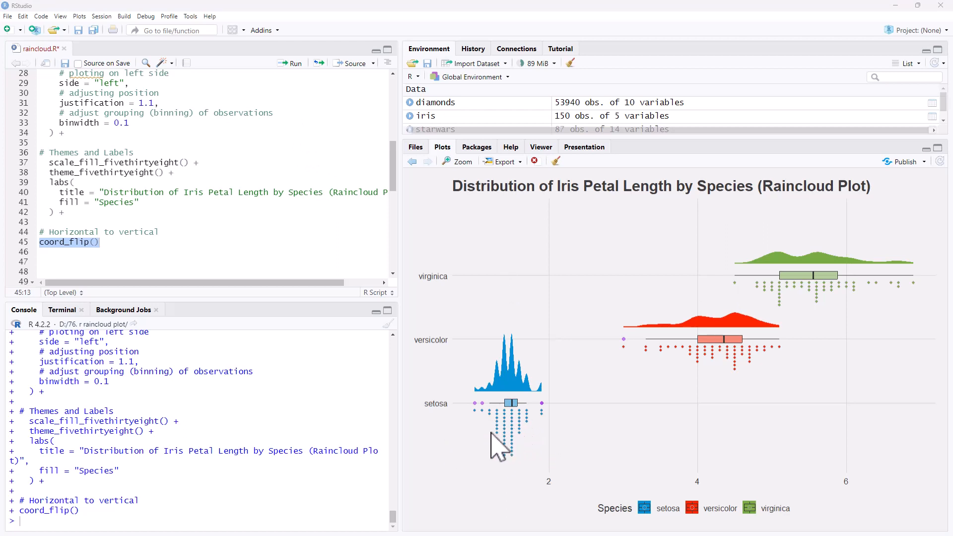
mouse_move(538, 441)
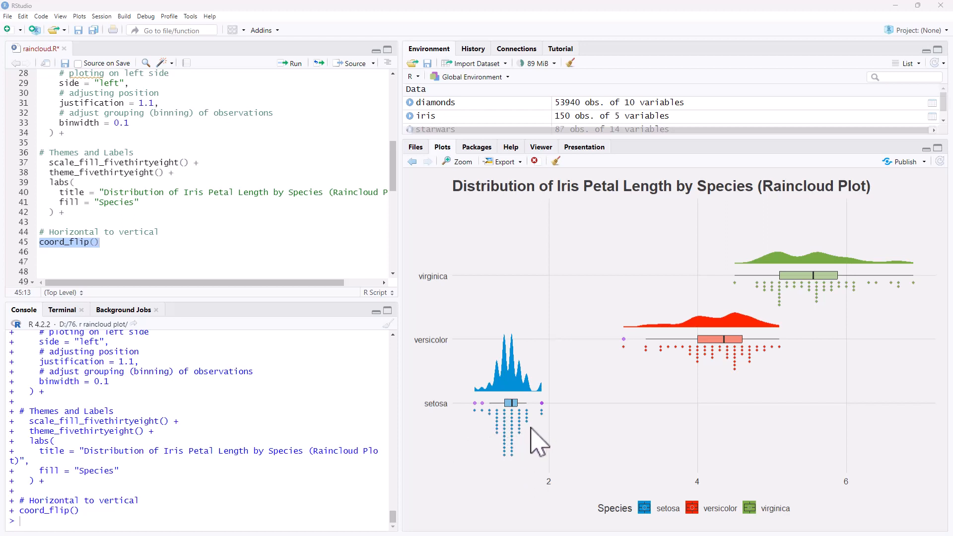
mouse_move(513, 435)
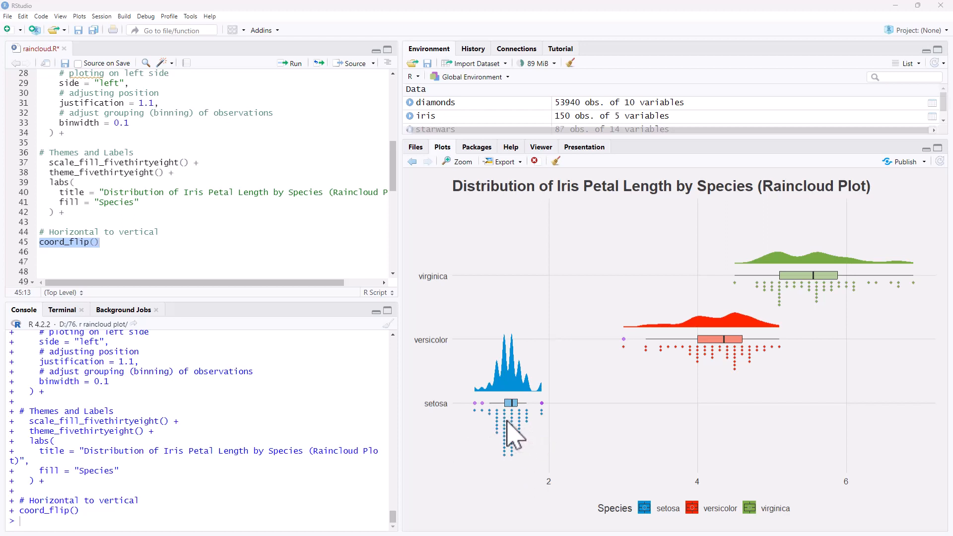
mouse_move(489, 437)
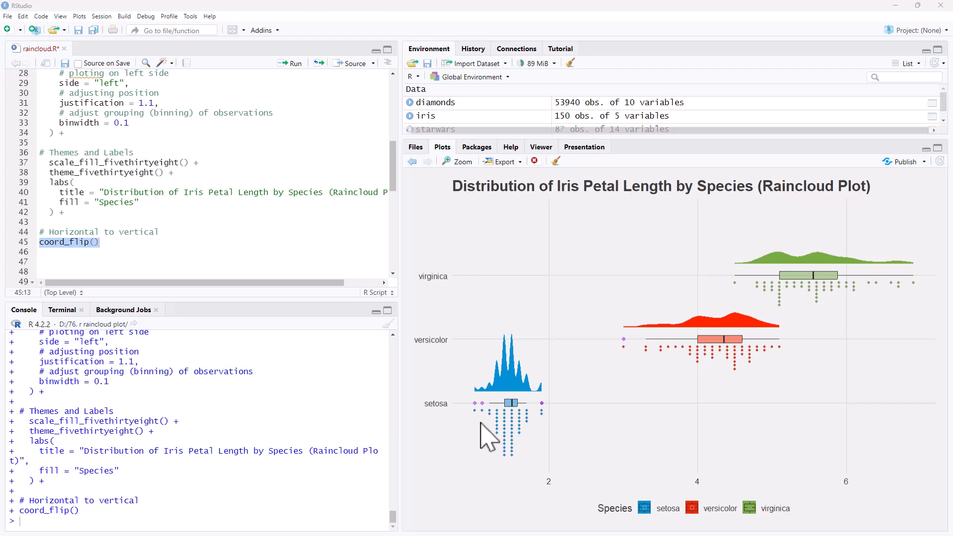
mouse_move(516, 431)
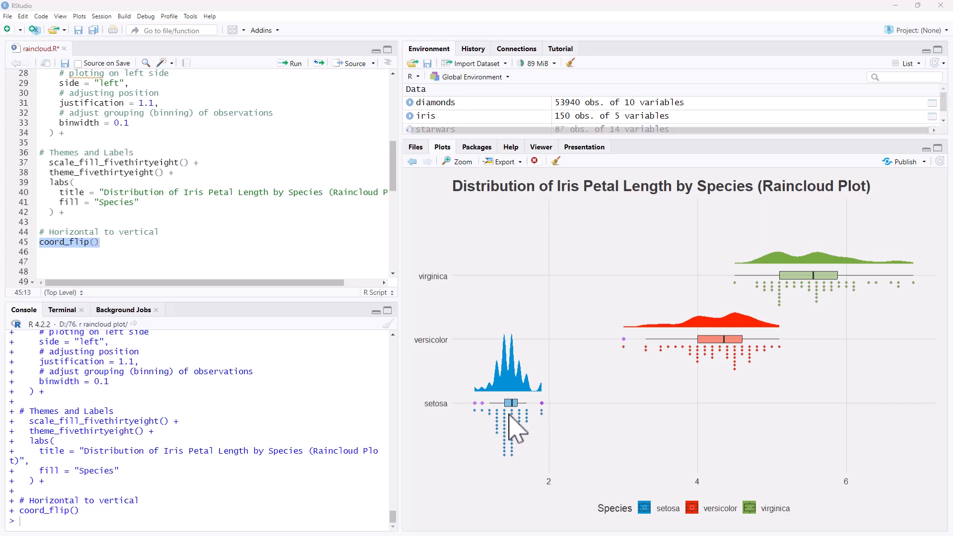
mouse_move(530, 452)
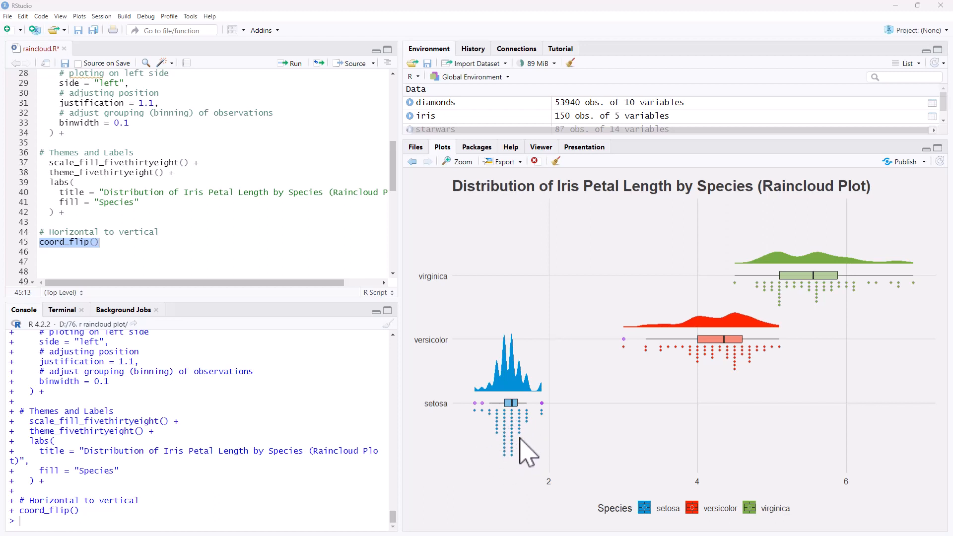
scroll(down, 3)
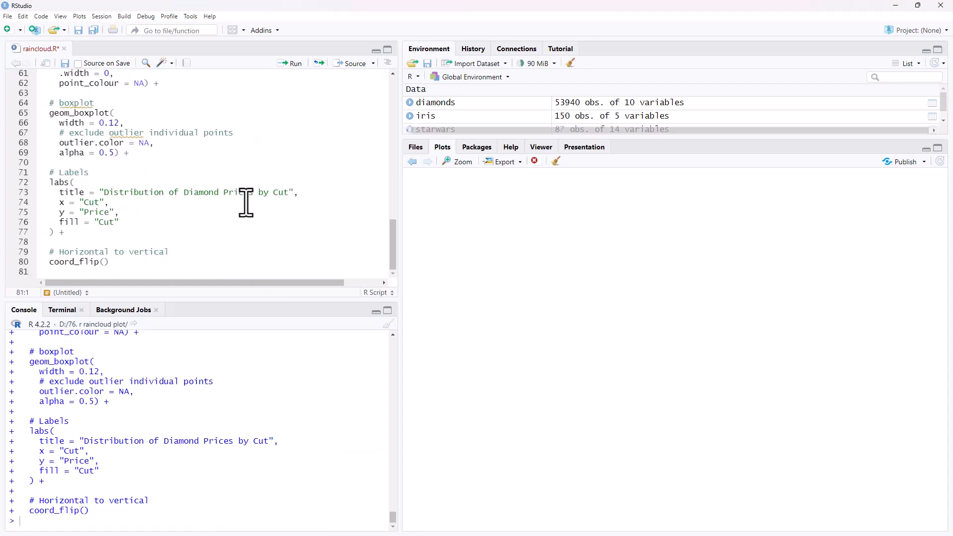
Run the diamonds ggplot with stat_halfeye and geom_boxplot to draw price by cut without dots.
click(294, 64)
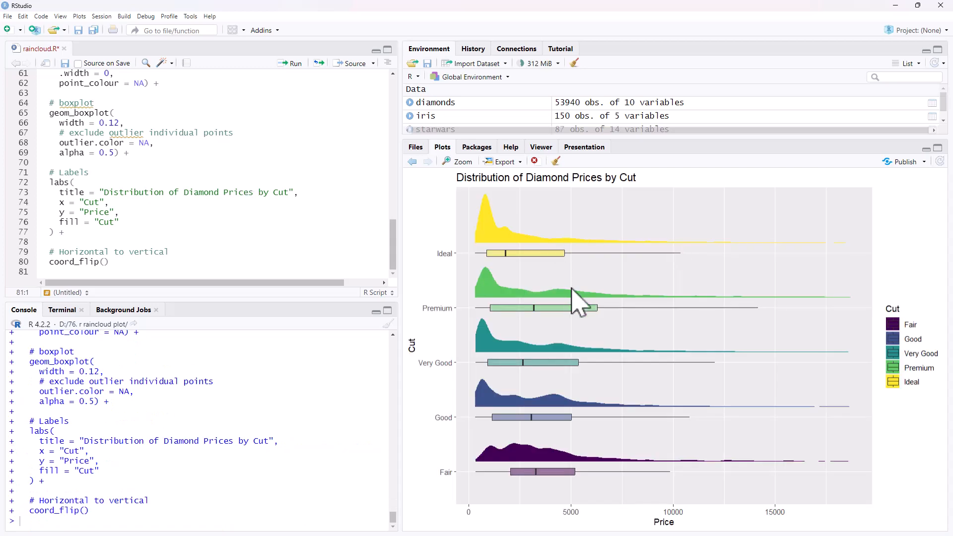
mouse_move(570, 292)
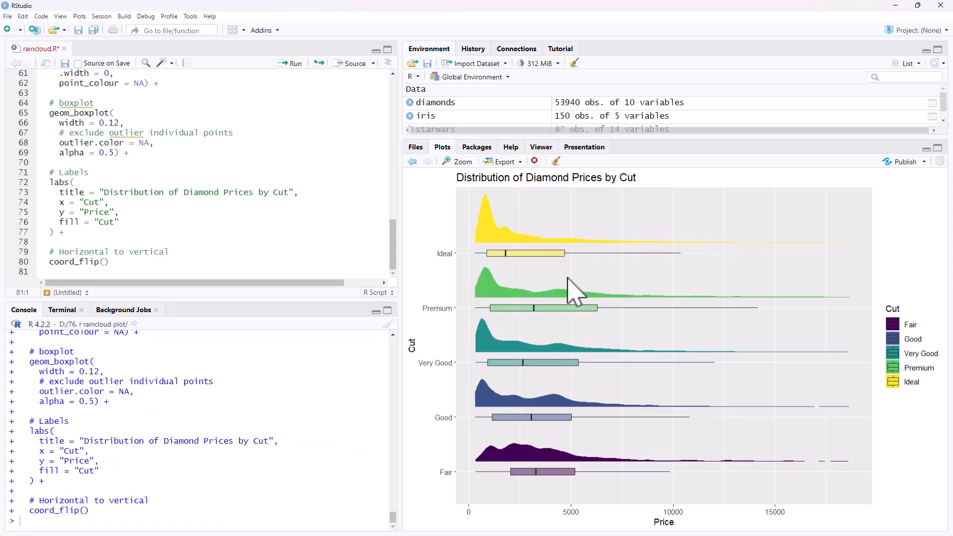
mouse_move(665, 313)
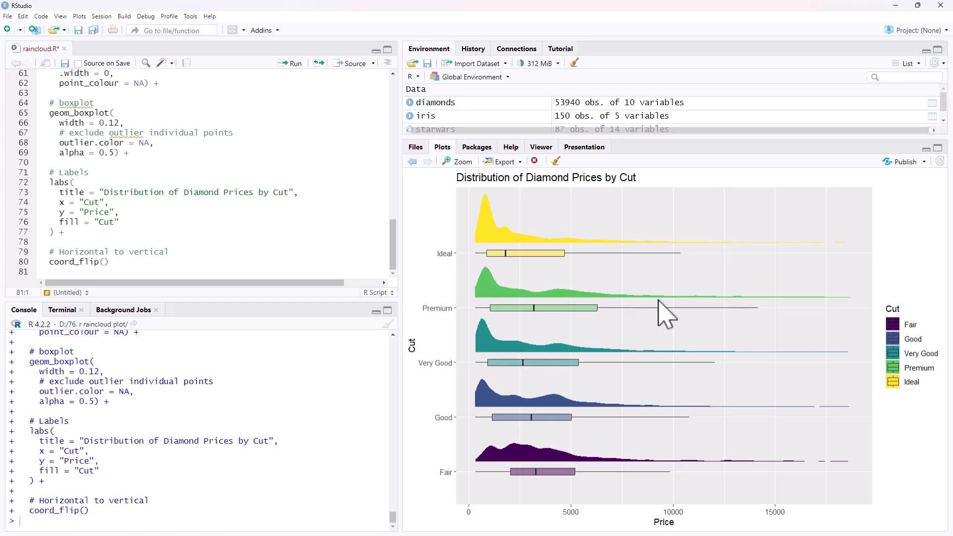
mouse_move(703, 352)
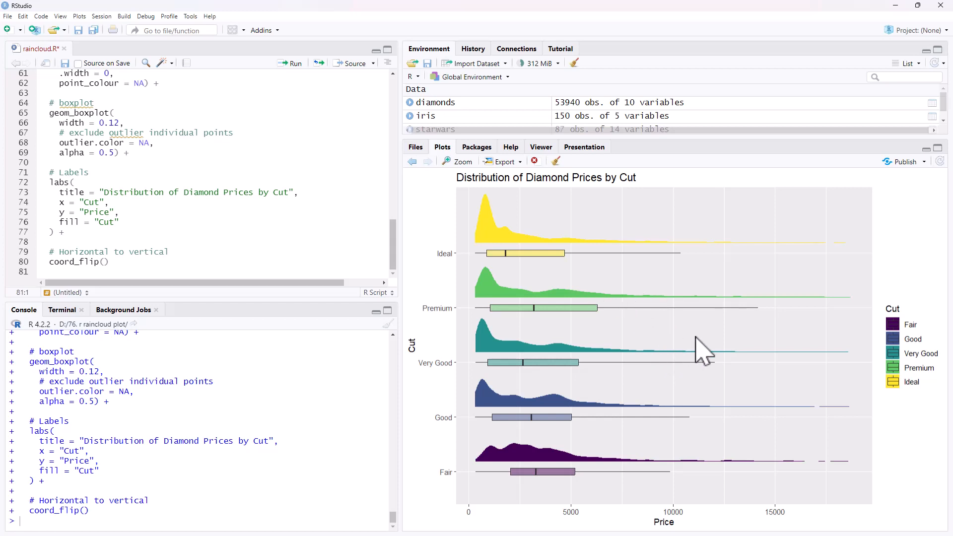
mouse_move(448, 258)
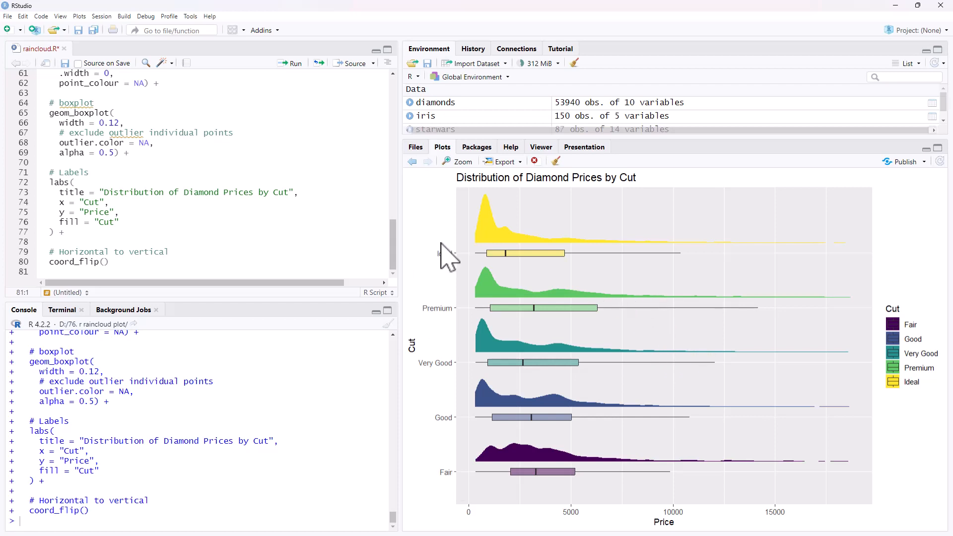
mouse_move(501, 313)
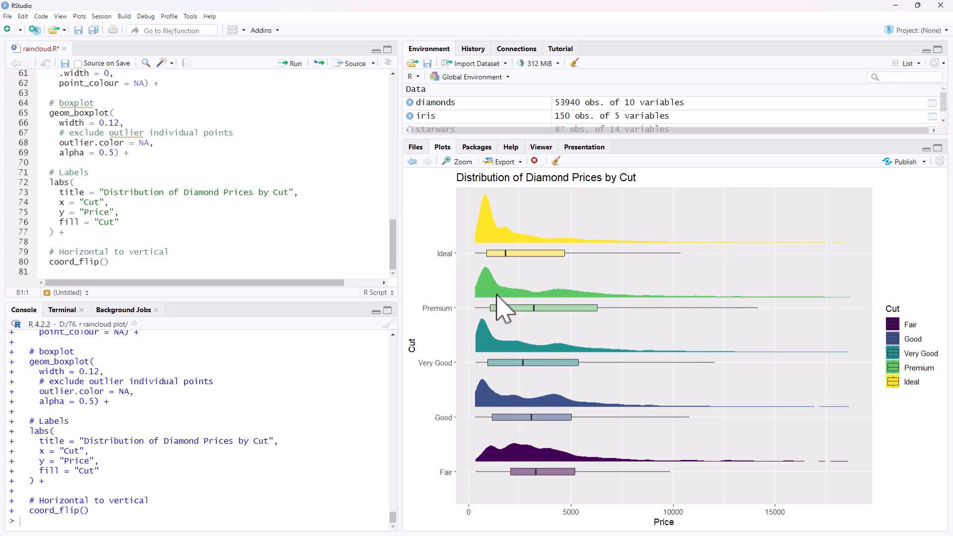
mouse_move(750, 478)
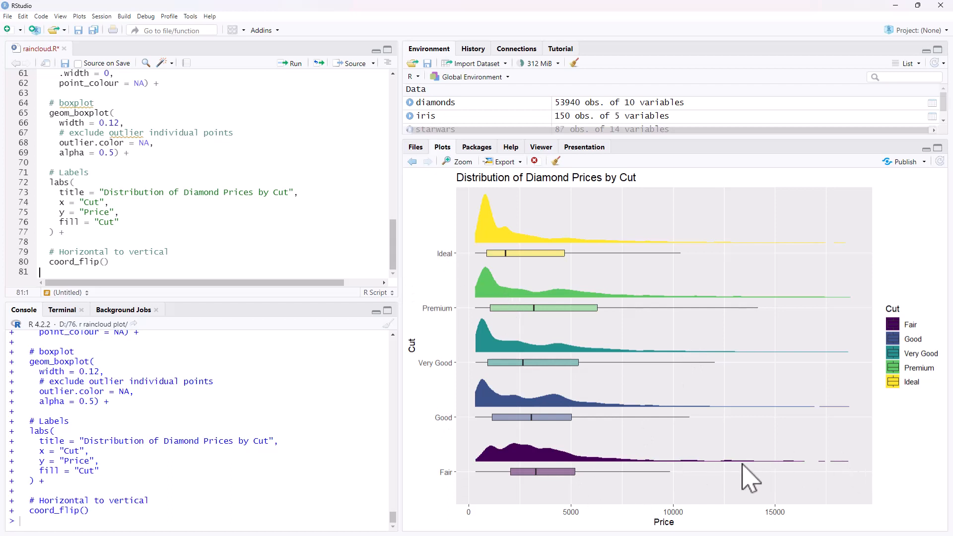
mouse_move(583, 272)
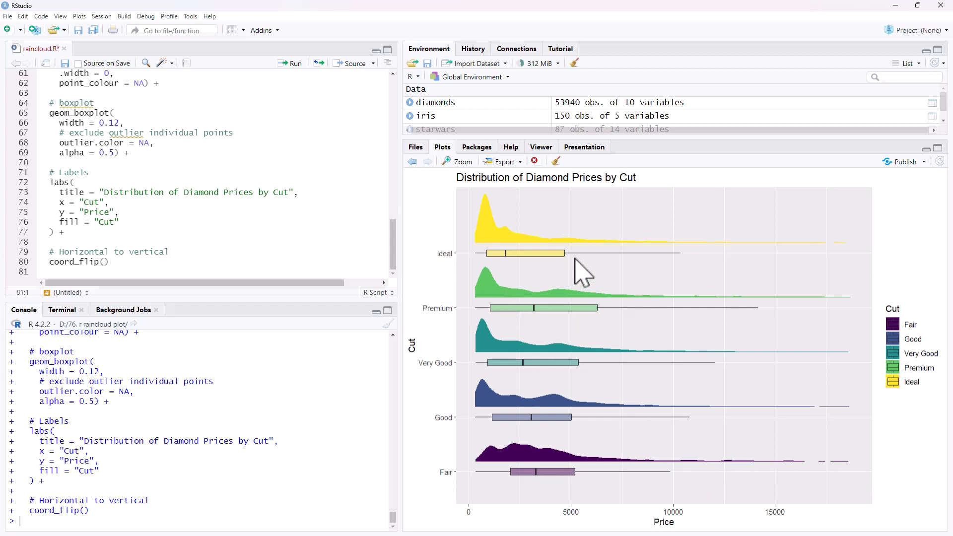
mouse_move(534, 222)
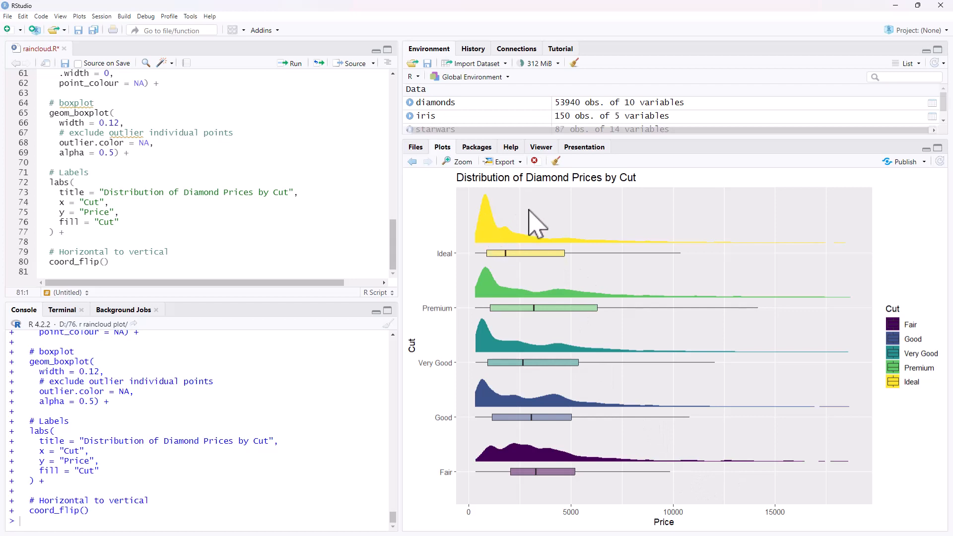
scroll(up, 3)
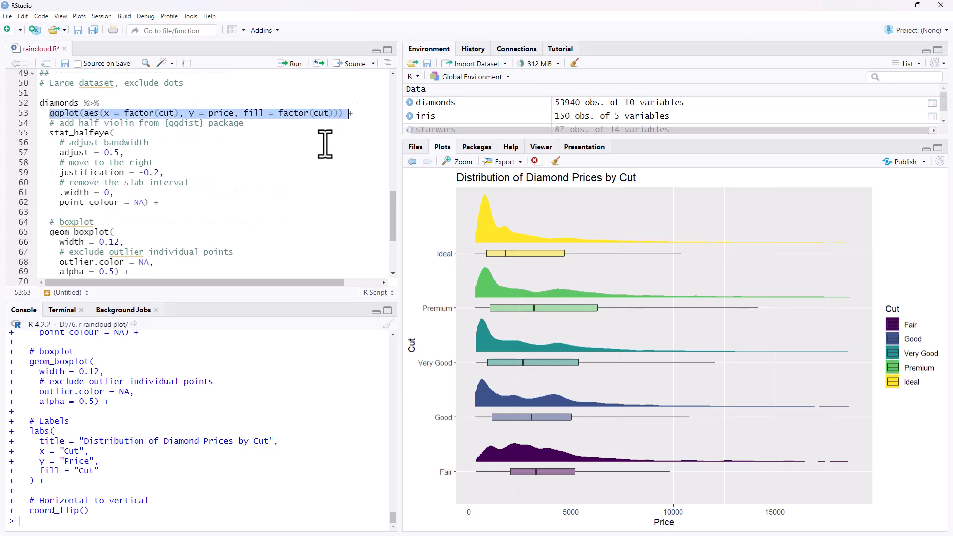
click(123, 152)
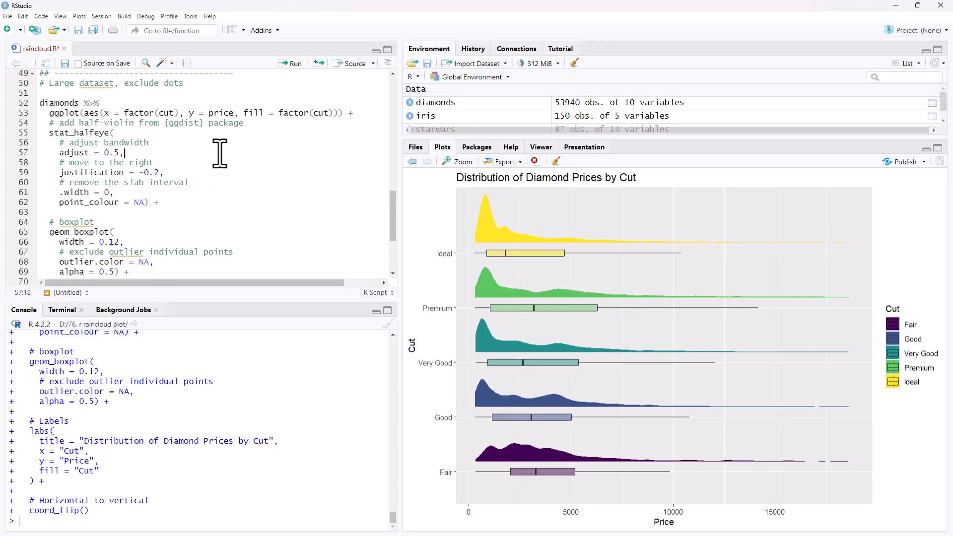
mouse_move(85, 171)
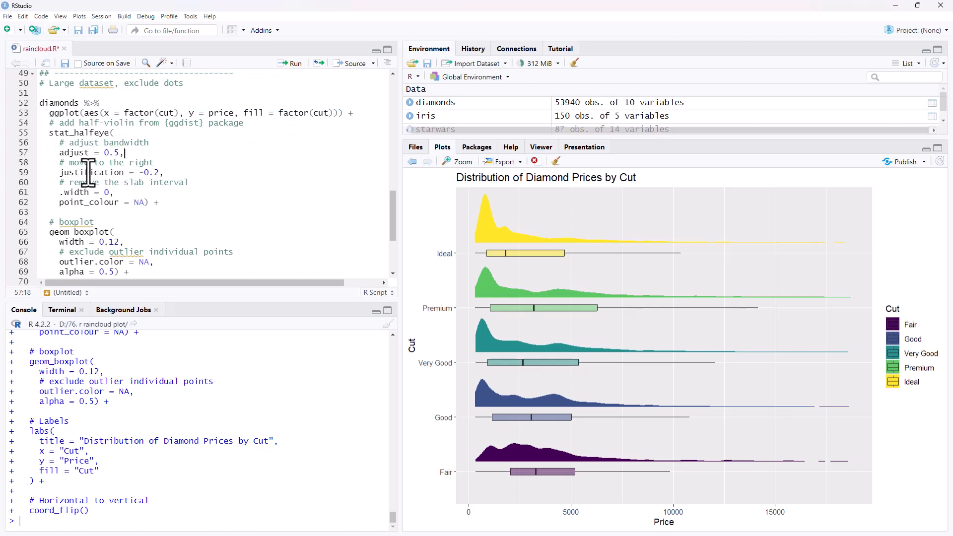
mouse_move(570, 239)
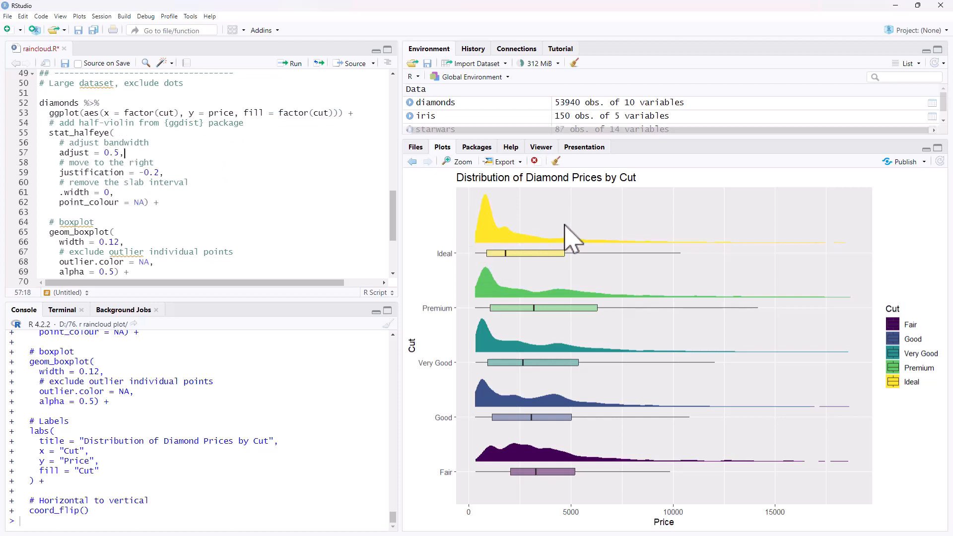
scroll(down, 3)
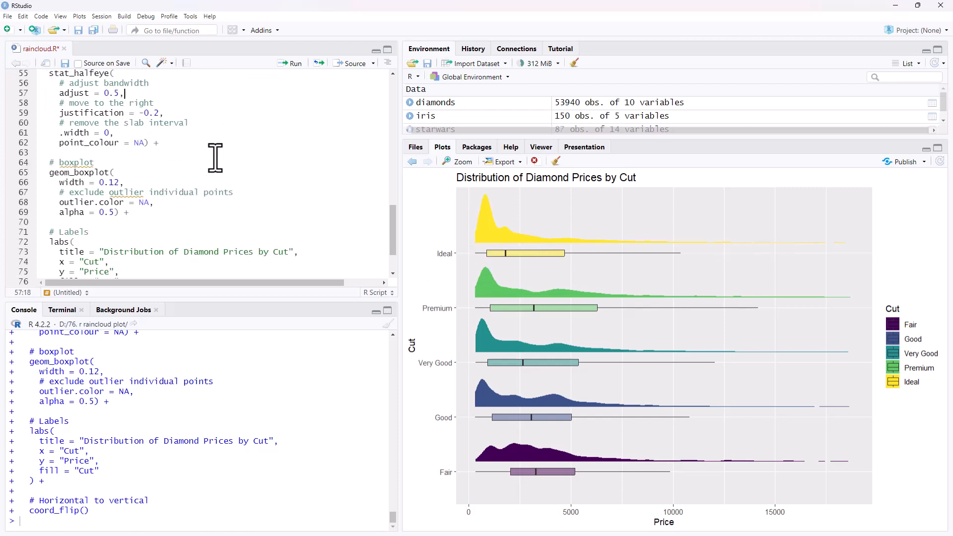
scroll(down, 3)
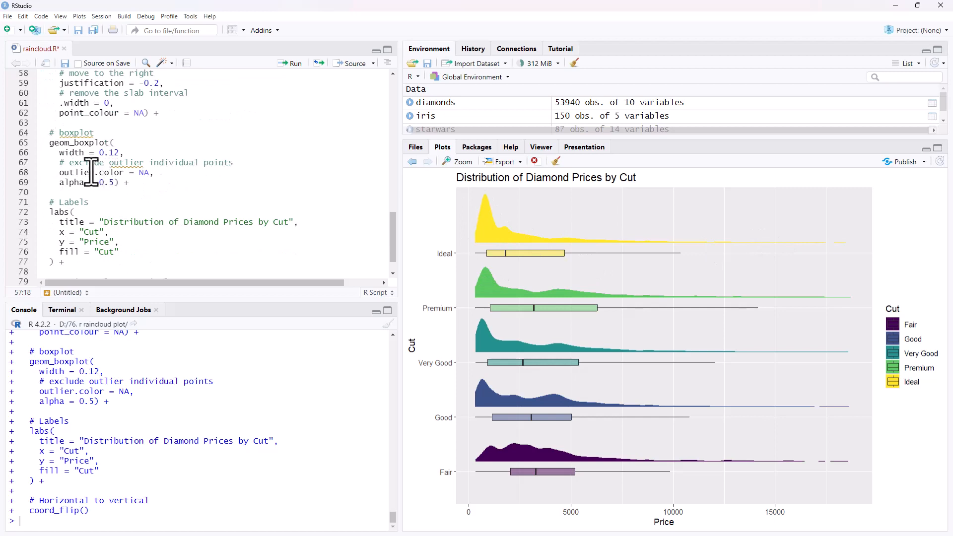
mouse_move(155, 171)
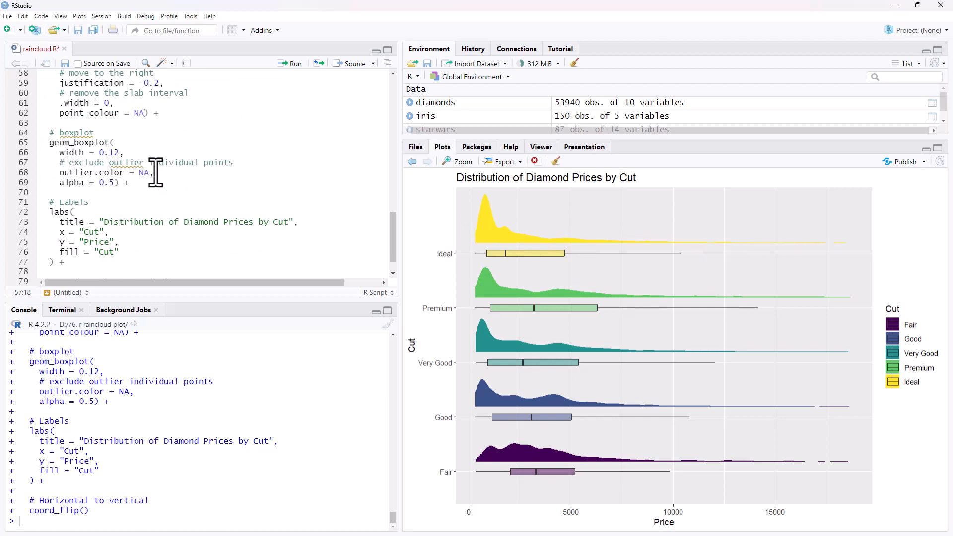
double_click(144, 171)
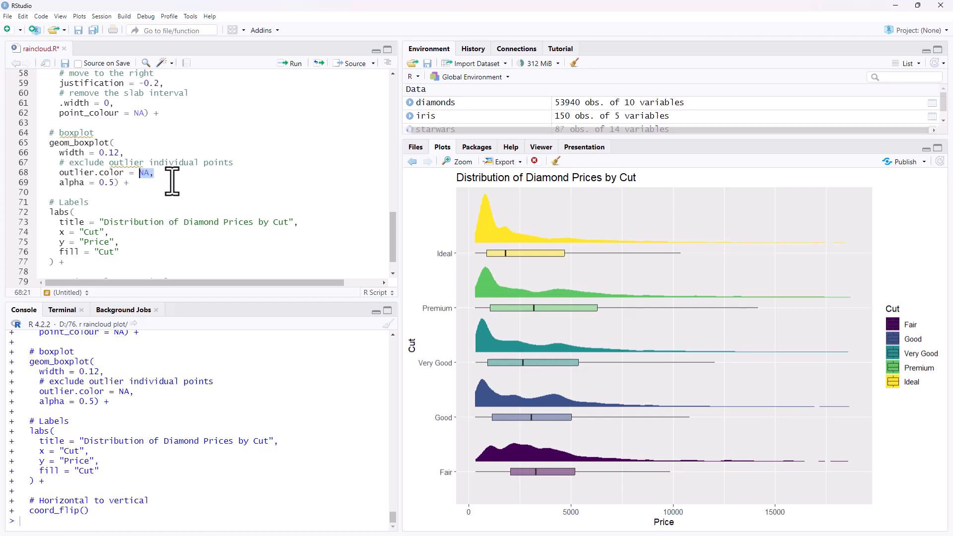
mouse_move(723, 264)
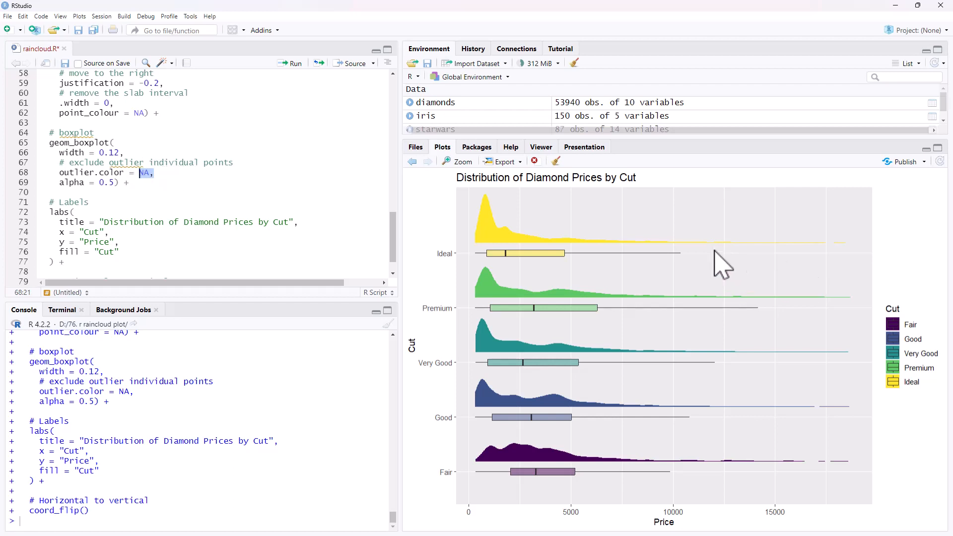
mouse_move(704, 252)
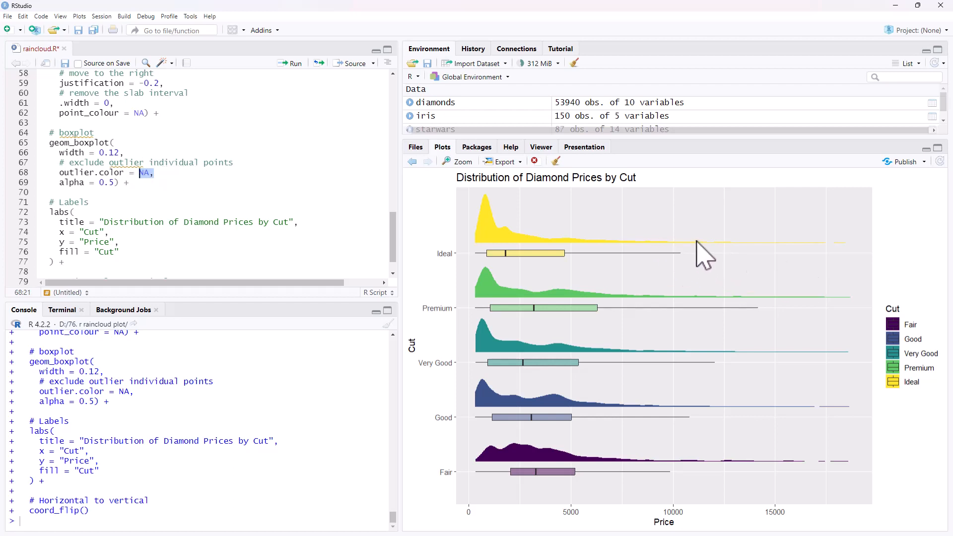
mouse_move(632, 341)
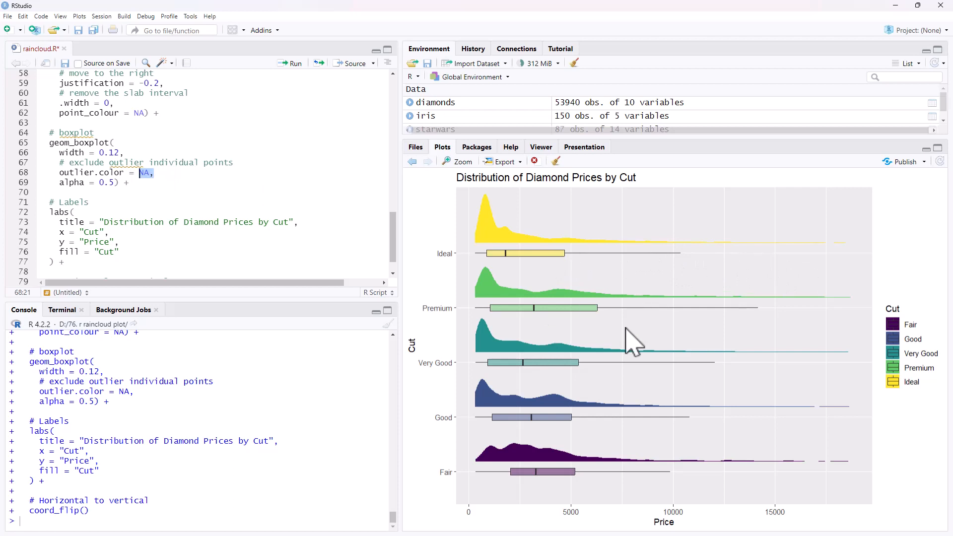
mouse_move(619, 419)
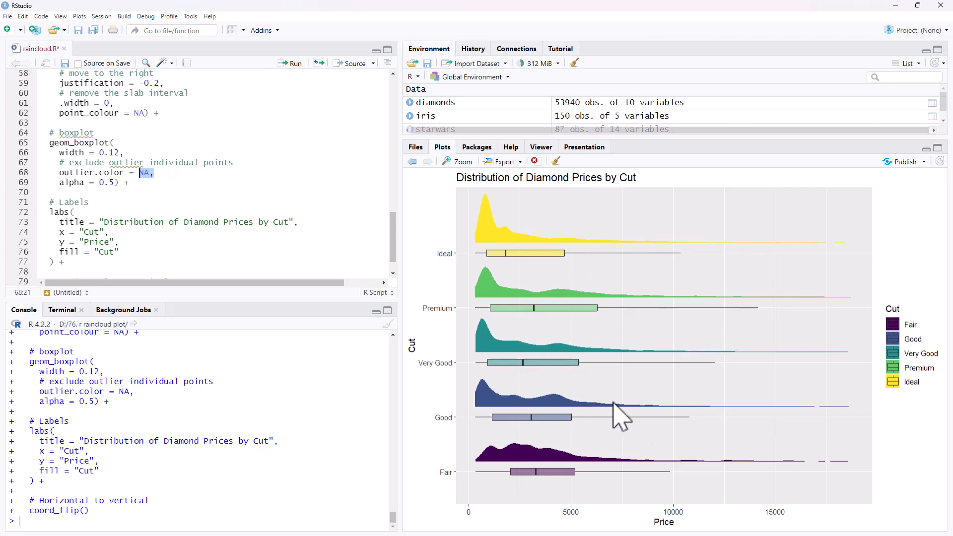
mouse_move(280, 177)
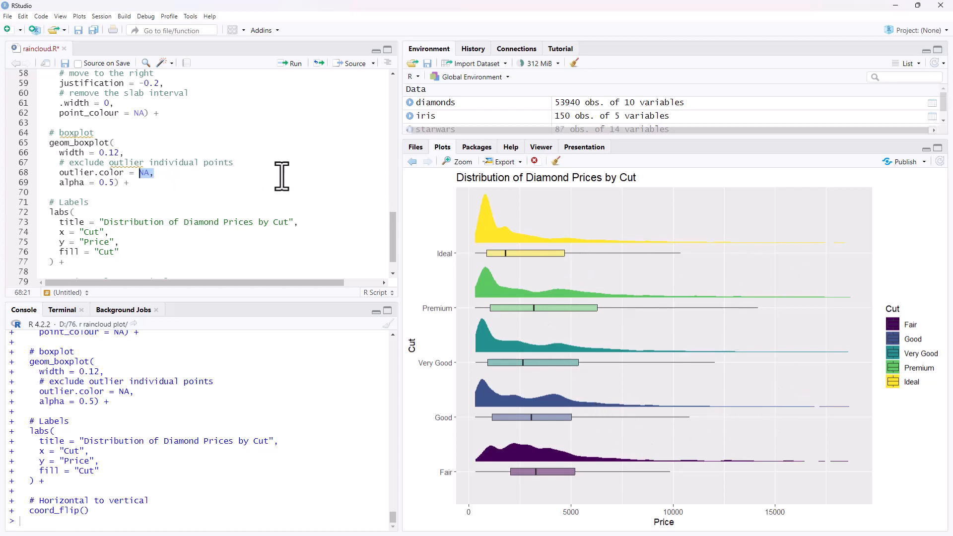
scroll(down, 3)
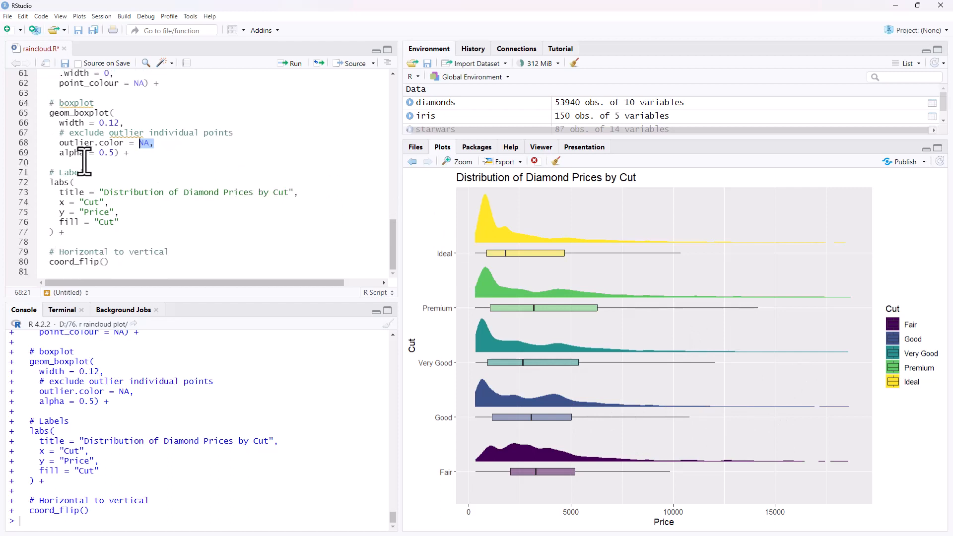
mouse_move(138, 223)
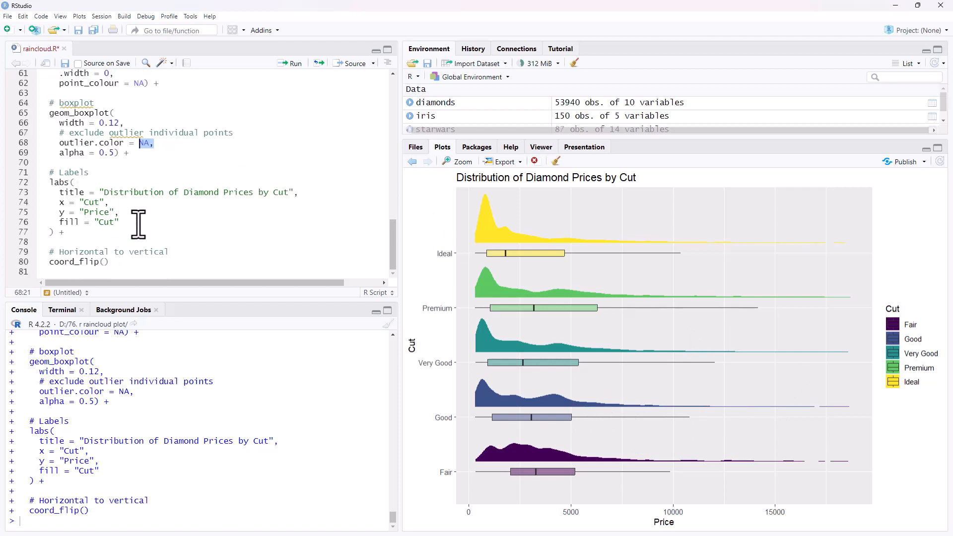
click(107, 261)
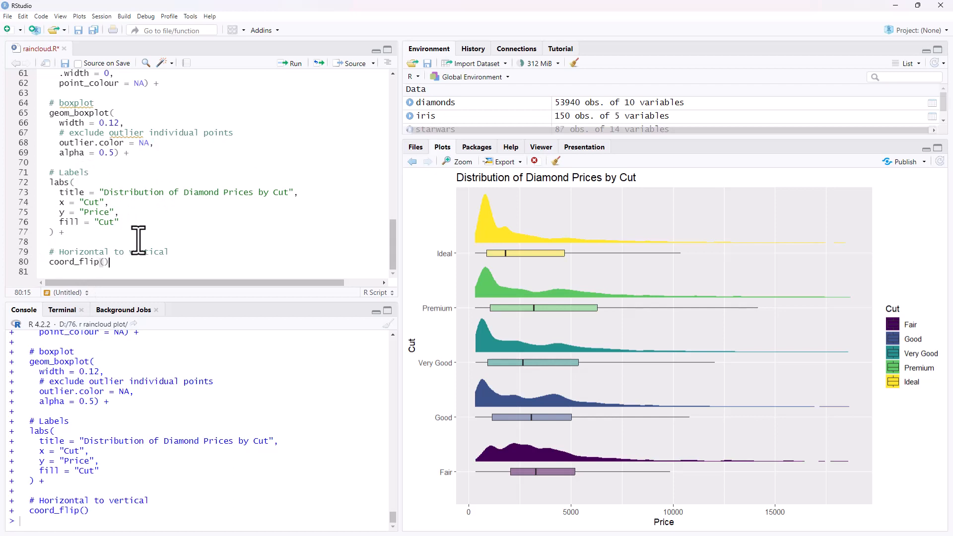
mouse_move(635, 303)
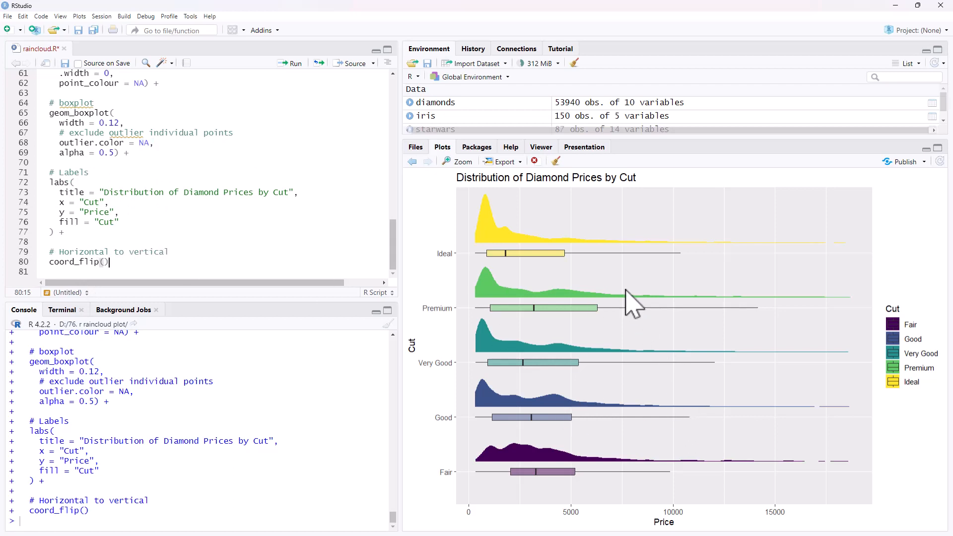
mouse_move(705, 313)
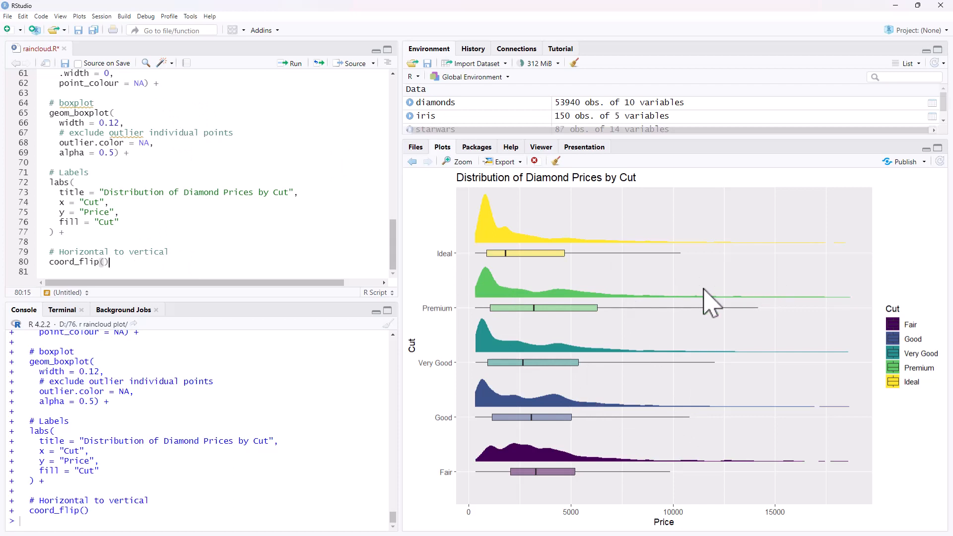
mouse_move(659, 300)
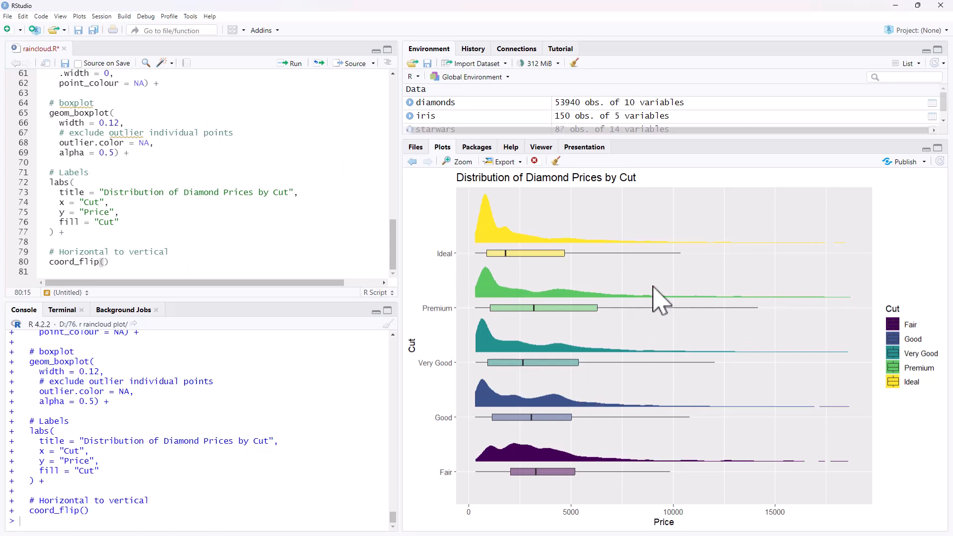
mouse_move(726, 274)
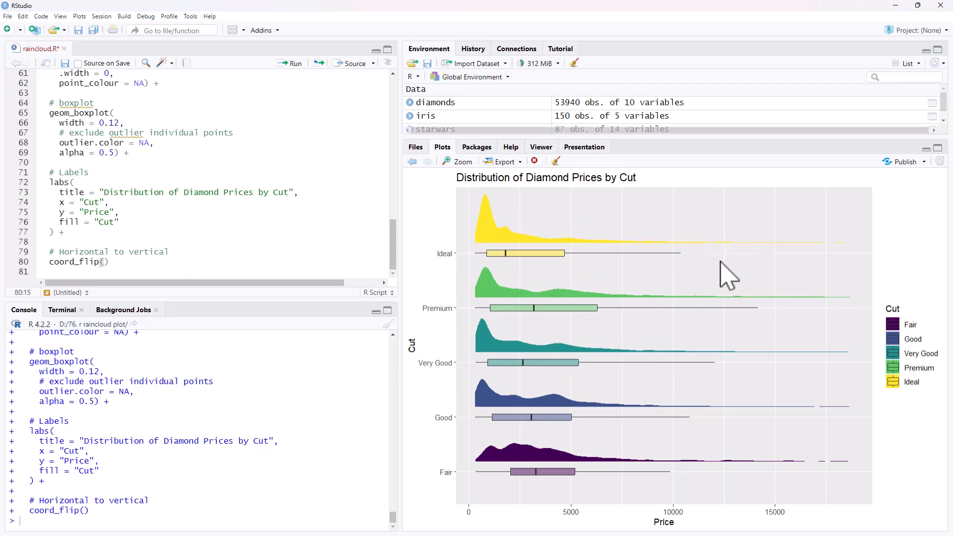
mouse_move(635, 307)
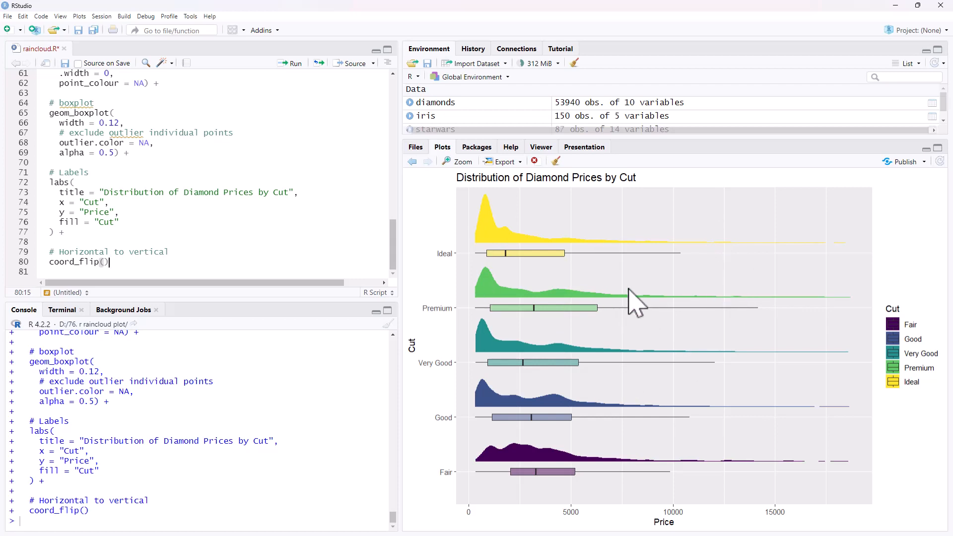
mouse_move(532, 218)
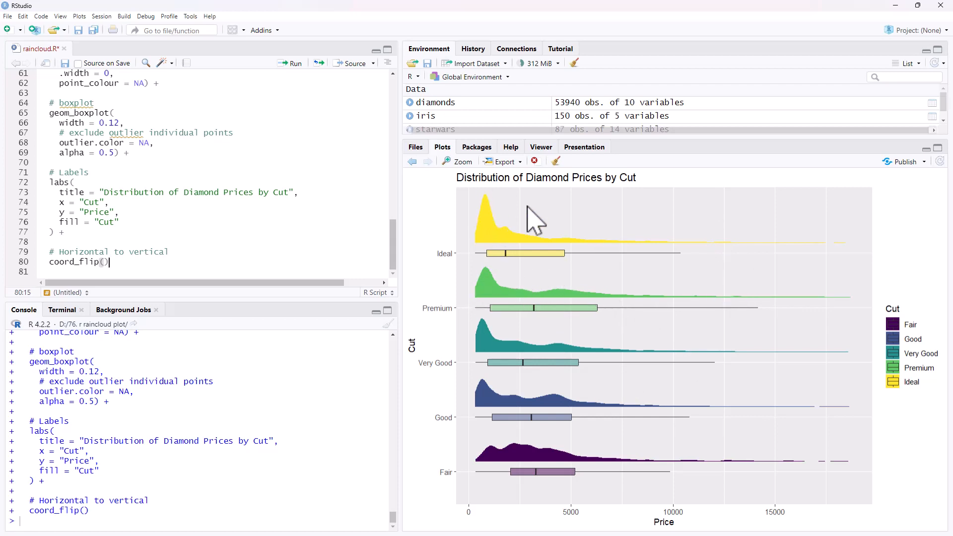
mouse_move(707, 237)
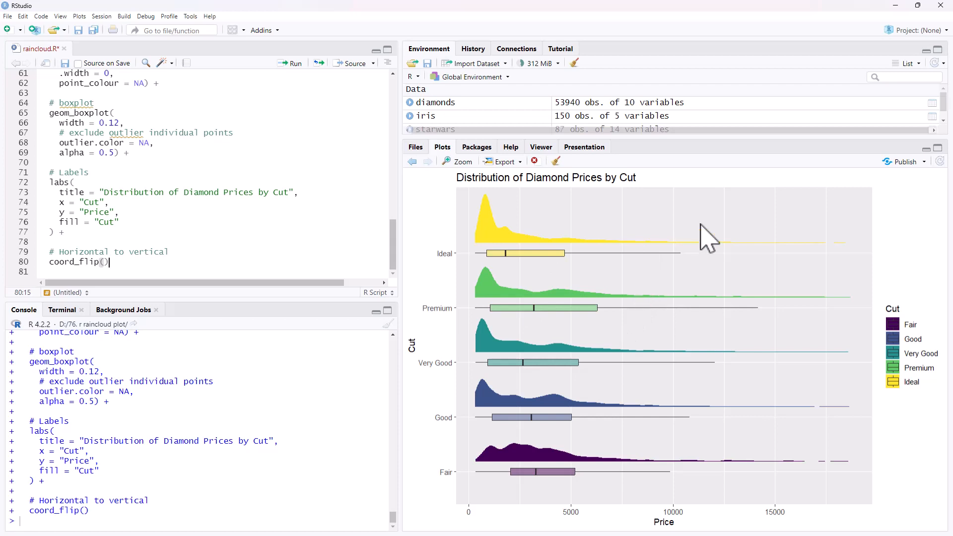
mouse_move(524, 326)
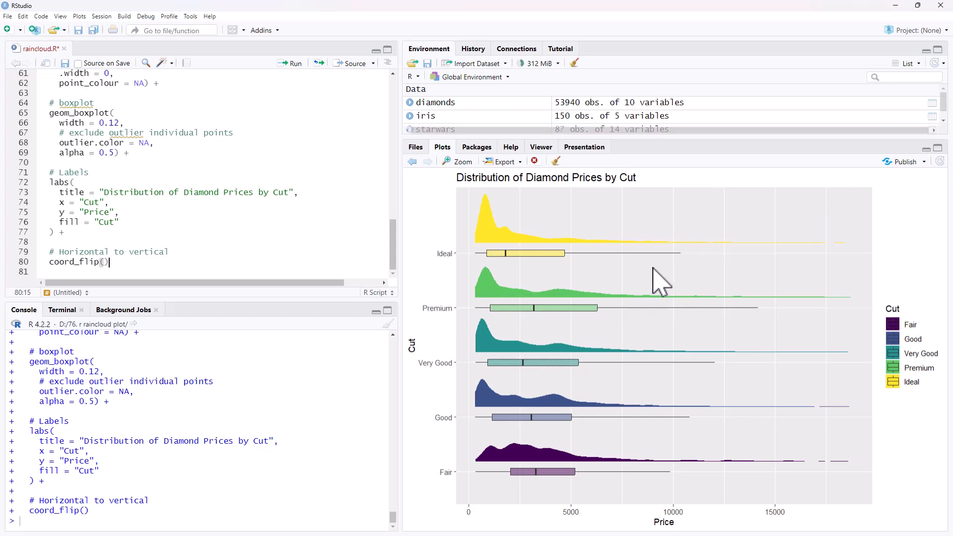
mouse_move(595, 286)
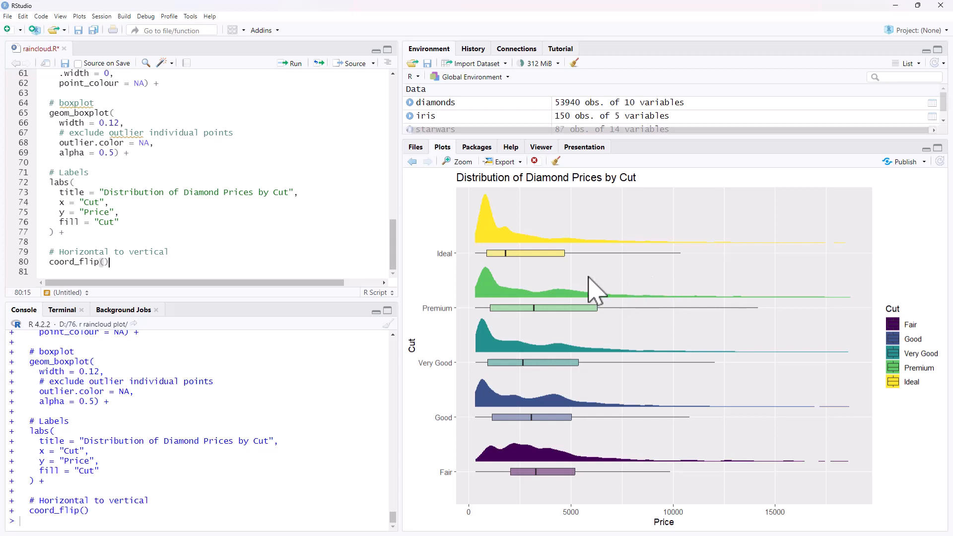
mouse_move(545, 261)
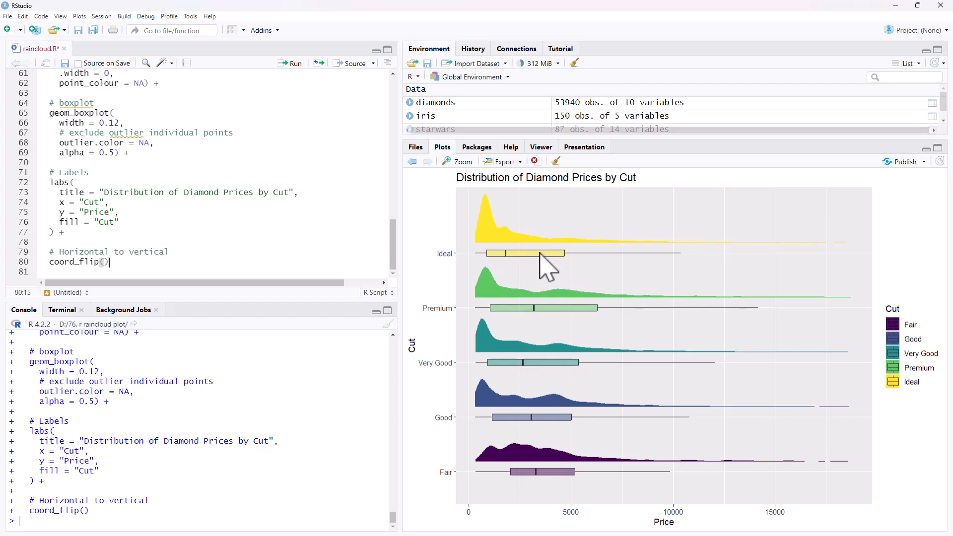
mouse_move(553, 270)
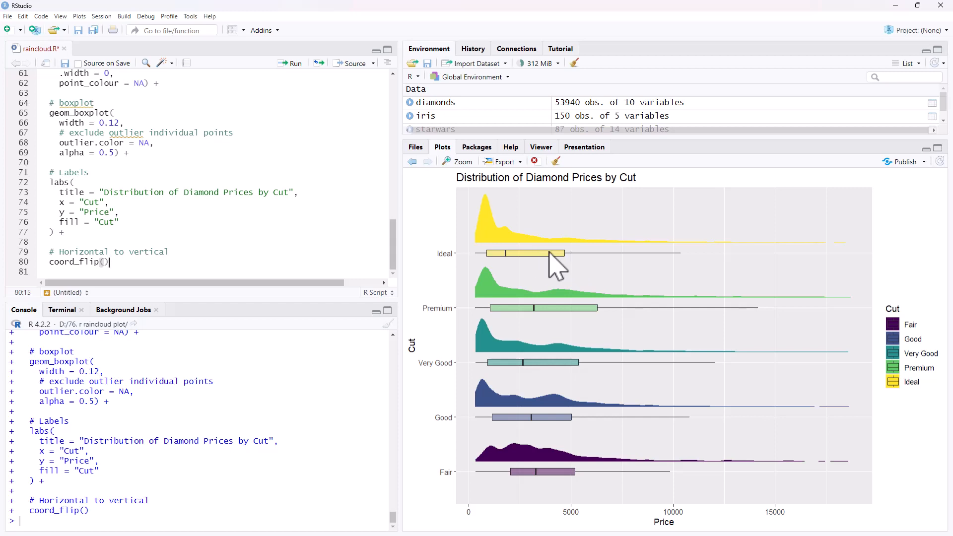
mouse_move(177, 164)
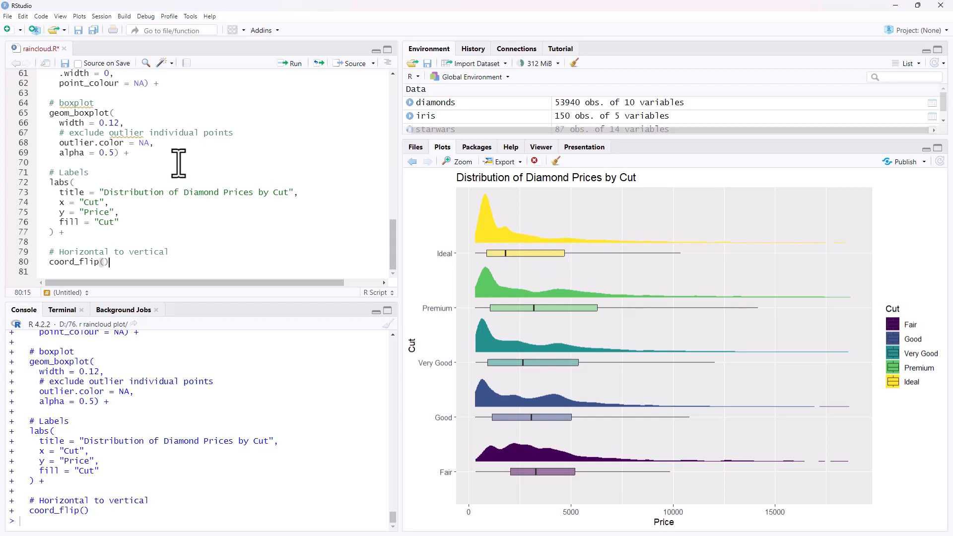